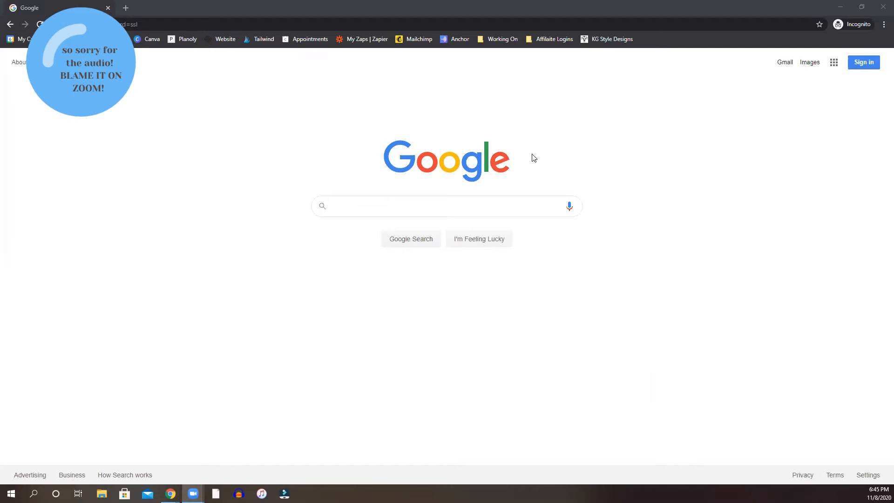
Search Google for Anchor and look through the results for the anchor.fm site.
text(And)
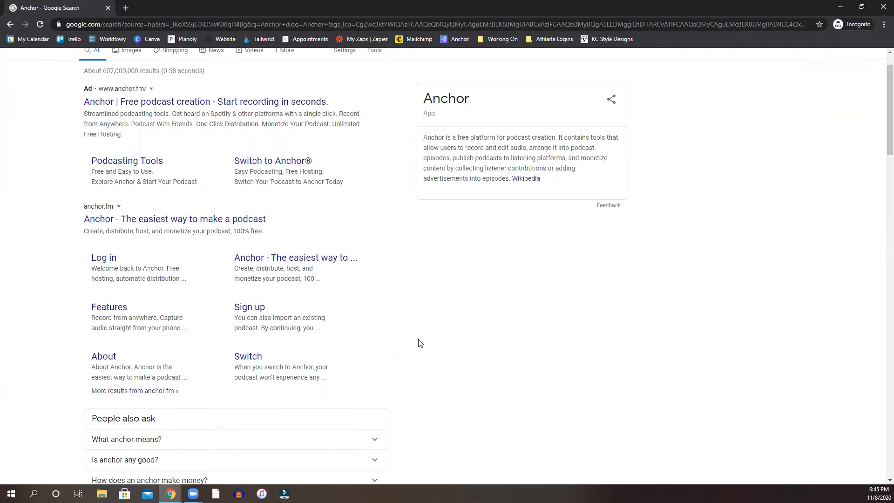
scroll(up, 3)
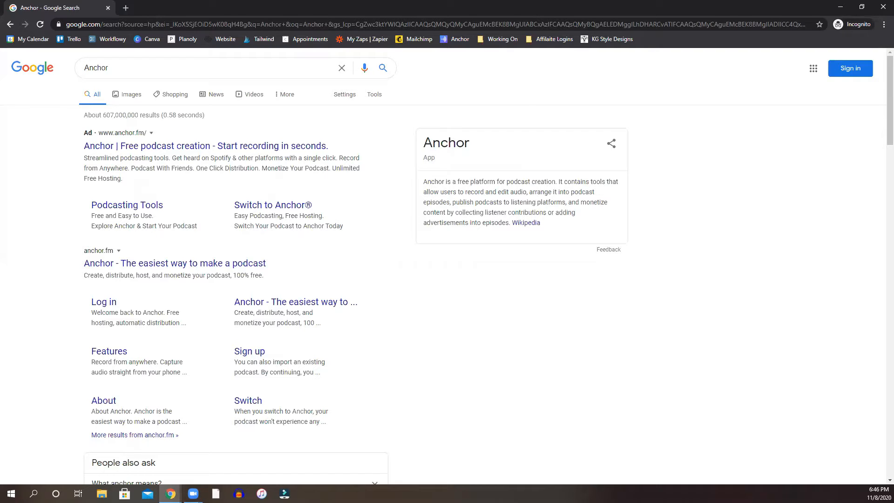
scroll(down, 3)
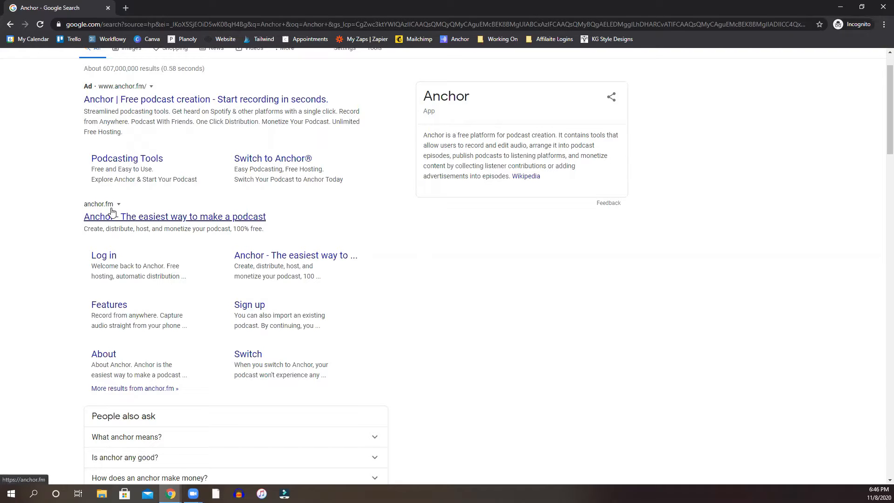
mouse_move(121, 223)
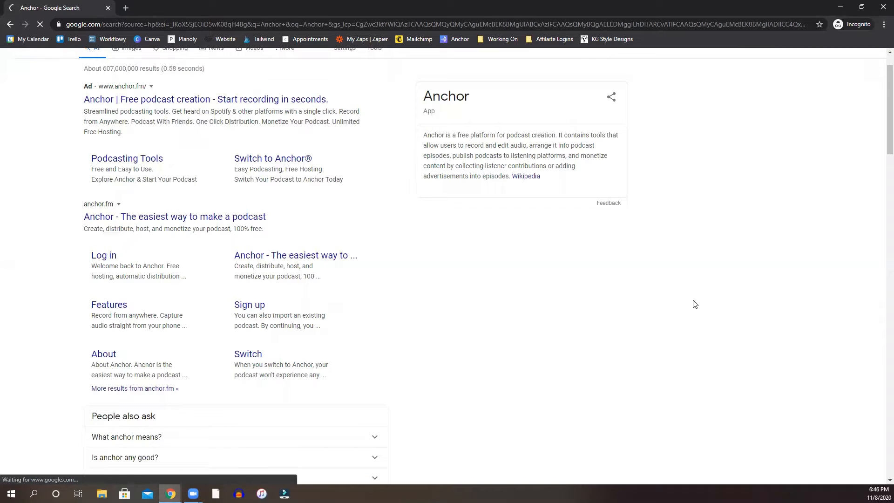
Go to anchor.fm from the results and browse its hosting and monetization feature sections.
click(174, 216)
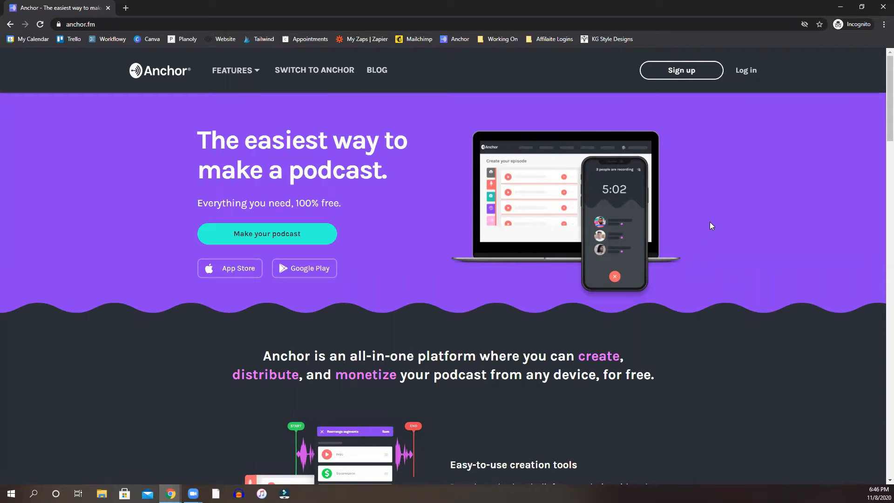
scroll(down, 3)
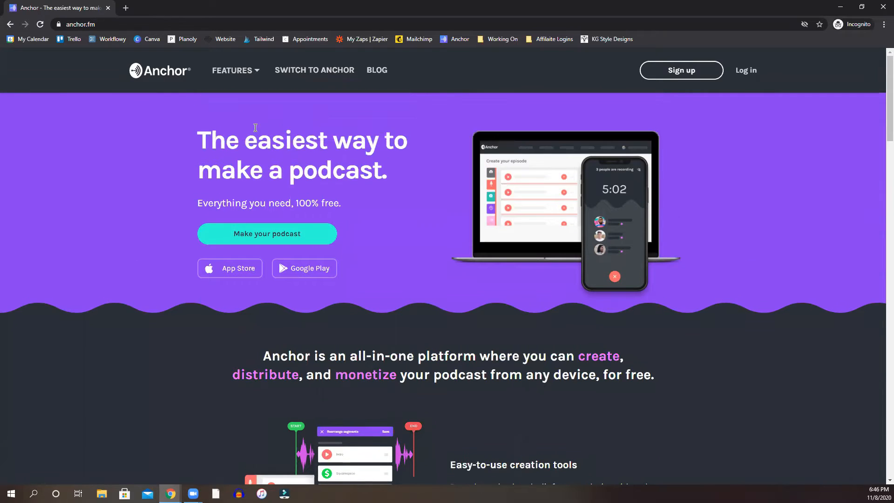
mouse_move(378, 207)
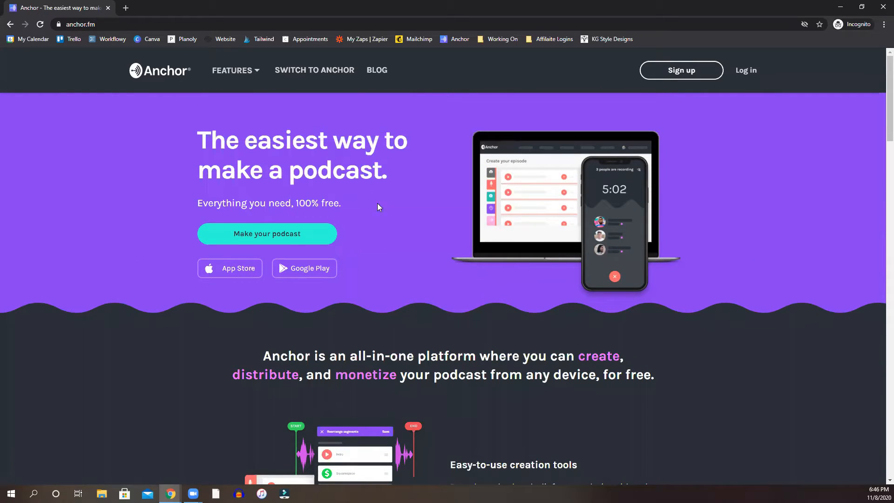
mouse_move(383, 204)
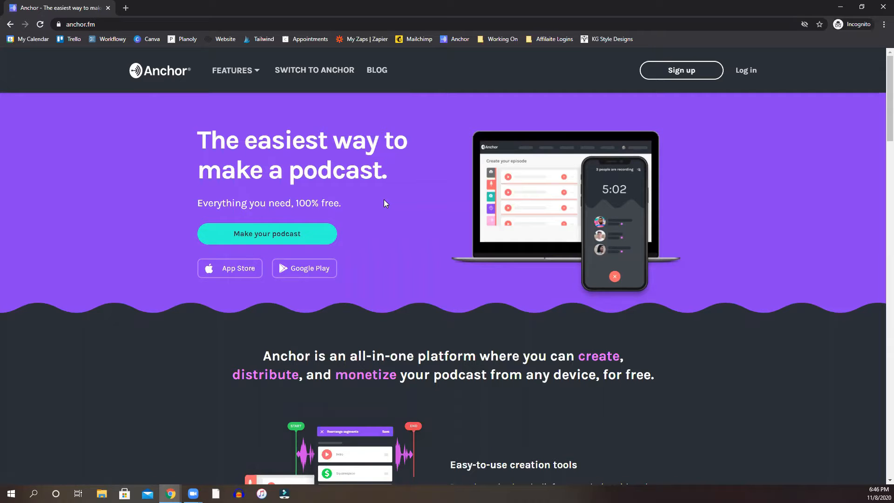
scroll(down, 3)
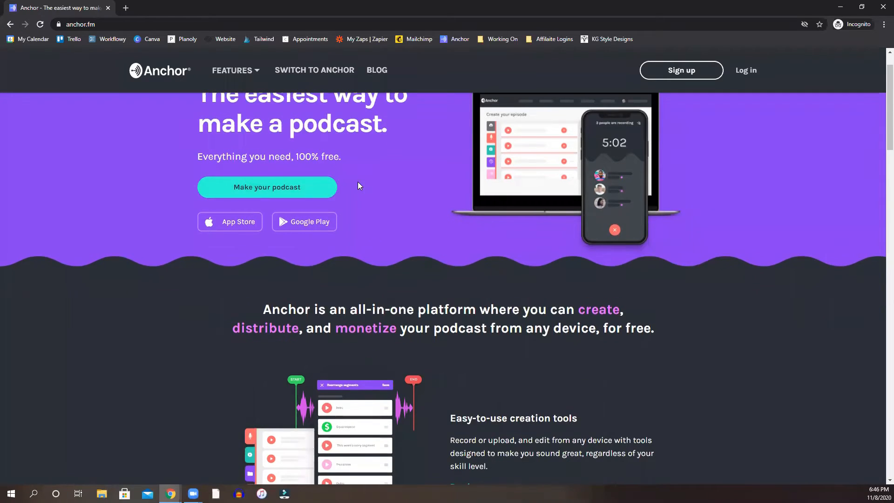
scroll(down, 3)
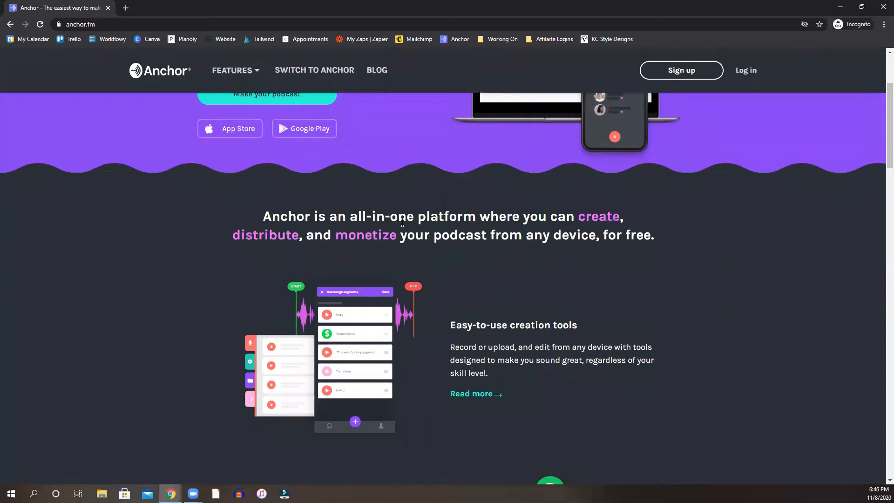
scroll(down, 3)
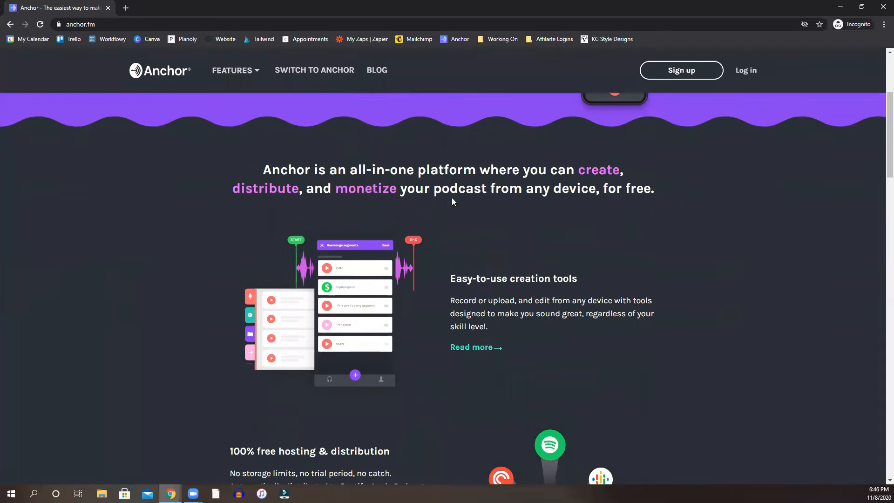
scroll(down, 3)
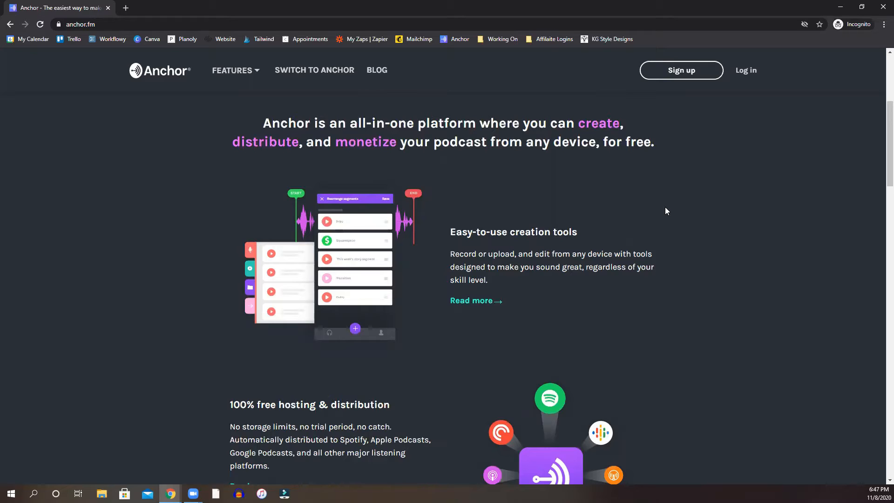
scroll(down, 3)
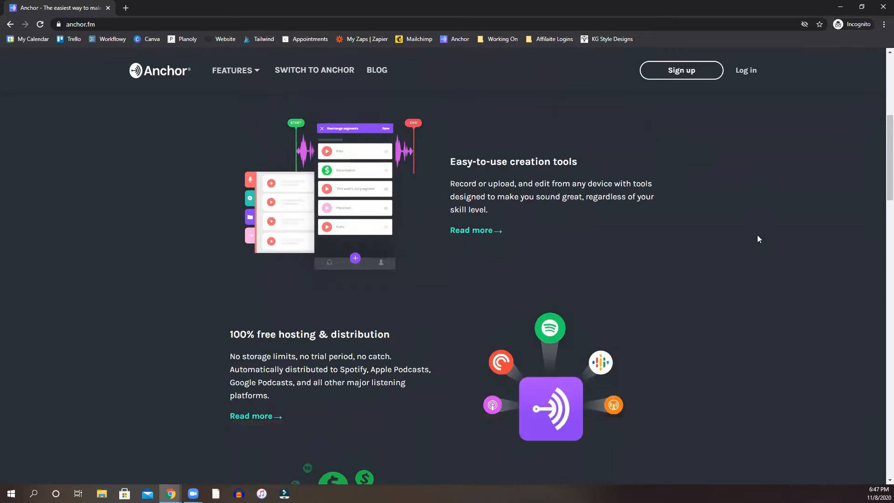
scroll(down, 3)
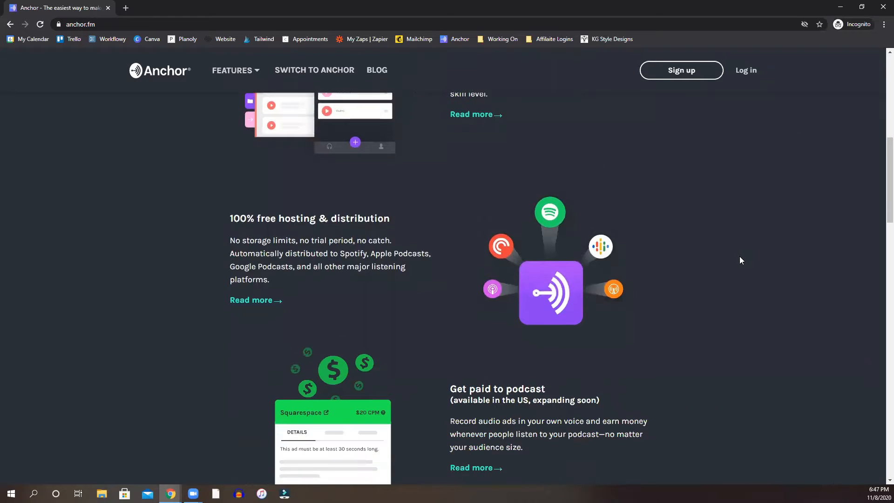
scroll(down, 3)
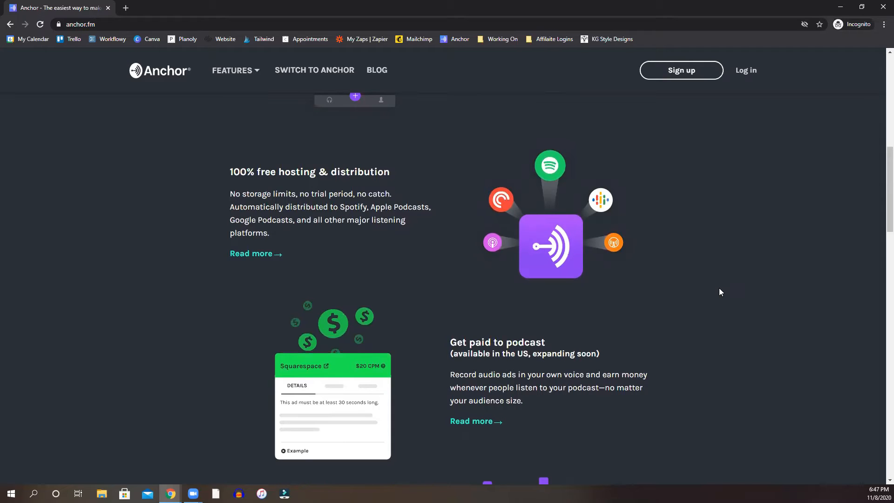
mouse_move(478, 273)
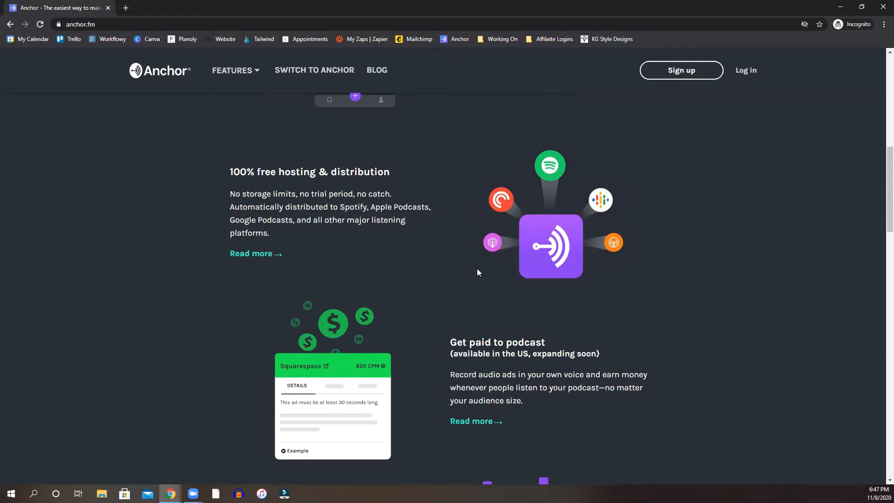
mouse_move(561, 185)
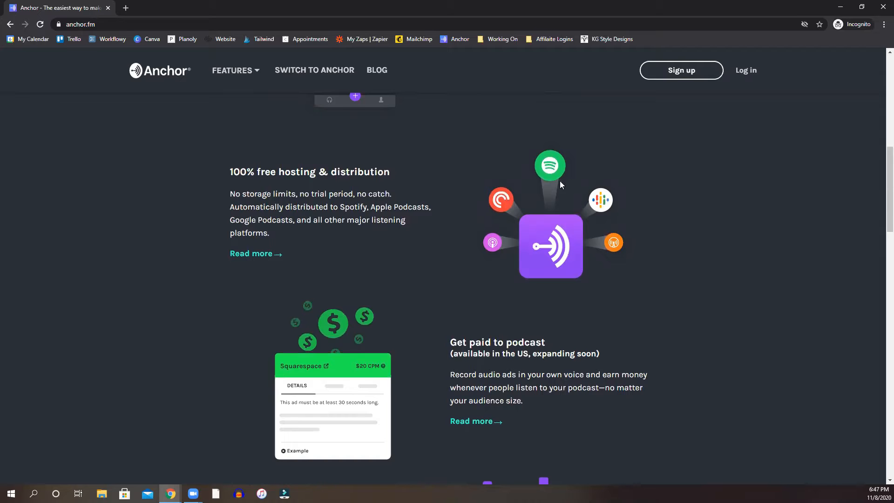
mouse_move(621, 257)
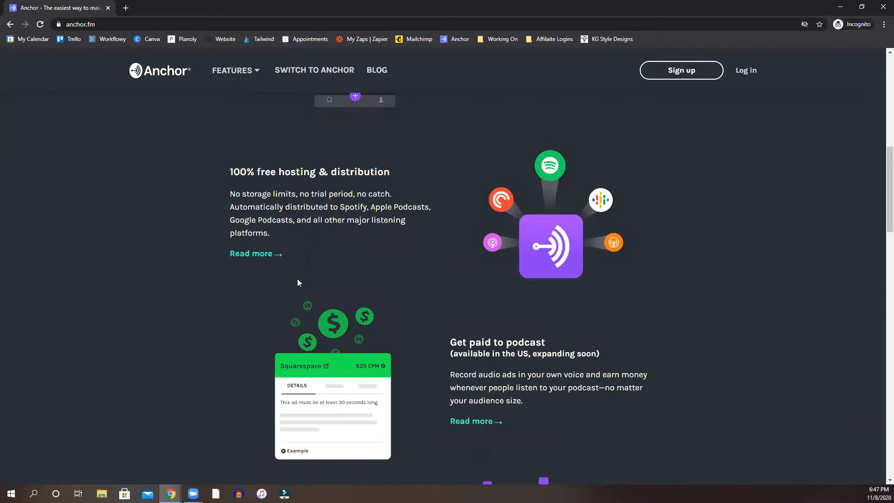
mouse_move(461, 273)
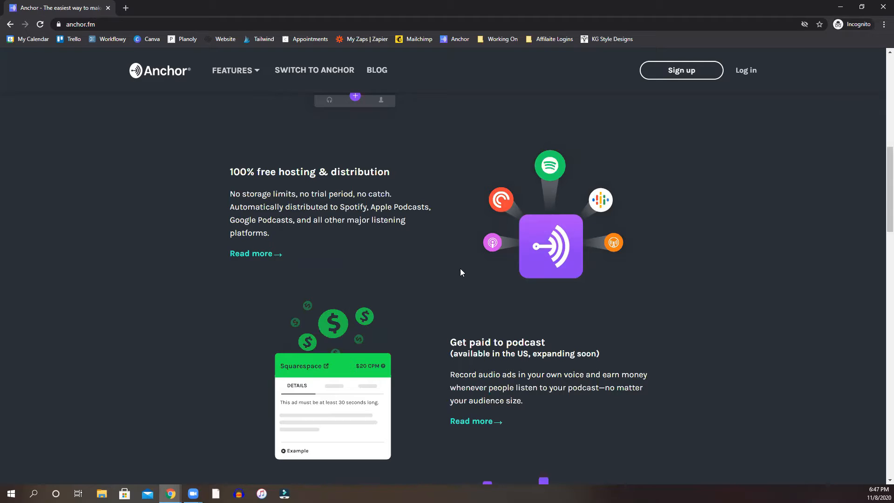
mouse_move(428, 281)
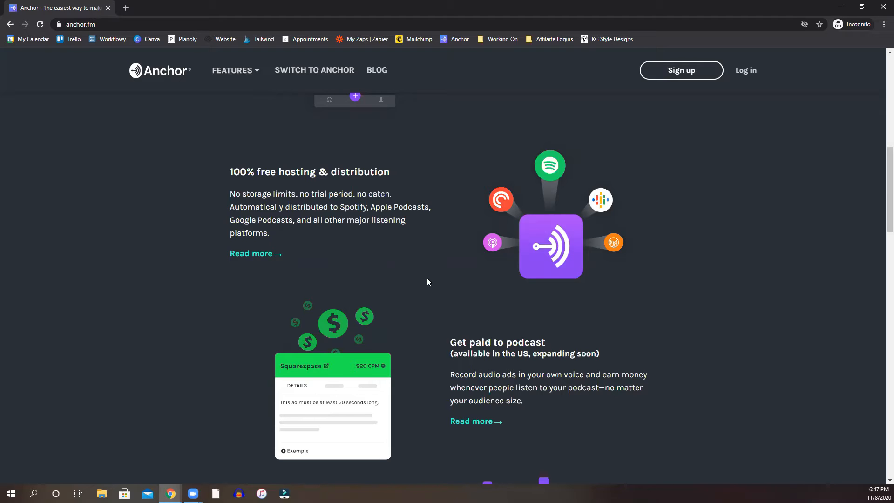
Continue down through the analytics and music sections of the home page, then back up.
scroll(down, 3)
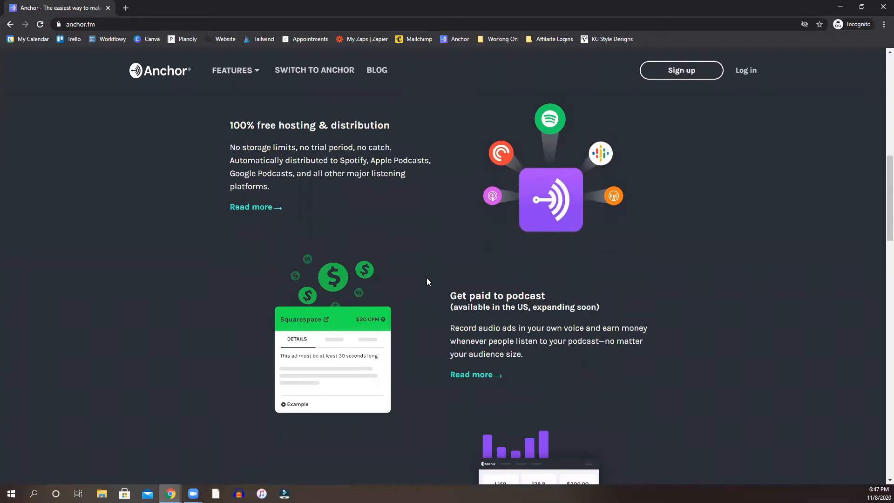
scroll(down, 3)
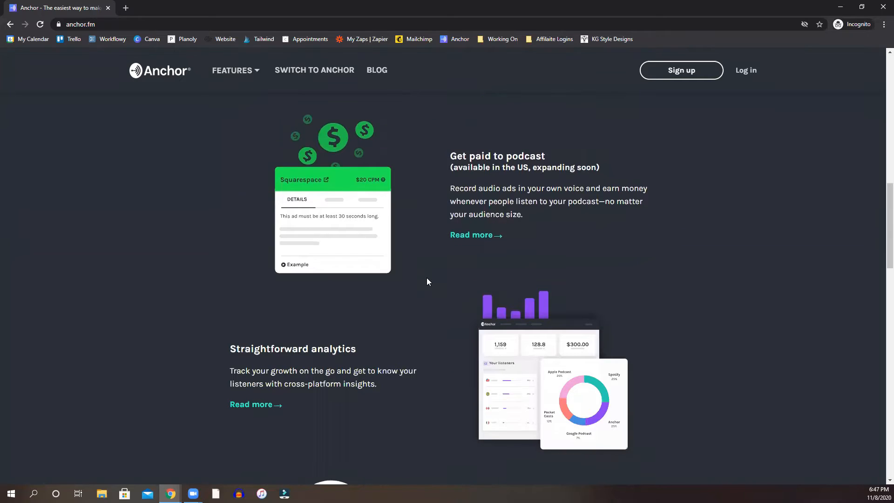
scroll(down, 3)
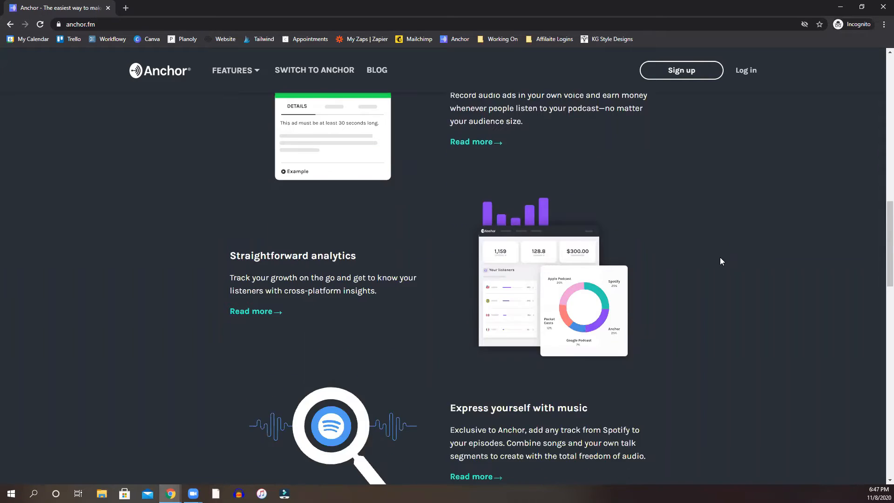
scroll(down, 3)
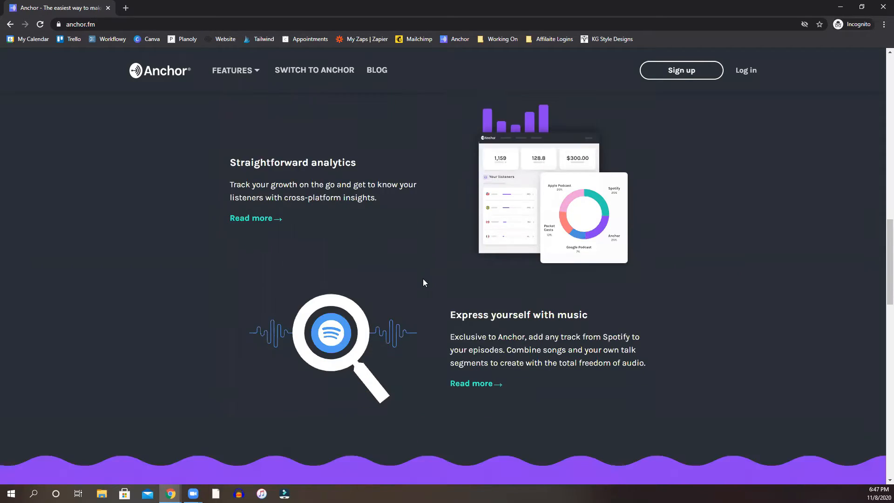
scroll(down, 3)
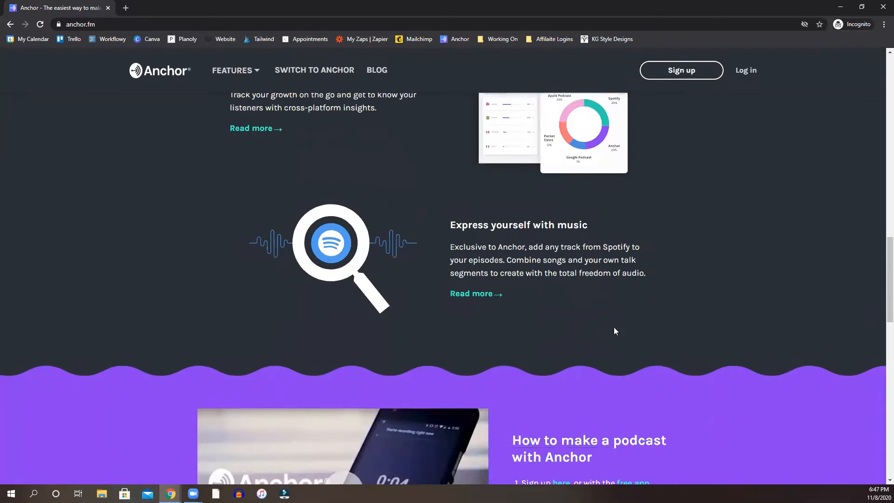
scroll(down, 3)
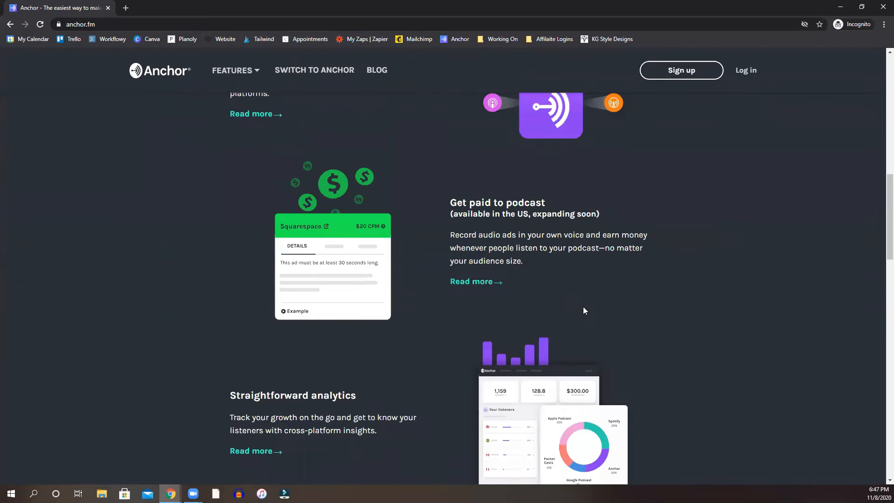
scroll(up, 3)
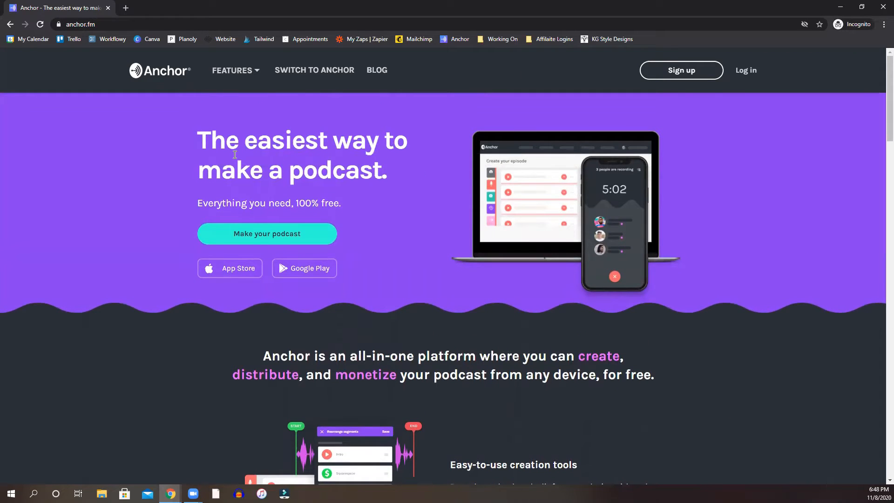
mouse_move(264, 141)
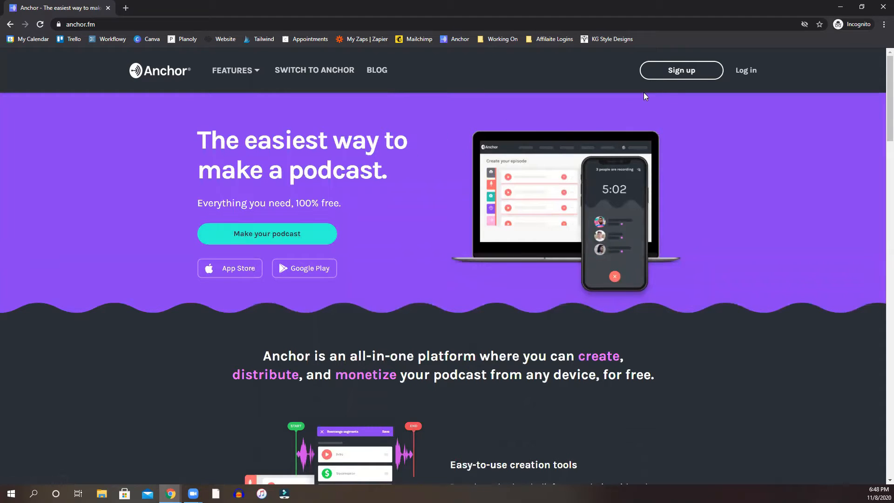
mouse_move(285, 221)
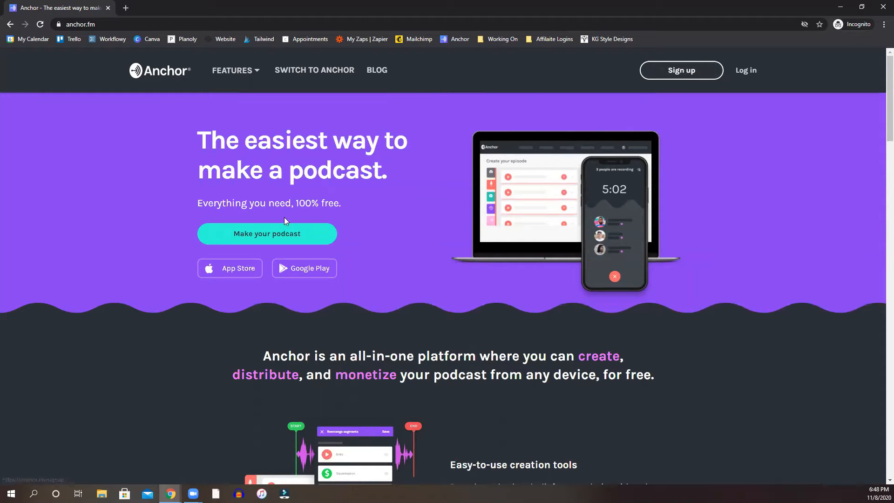
mouse_move(305, 243)
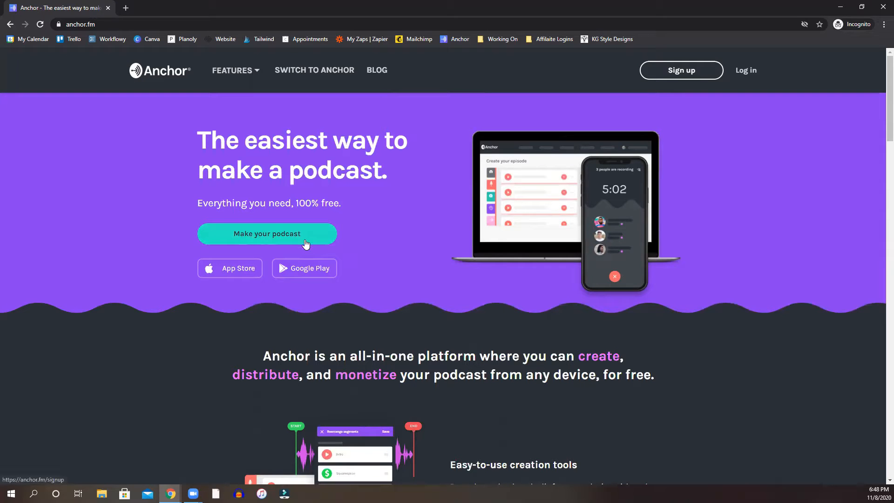
click(266, 233)
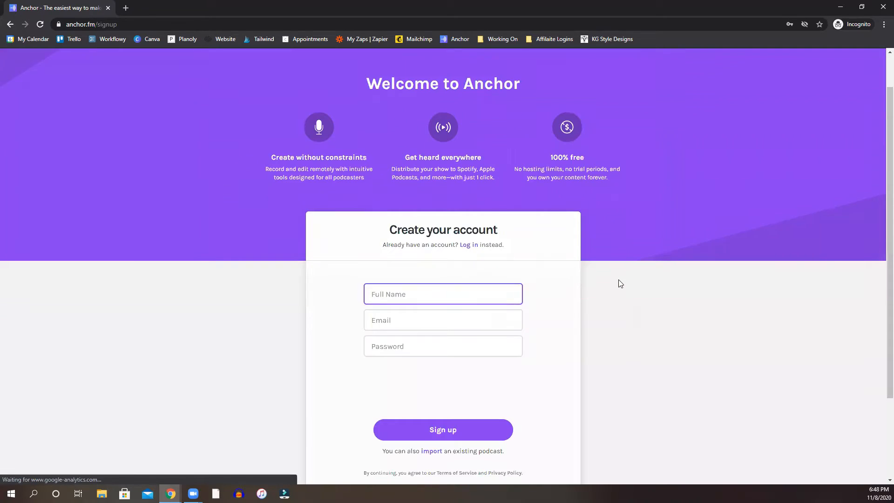
scroll(down, 3)
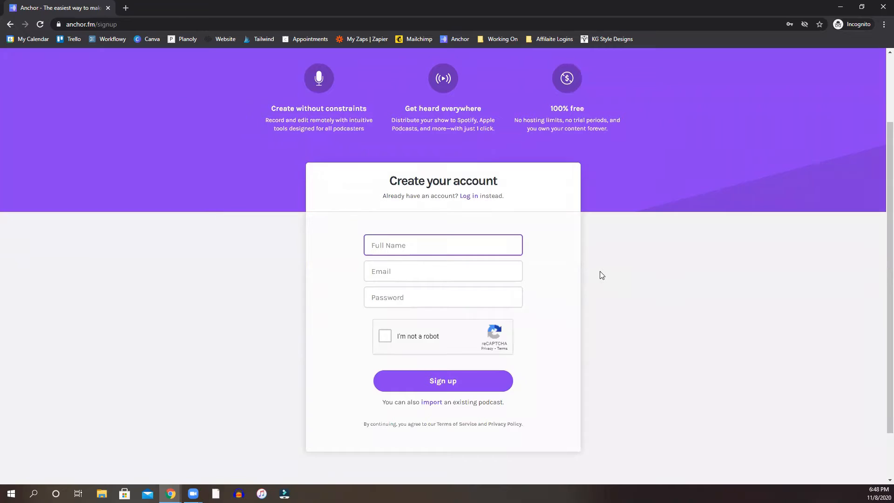
mouse_move(587, 257)
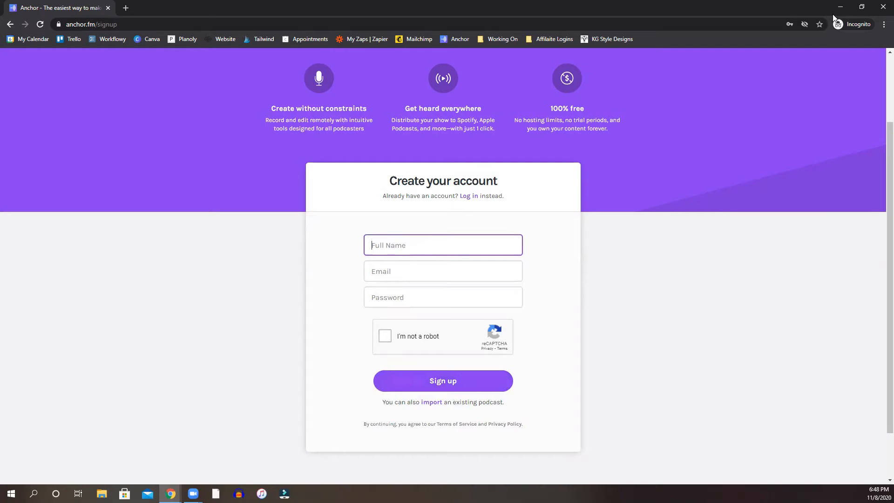
mouse_move(839, 6)
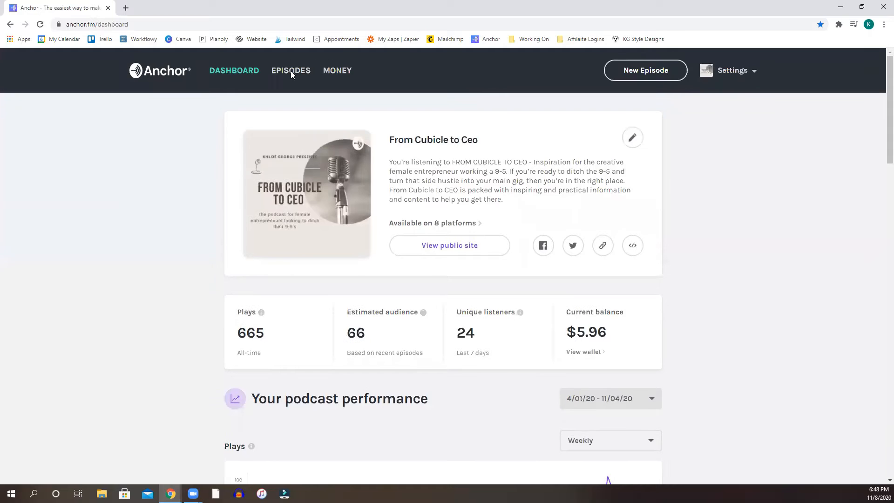
Show the Episodes list and bring up the three-dot actions for the Podcast Pilot episode.
click(290, 70)
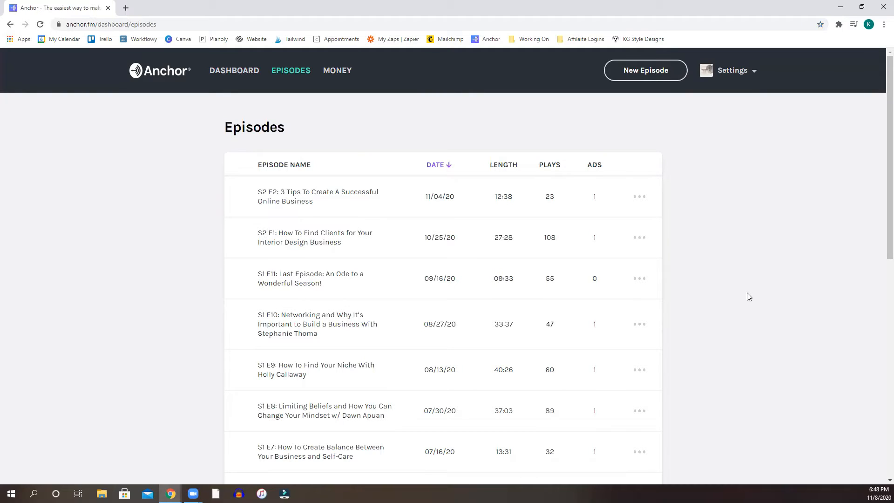
scroll(down, 3)
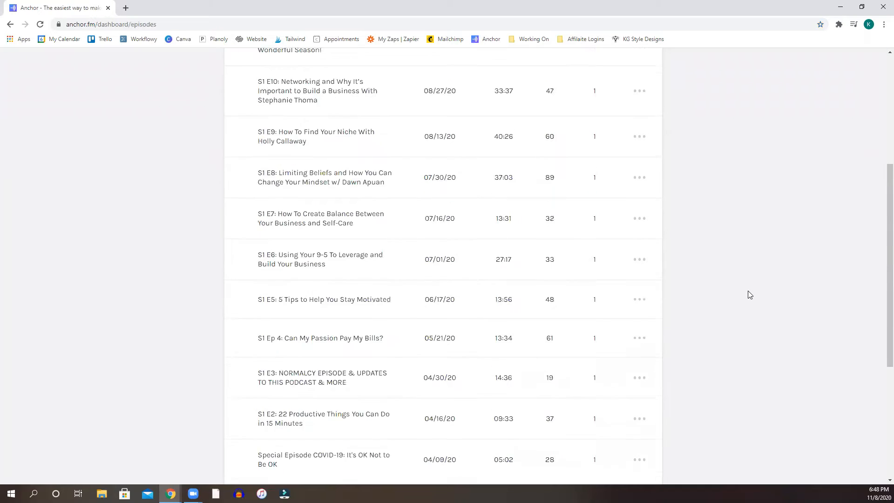
scroll(down, 3)
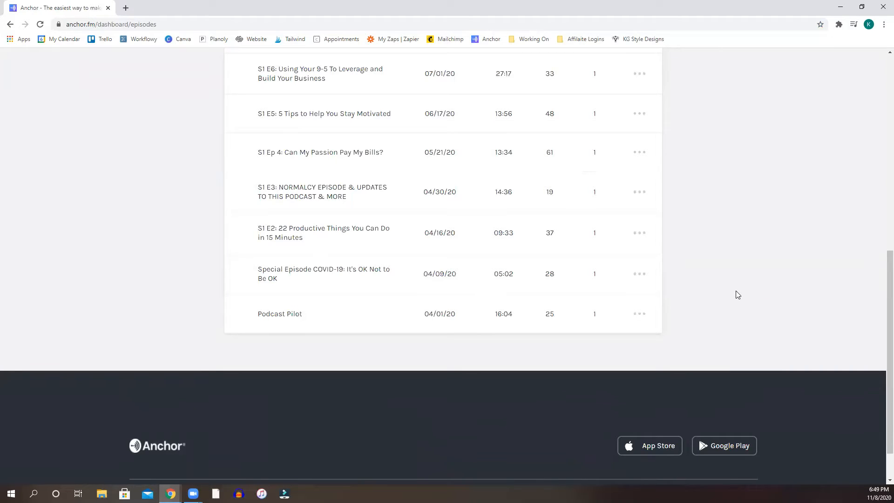
mouse_move(327, 326)
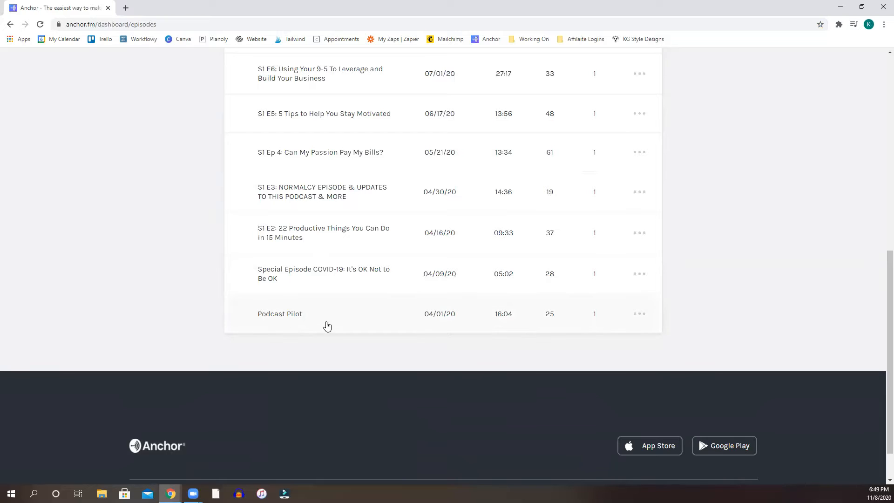
click(639, 314)
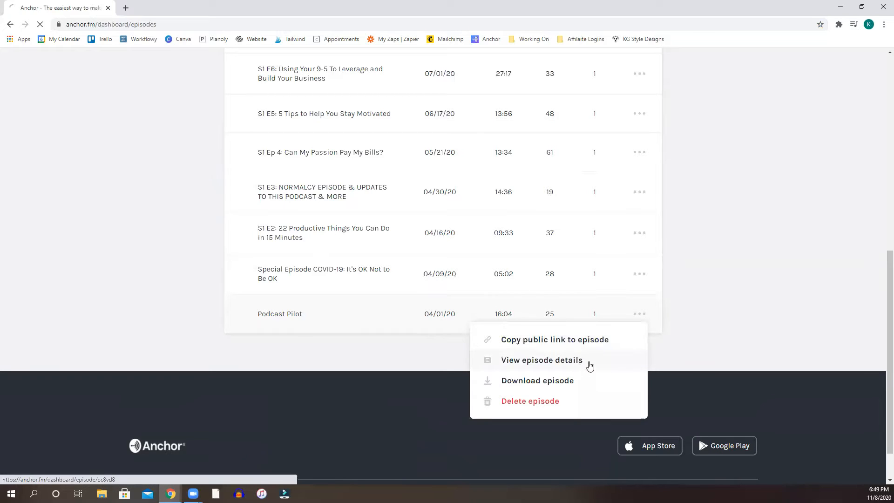
View the Podcast Pilot episode details with its 25 plays, description and analytics charts.
click(540, 359)
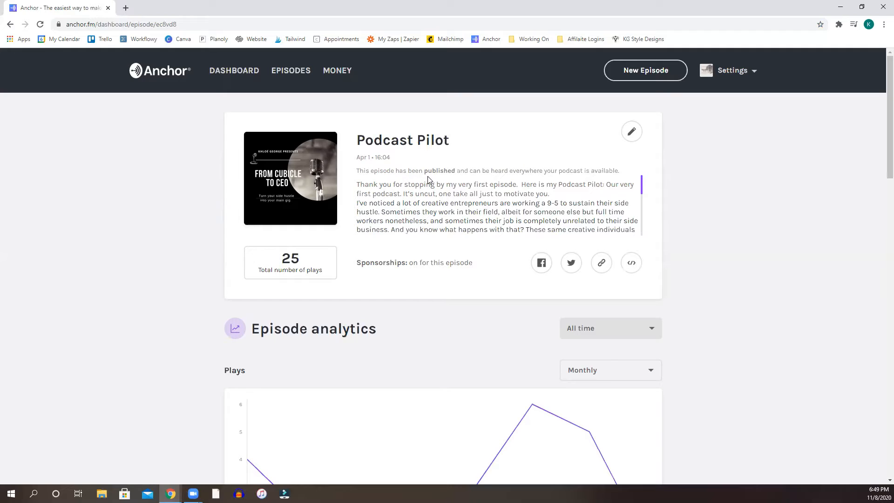
mouse_move(597, 180)
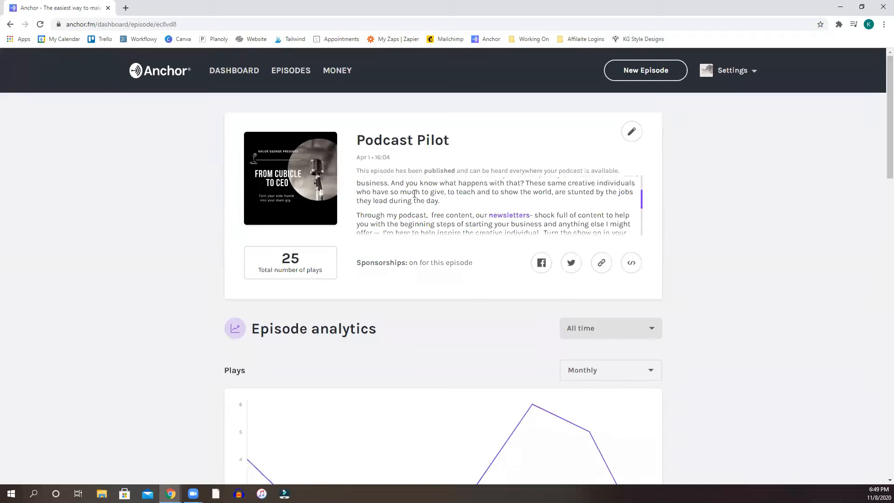
scroll(down, 3)
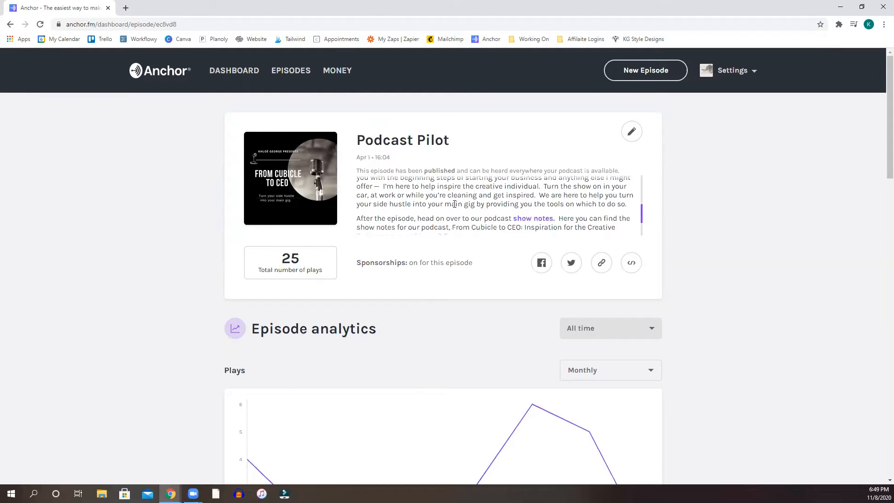
scroll(down, 3)
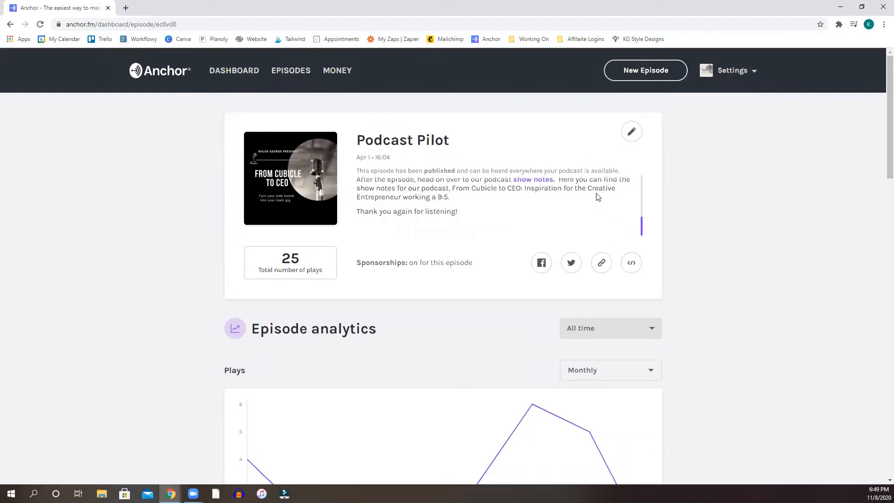
scroll(down, 3)
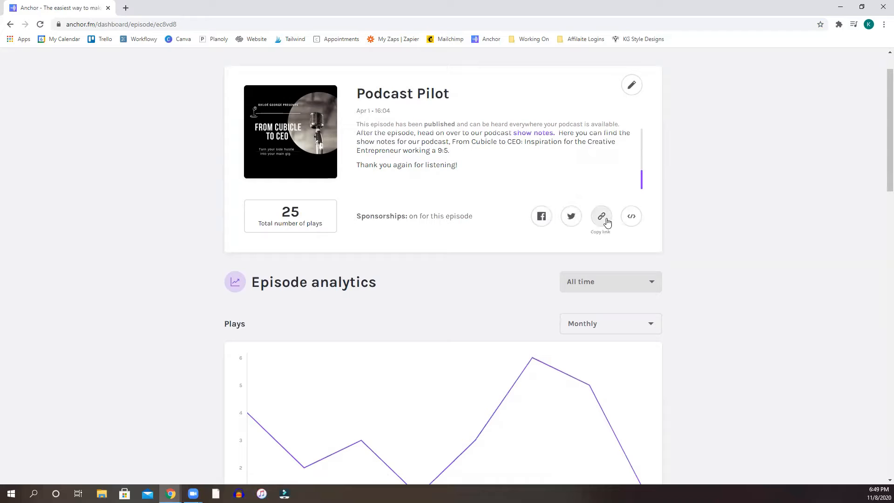
mouse_move(631, 216)
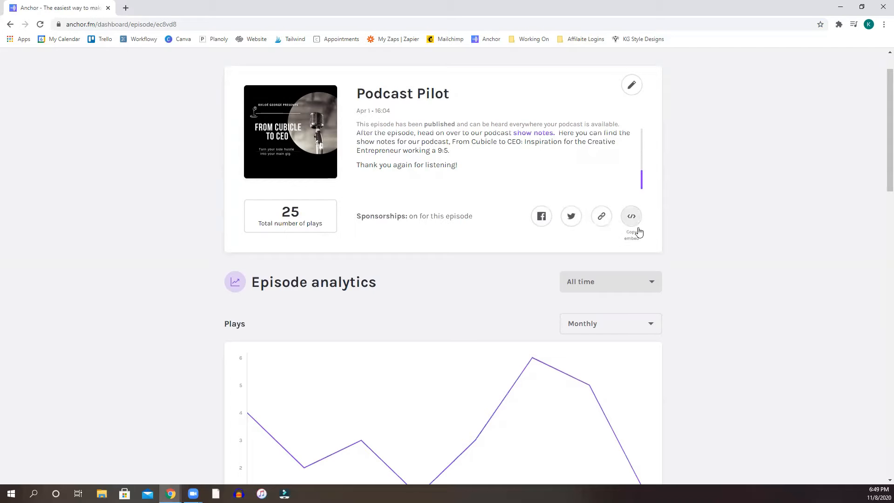
mouse_move(632, 227)
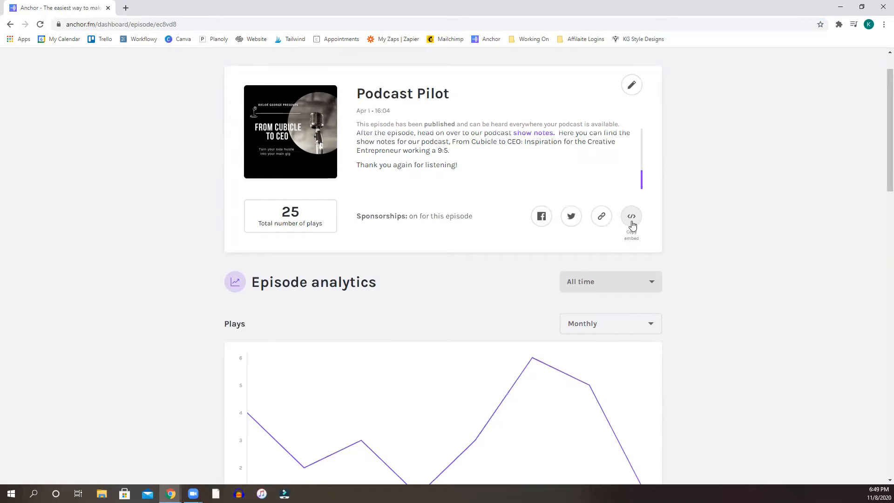
scroll(down, 3)
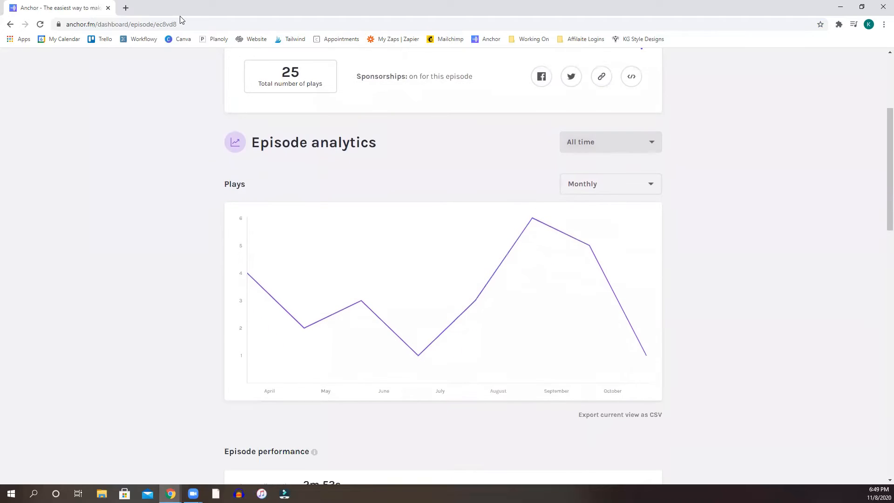
scroll(down, 3)
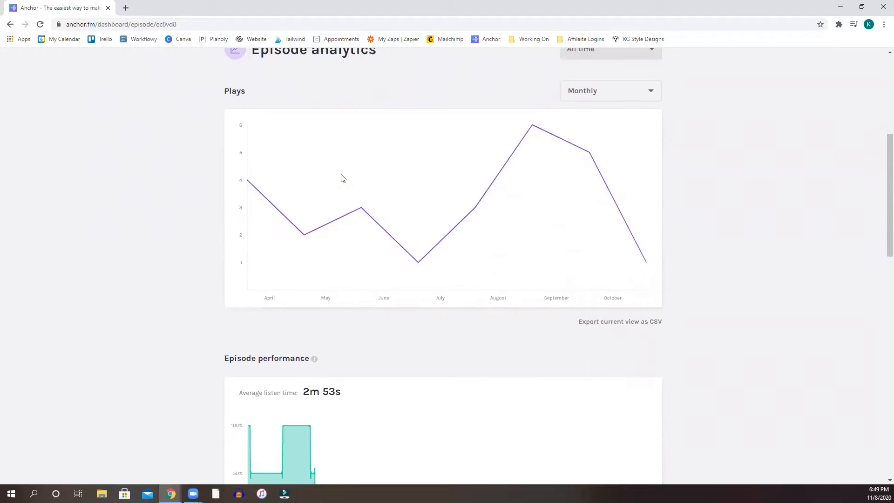
Review the remaining analytics charts and the episode's audio segments further down.
scroll(down, 3)
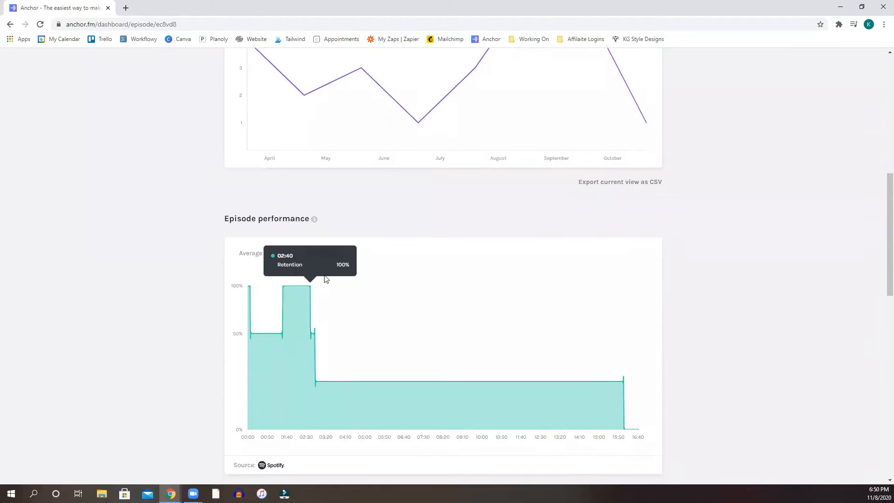
scroll(down, 3)
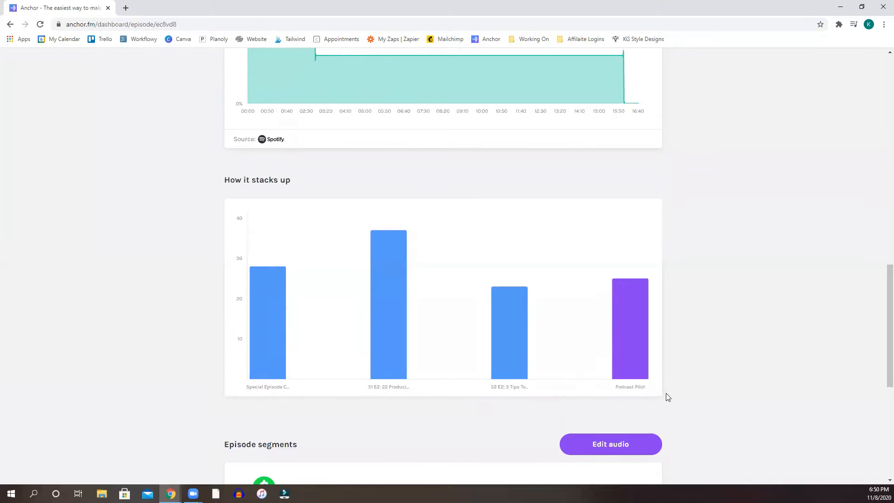
scroll(down, 3)
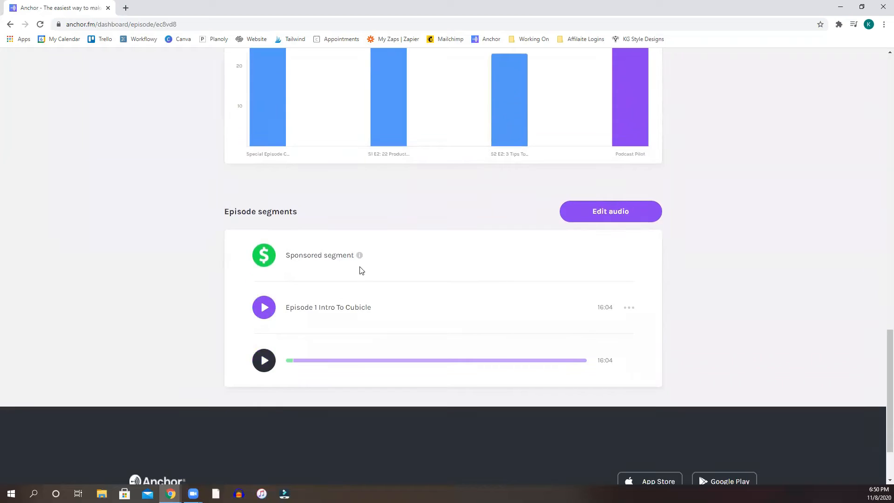
mouse_move(429, 398)
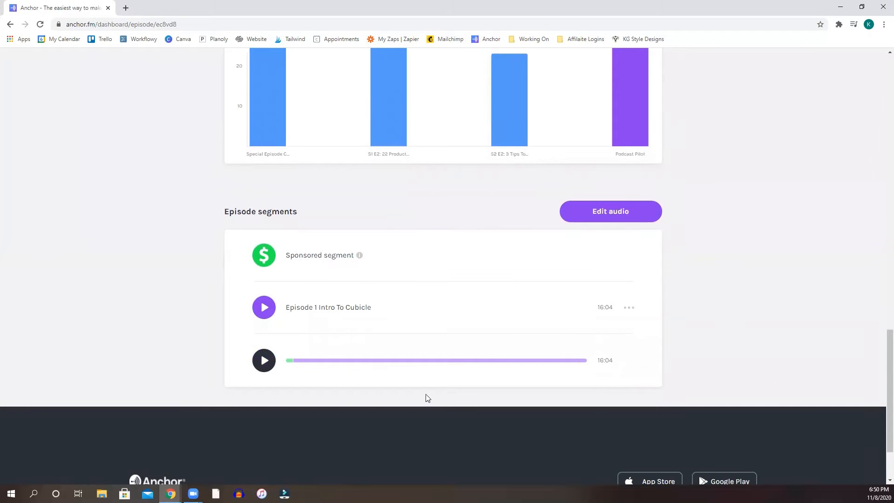
mouse_move(763, 290)
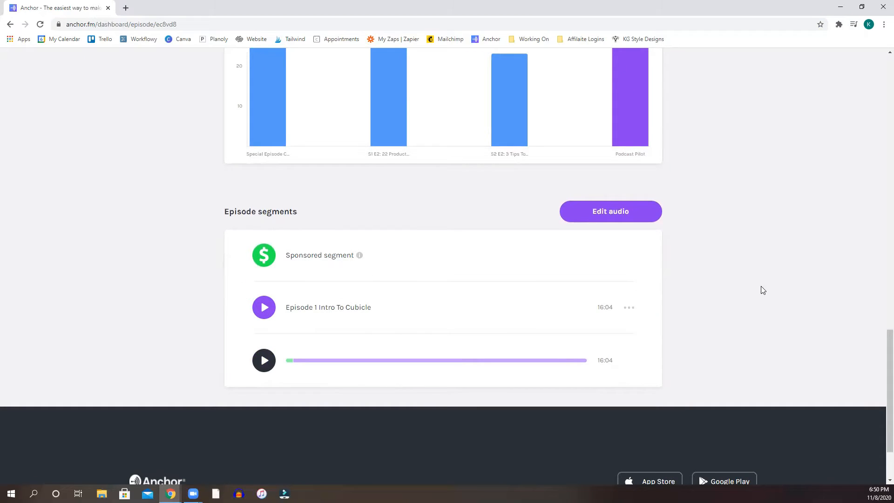
scroll(down, 3)
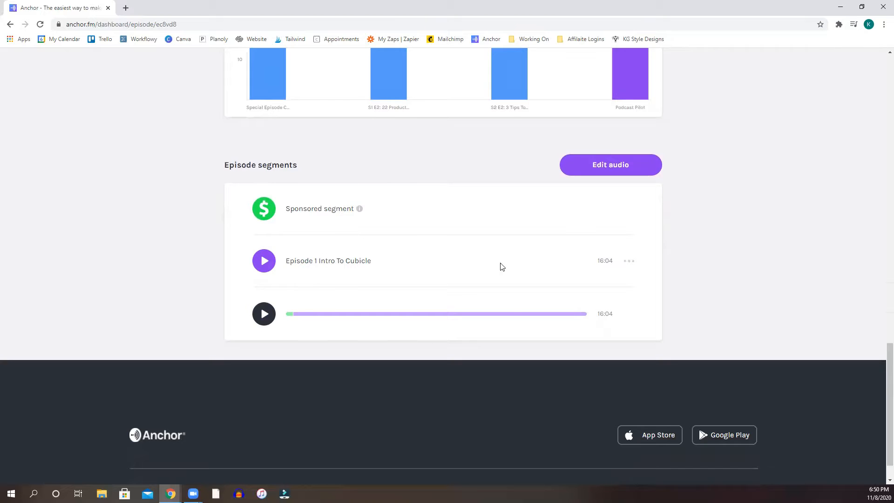
mouse_move(364, 252)
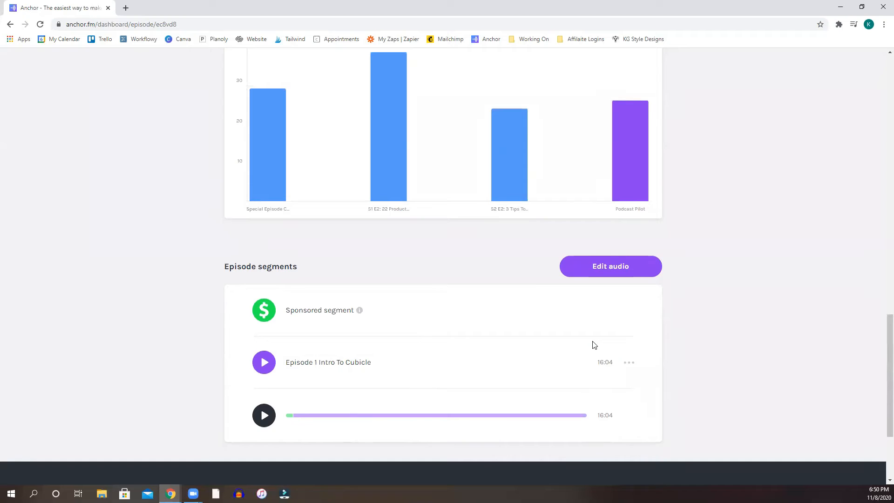
scroll(down, 3)
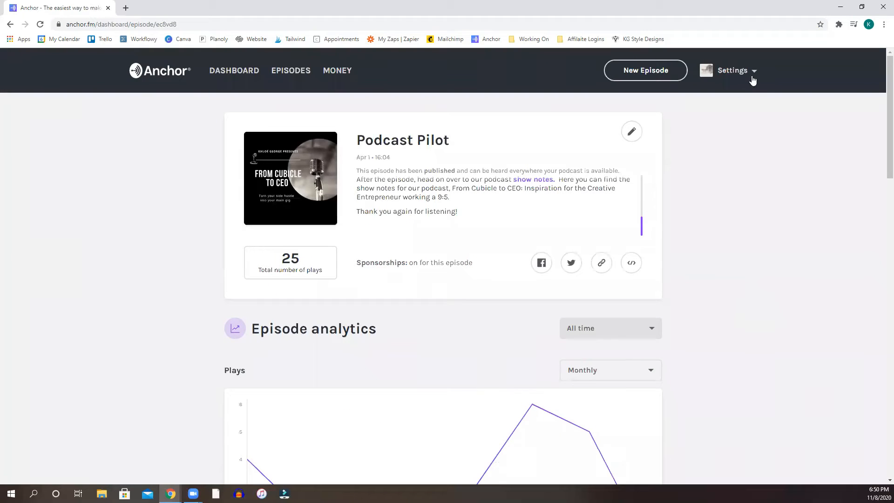
Go to the podcast's distribution settings and copy the RSS feed address.
click(732, 70)
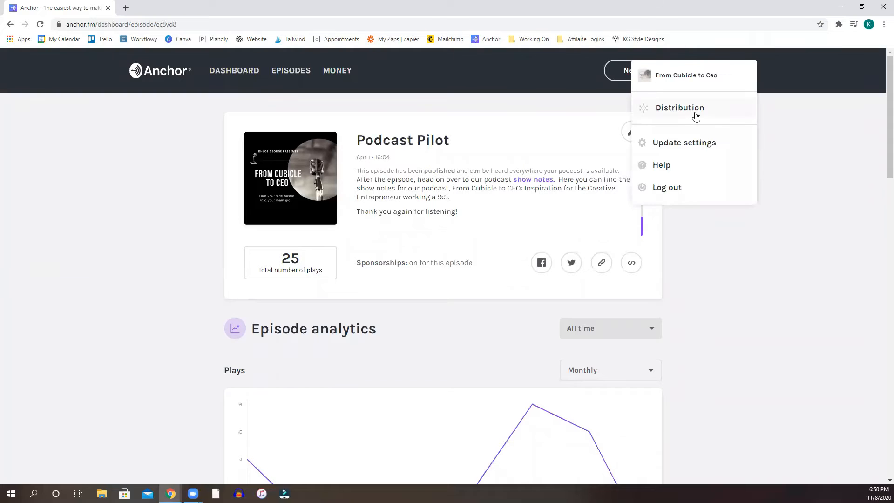
click(679, 108)
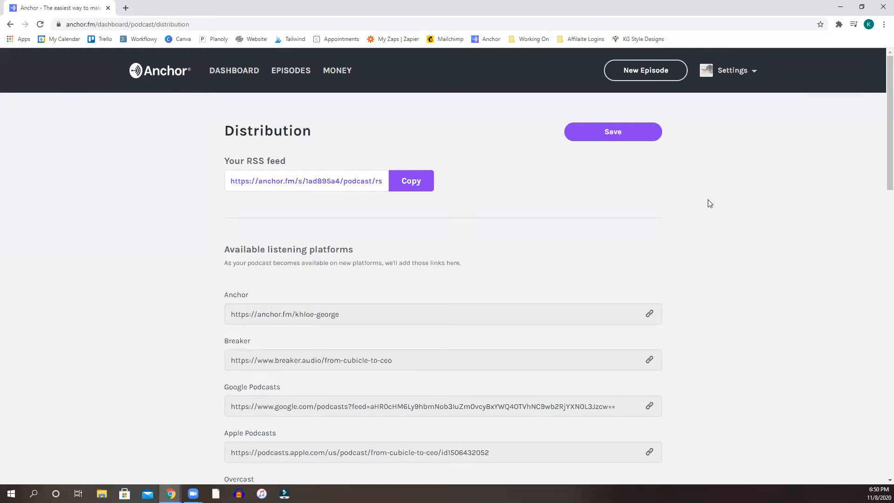
mouse_move(270, 170)
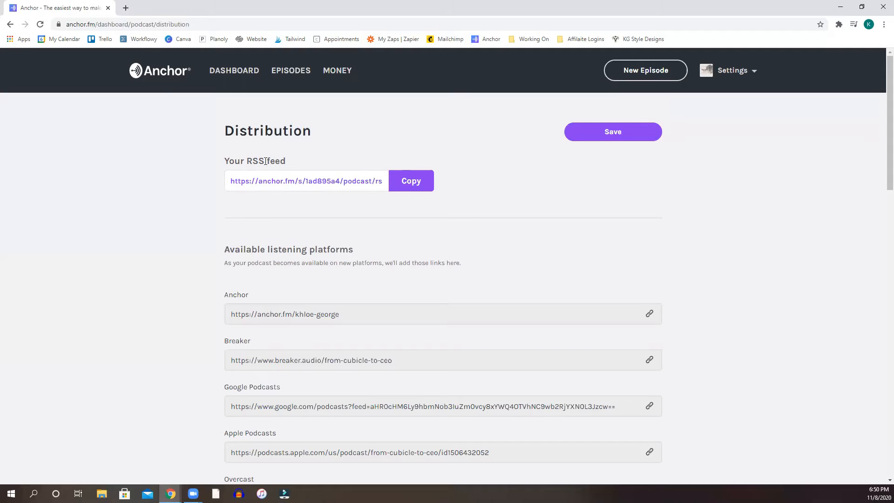
mouse_move(299, 181)
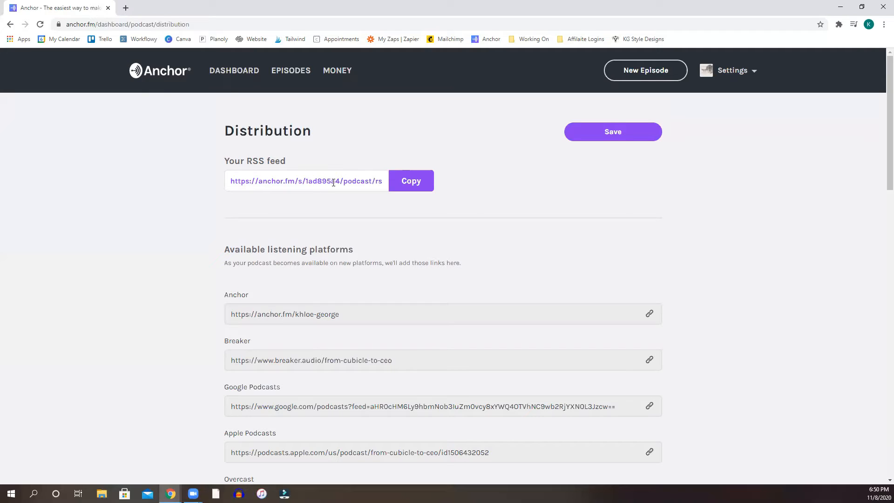
click(410, 180)
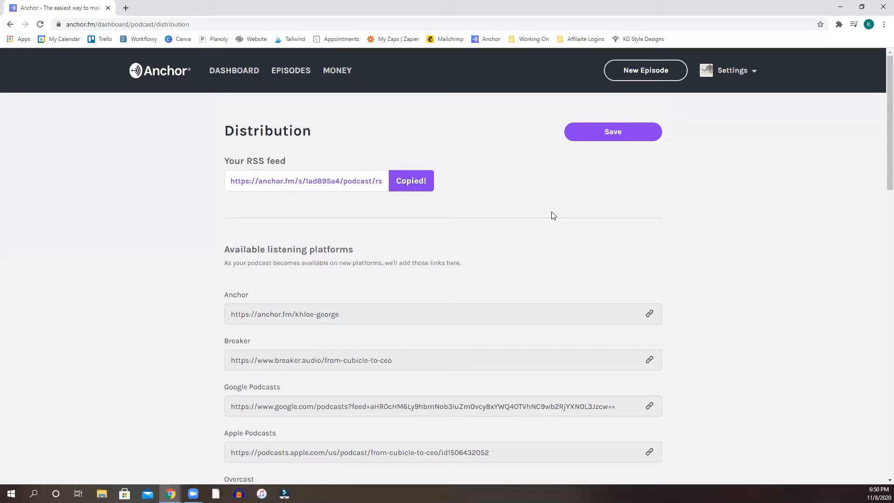
mouse_move(577, 221)
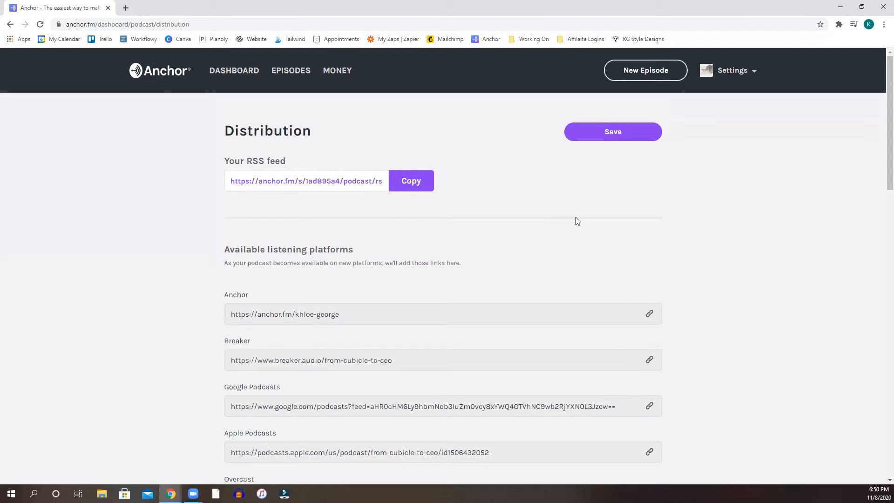
Review the links for each available listening platform in the directories list.
scroll(down, 3)
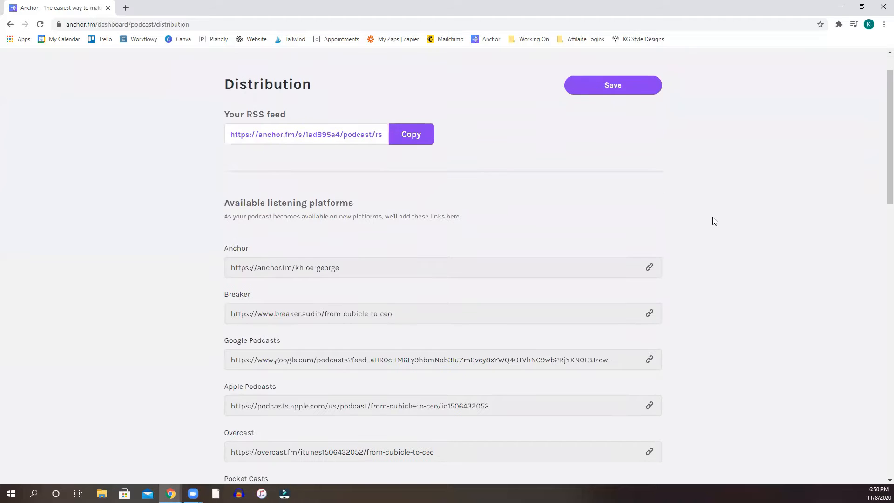
scroll(down, 3)
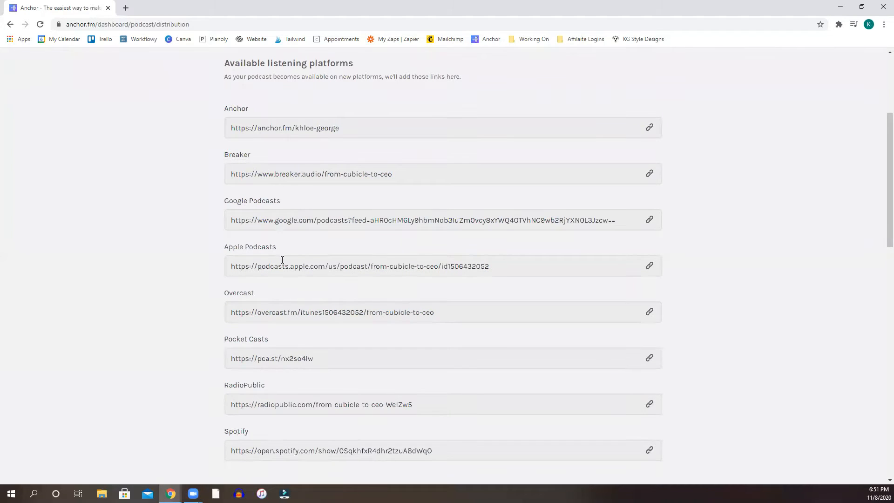
scroll(down, 3)
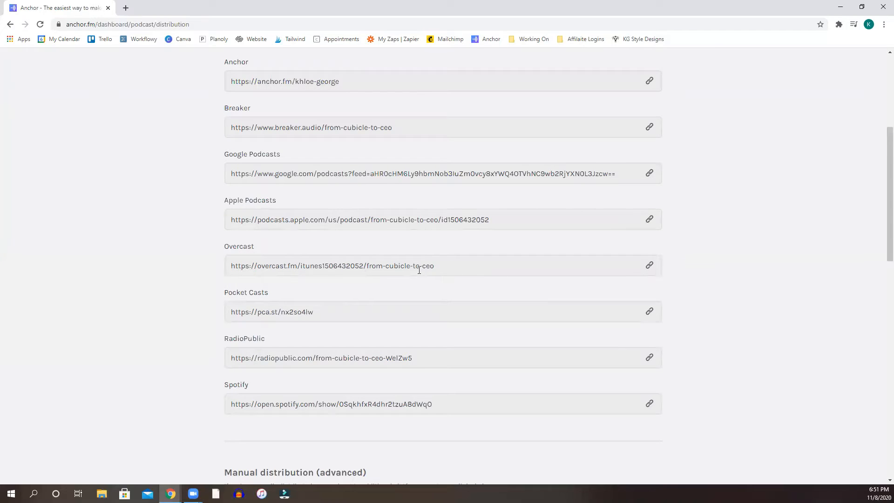
mouse_move(277, 389)
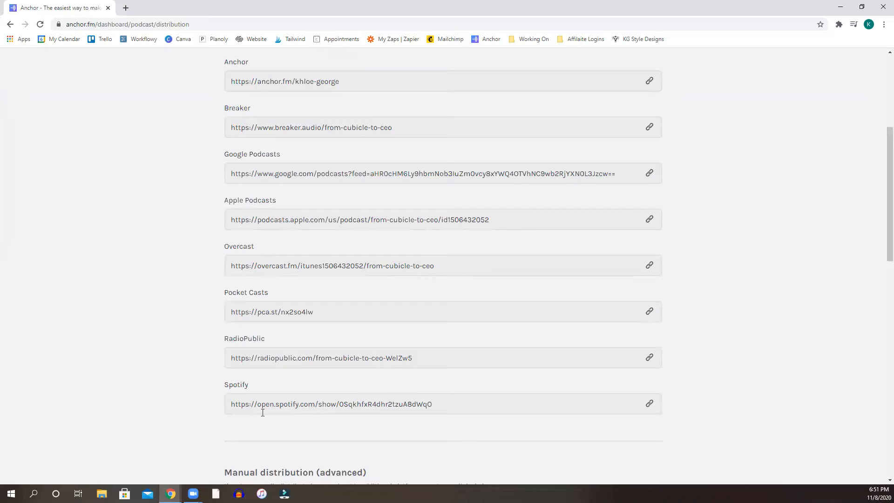
scroll(up, 3)
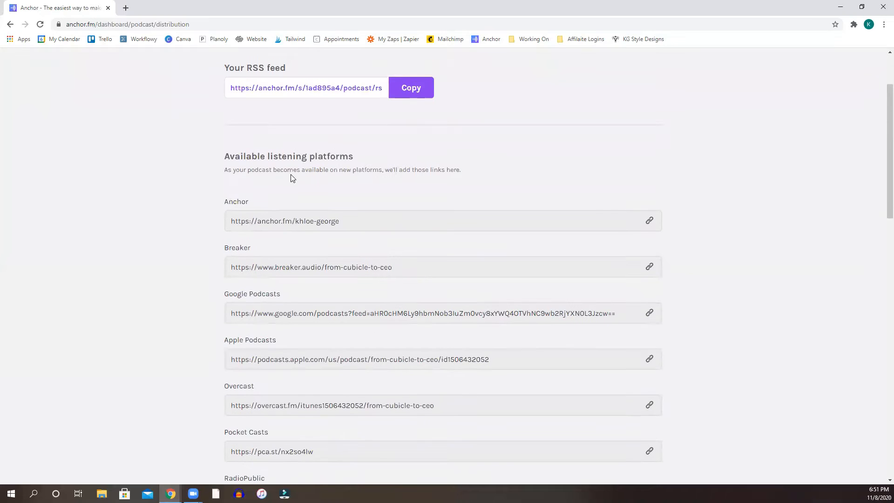
scroll(down, 3)
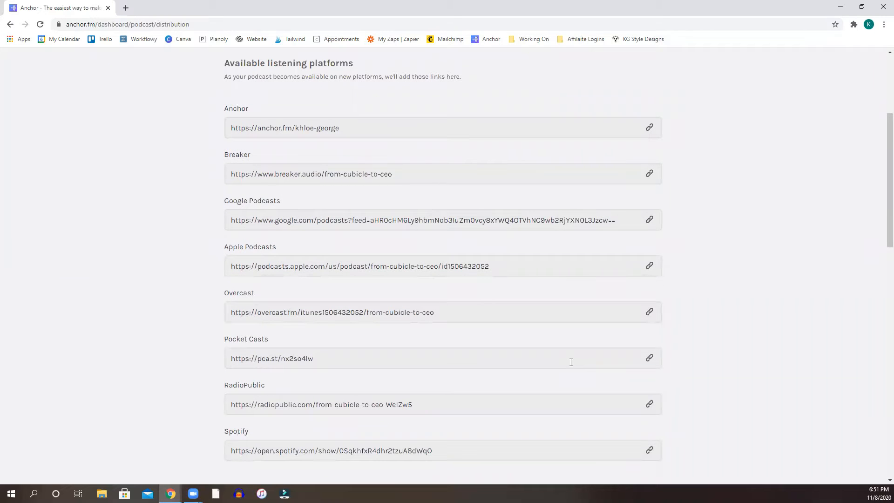
mouse_move(436, 237)
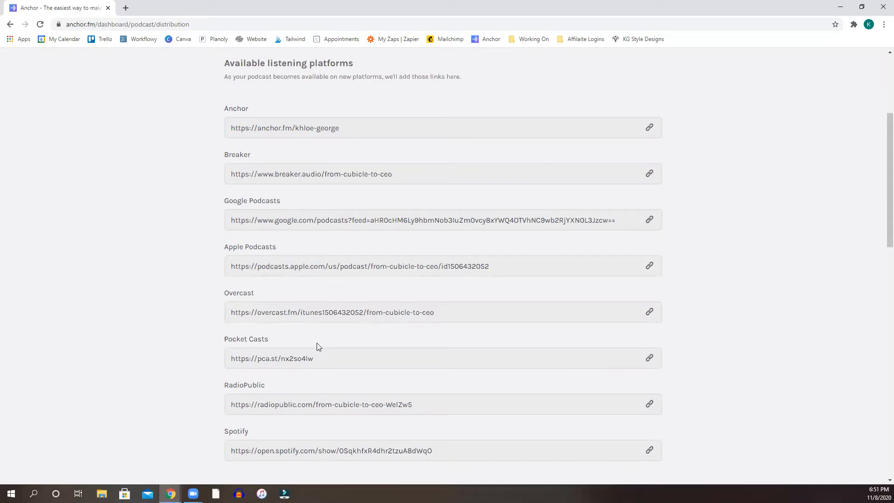
scroll(down, 3)
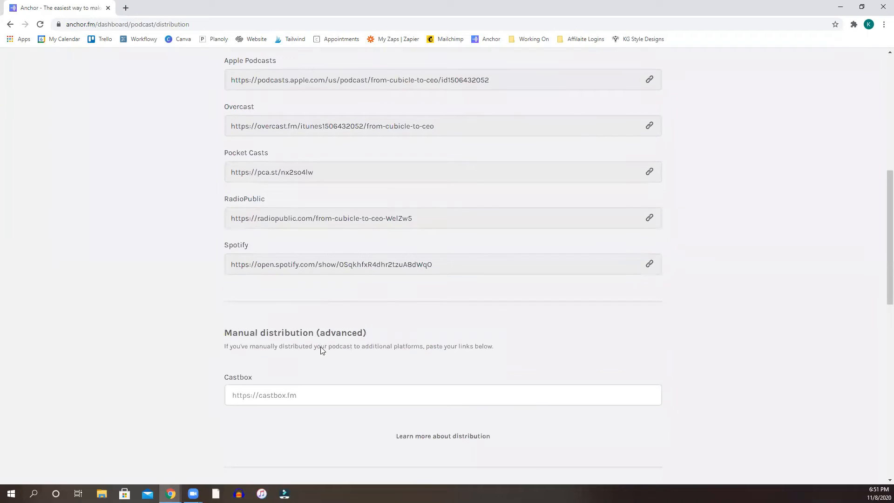
scroll(down, 3)
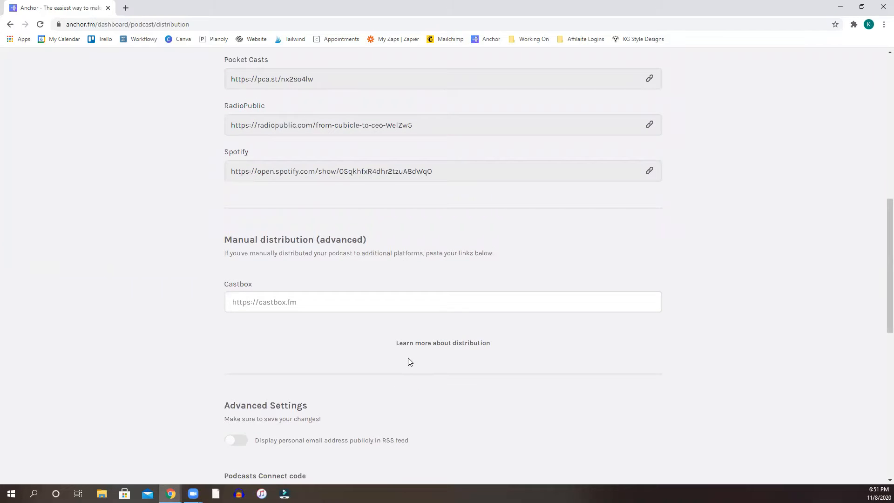
mouse_move(405, 359)
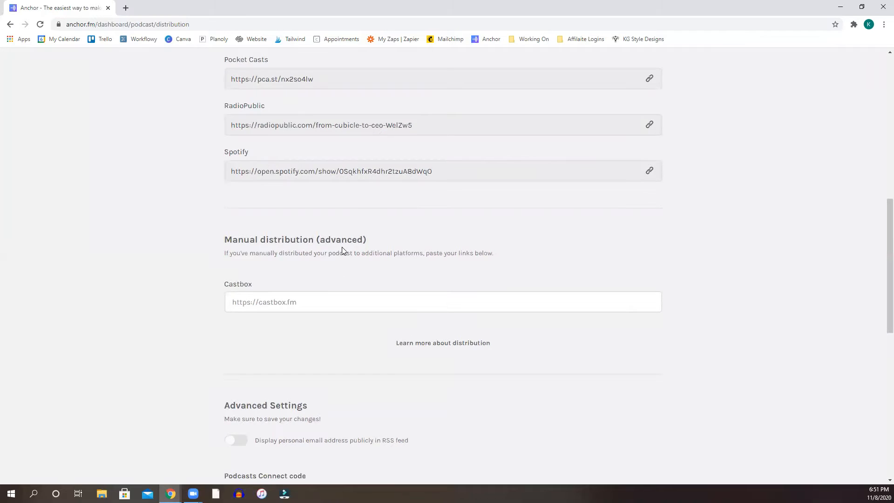
mouse_move(264, 266)
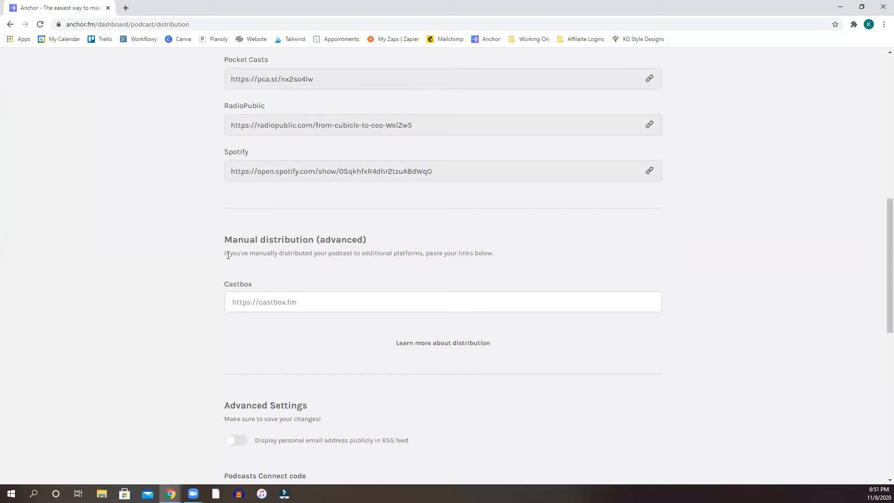
drag(224, 254, 336, 253)
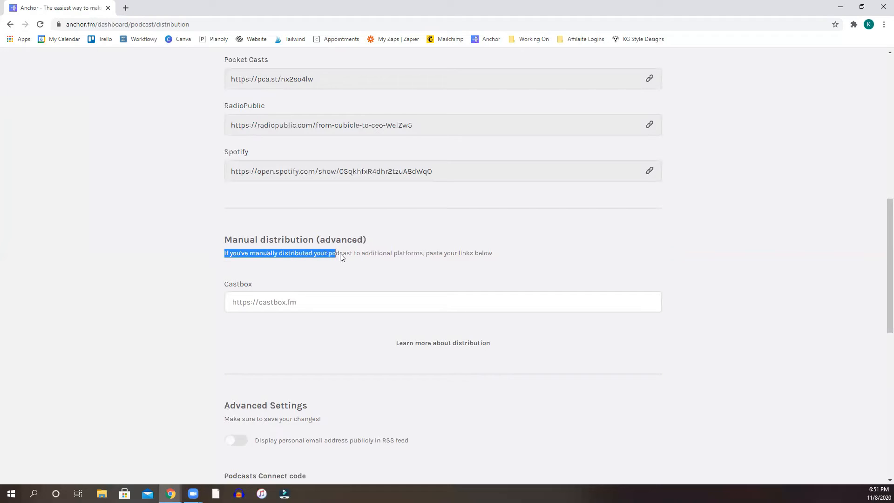
drag(336, 254, 438, 253)
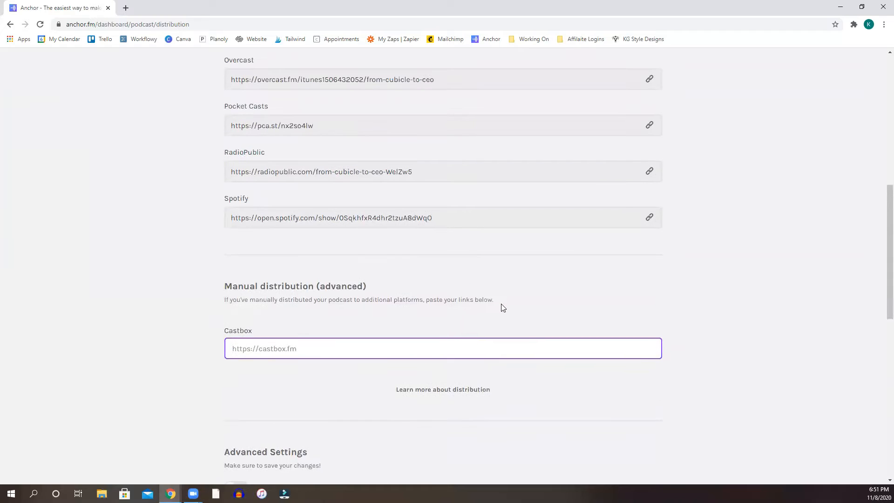
scroll(up, 3)
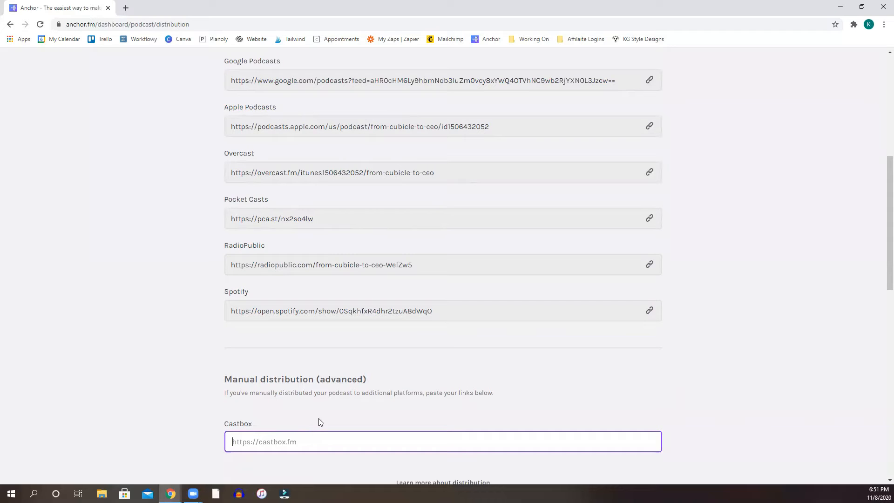
scroll(up, 3)
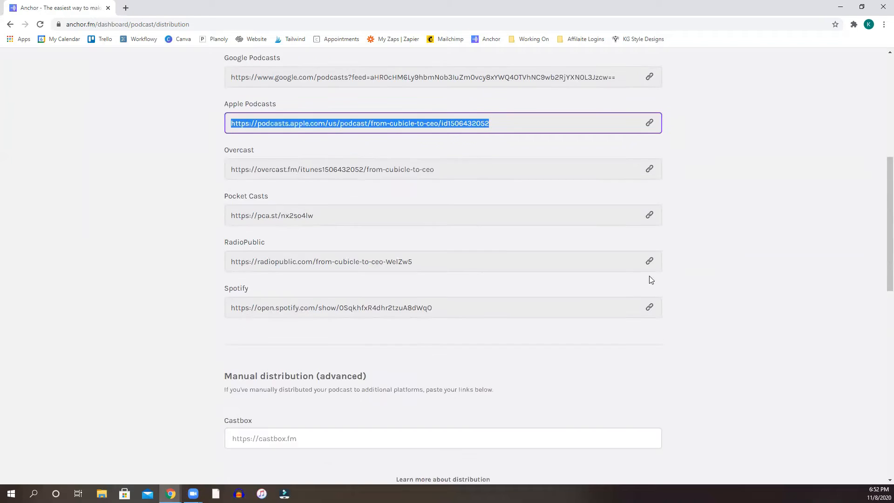
scroll(up, 3)
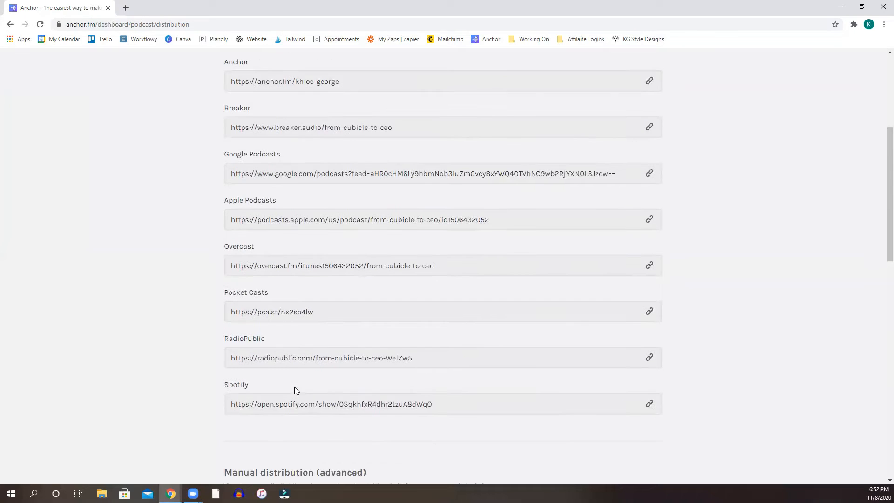
scroll(up, 3)
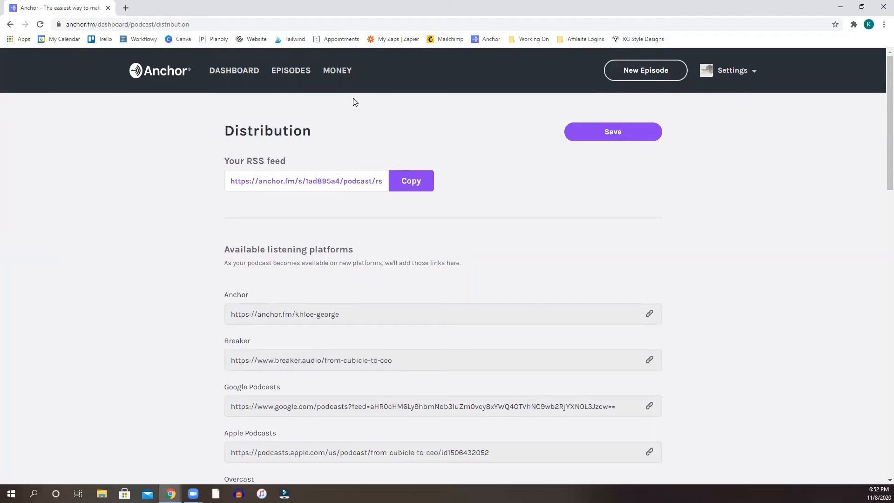
click(291, 70)
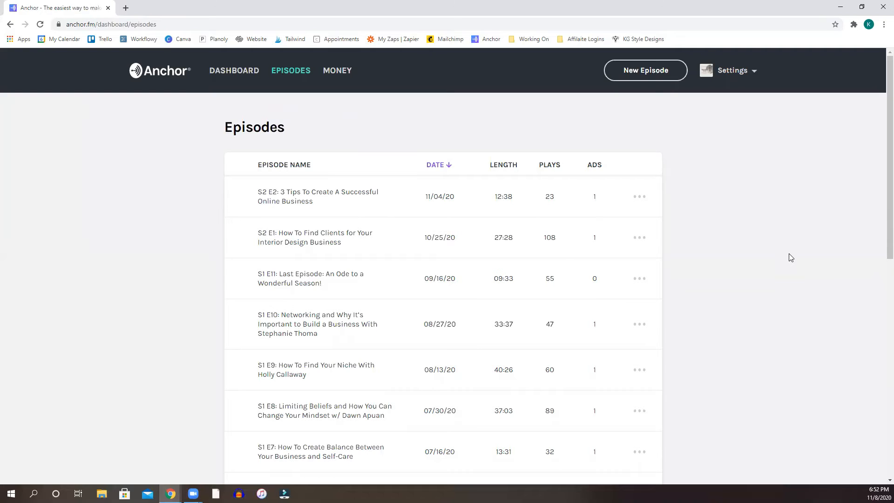
mouse_move(773, 245)
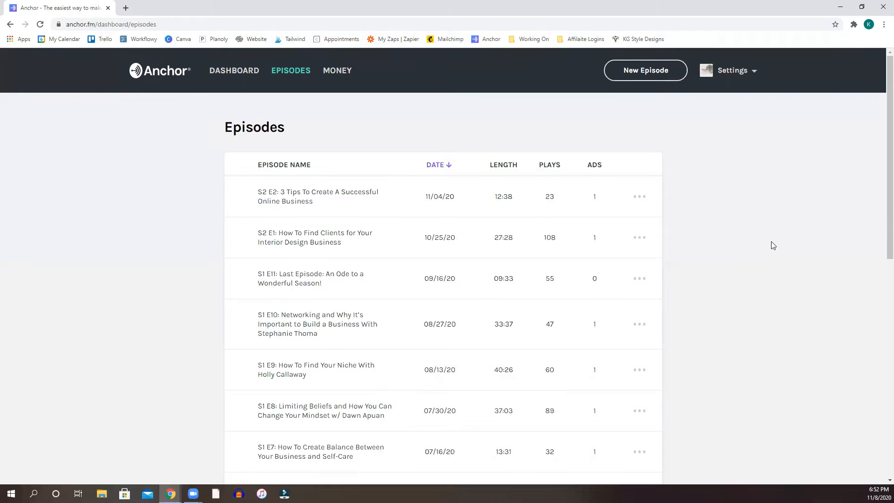
mouse_move(783, 243)
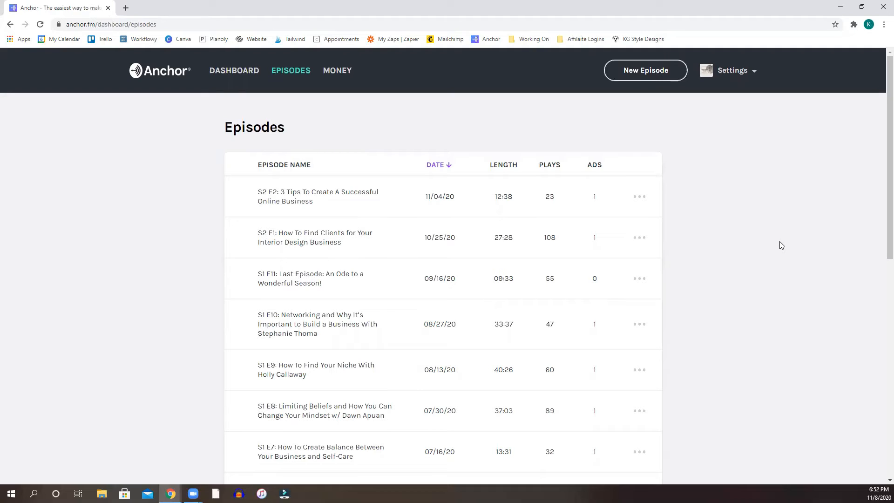
mouse_move(783, 233)
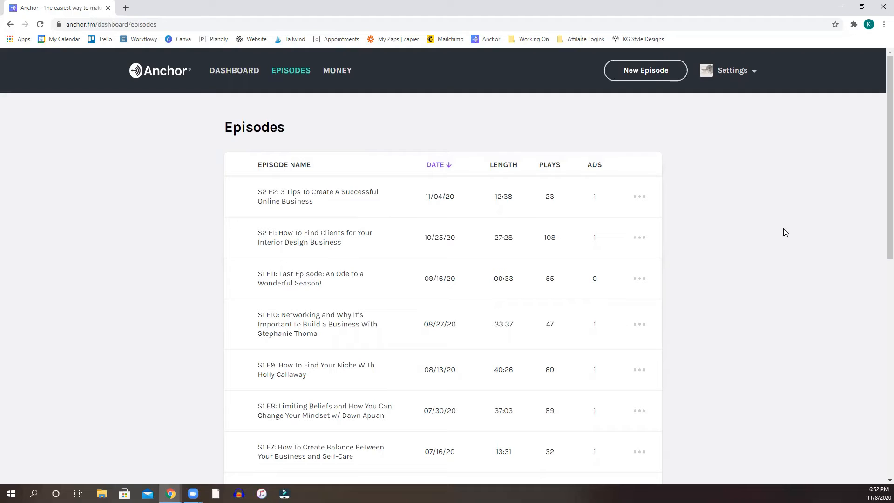
mouse_move(749, 240)
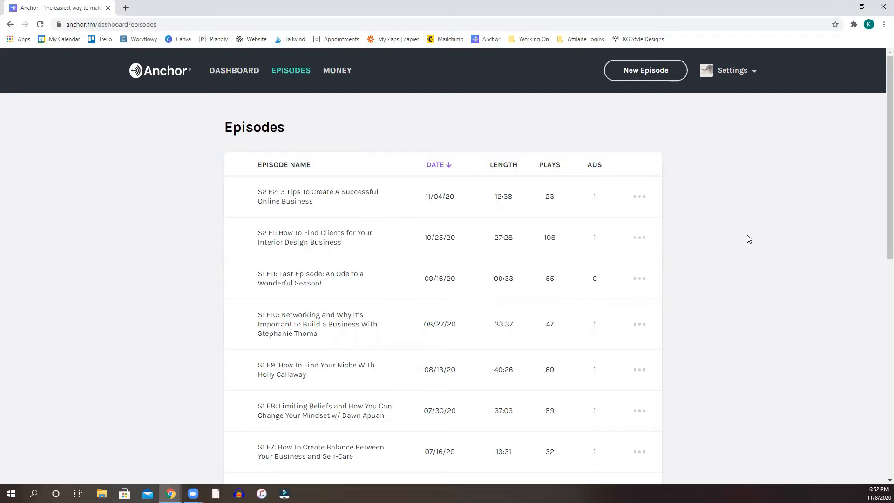
mouse_move(670, 237)
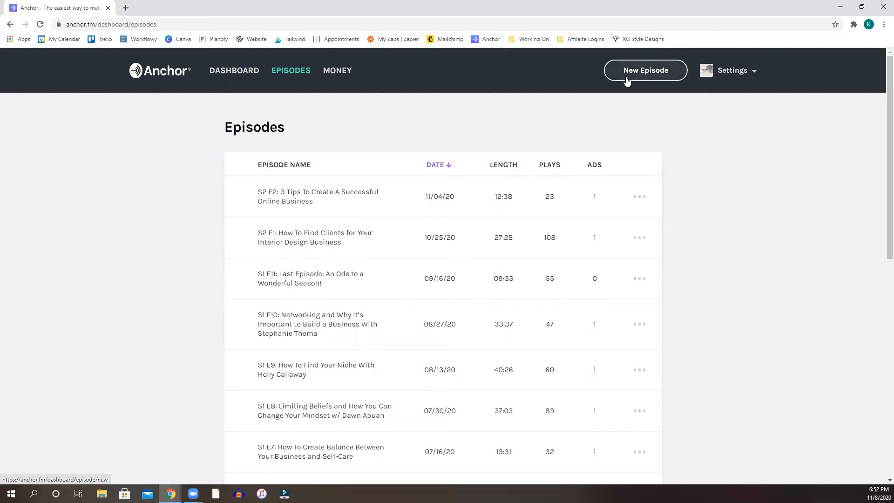
scroll(down, 3)
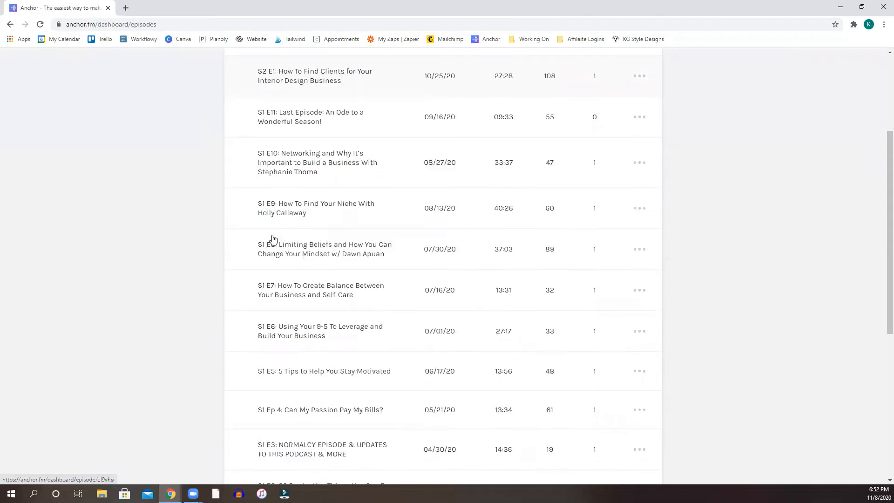
scroll(up, 3)
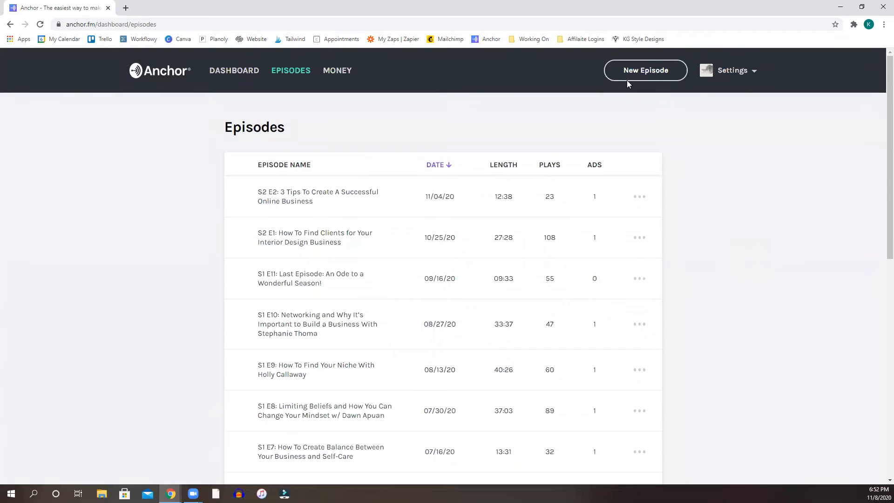
Start a New Episode so the Create your episode page with audio options appears.
click(645, 70)
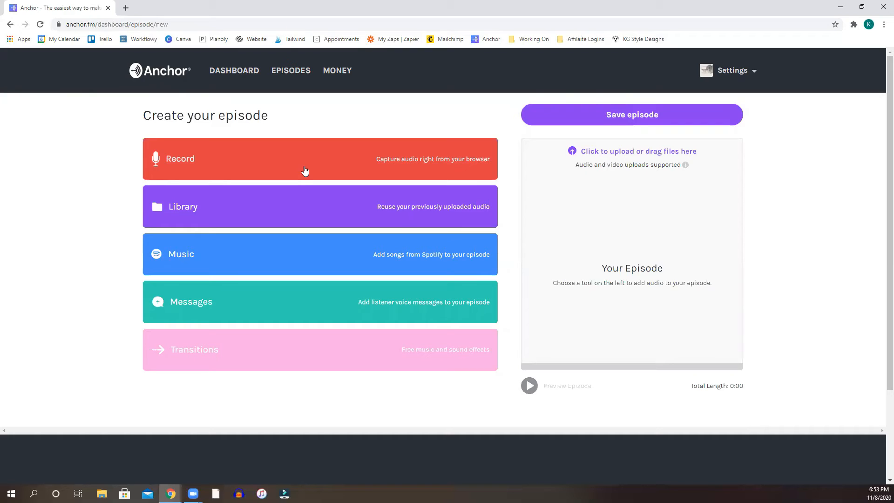
mouse_move(482, 218)
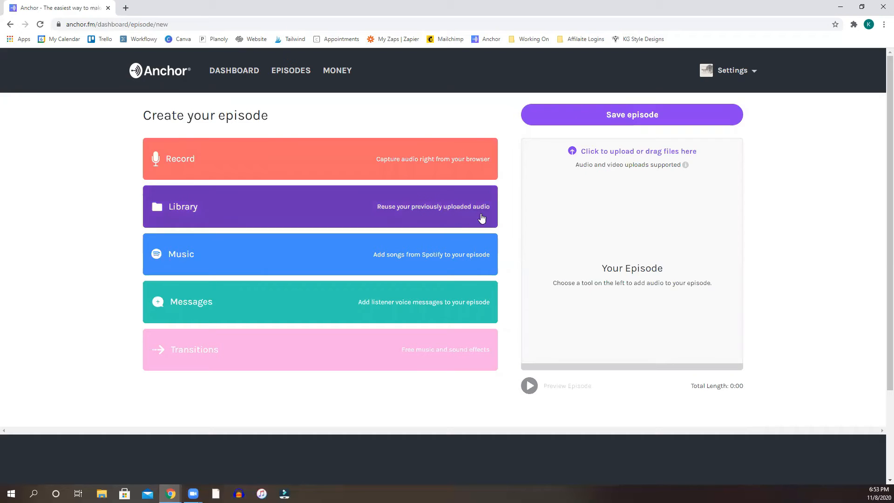
mouse_move(476, 222)
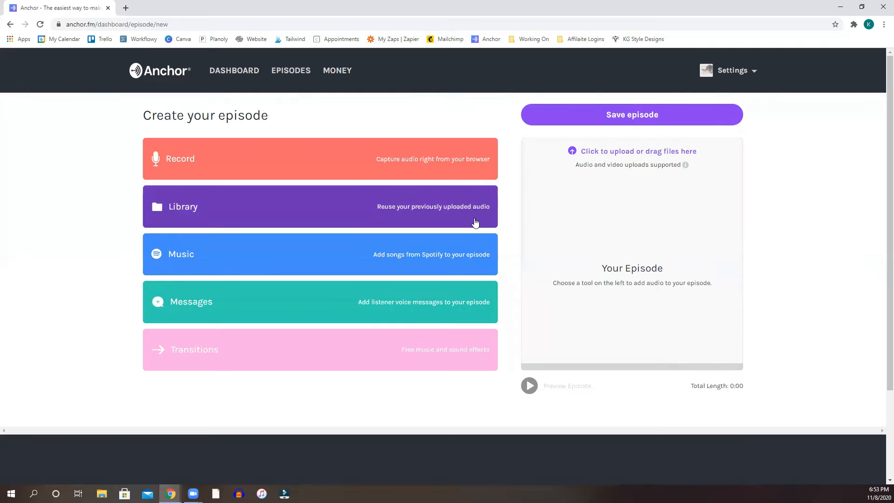
mouse_move(419, 256)
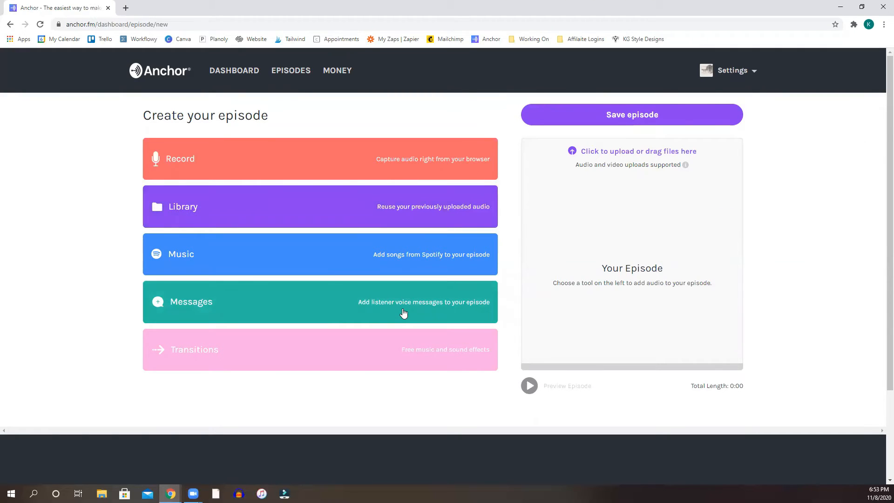
mouse_move(471, 312)
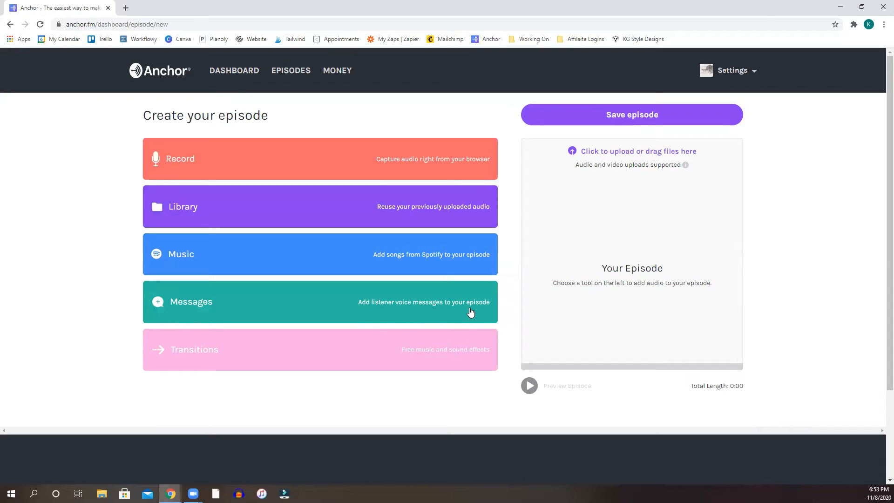
mouse_move(384, 394)
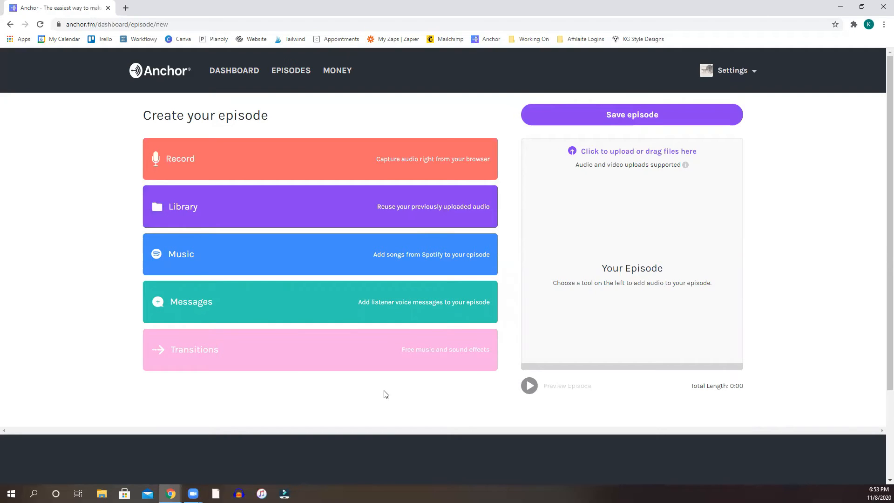
mouse_move(323, 359)
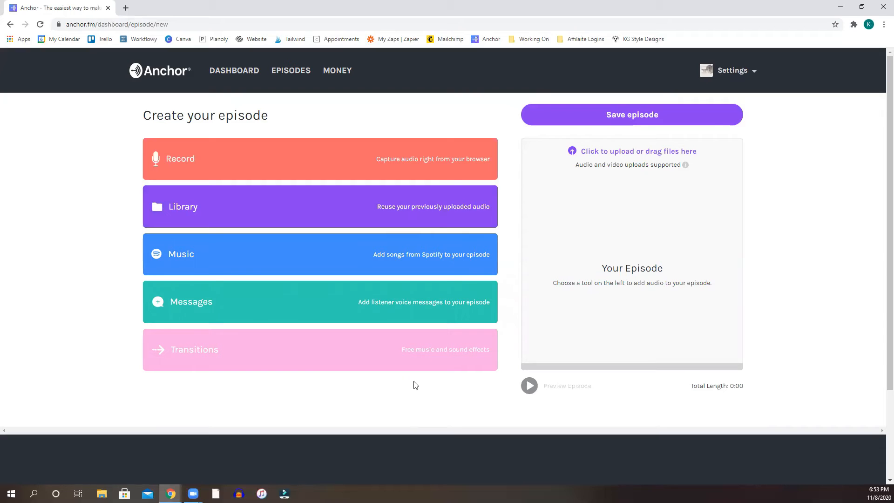
mouse_move(760, 142)
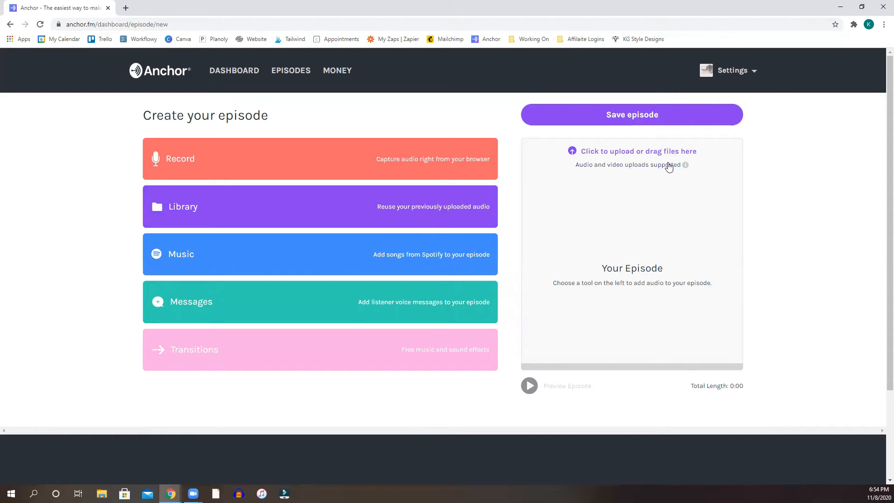
mouse_move(634, 274)
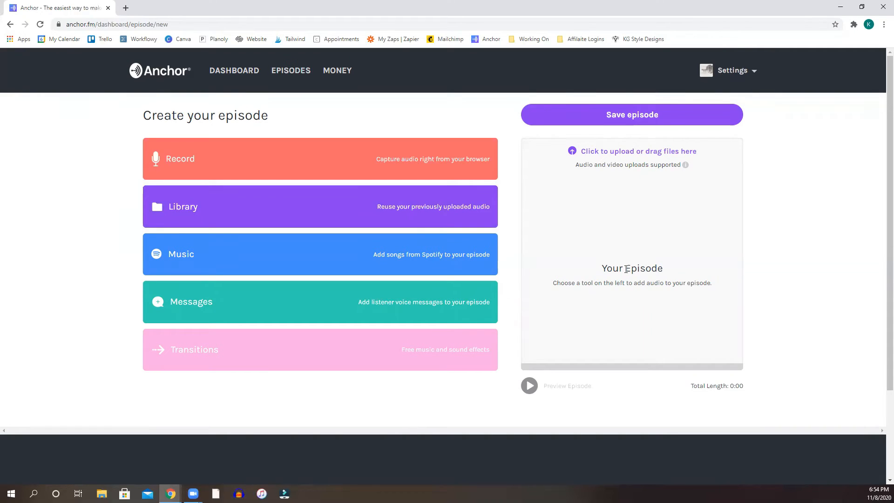
mouse_move(643, 154)
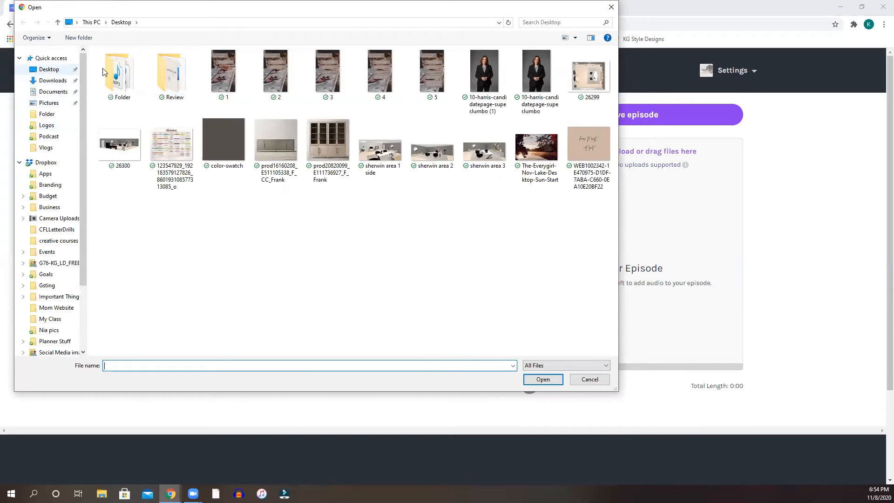
From the Desktop folder, pick the 's2 ep 2' audio file instead of the intro and upload it.
double_click(118, 70)
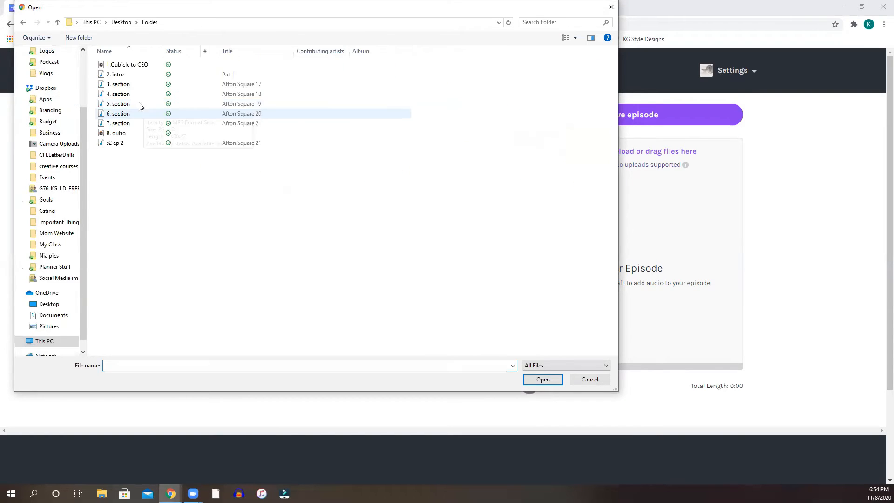
click(116, 74)
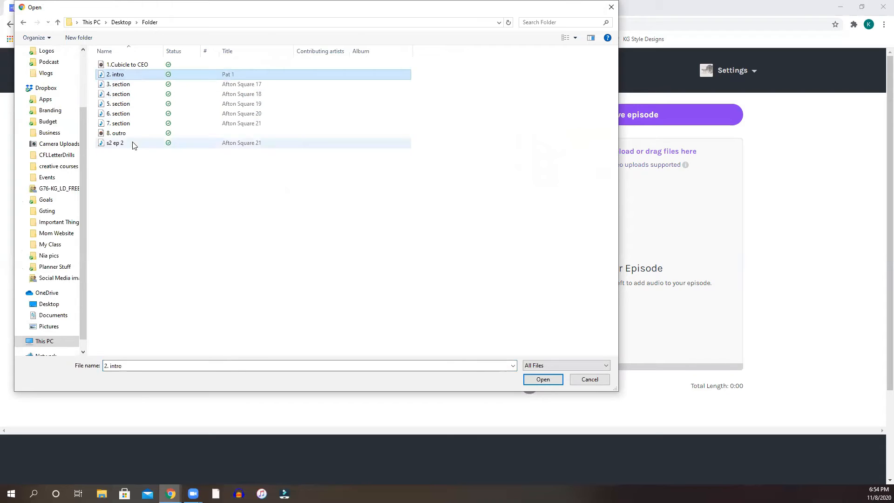
click(114, 143)
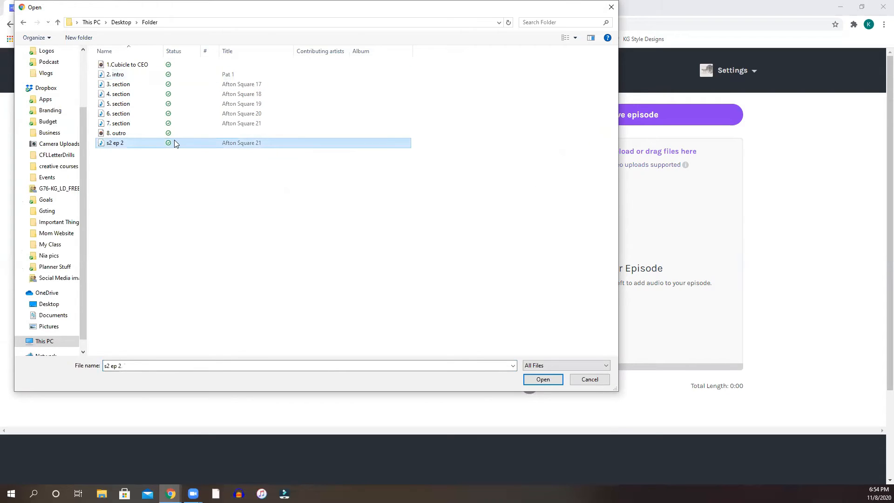
click(543, 380)
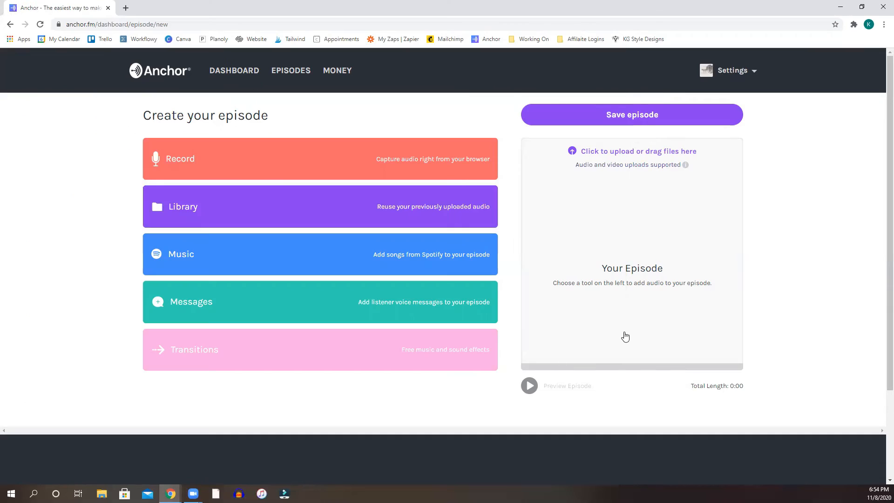
Insert a sponsored ad segment ahead of the processing s2 ep 2 audio (12m 38s).
click(639, 151)
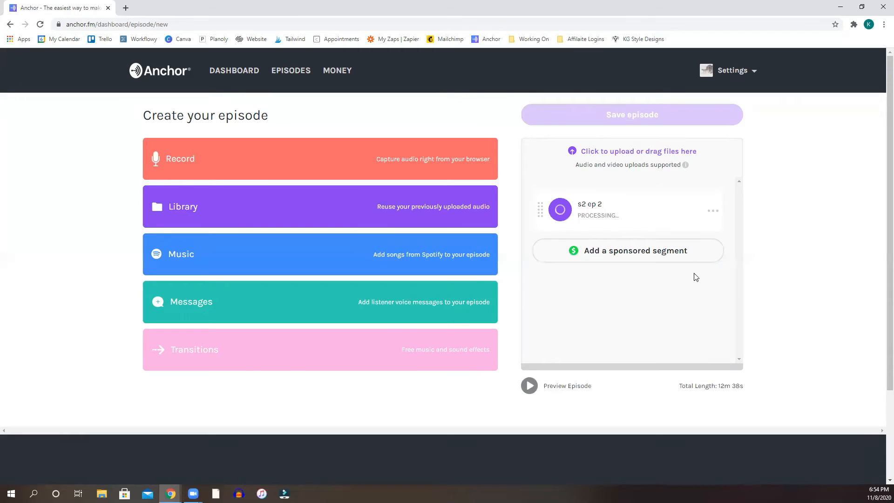
mouse_move(676, 288)
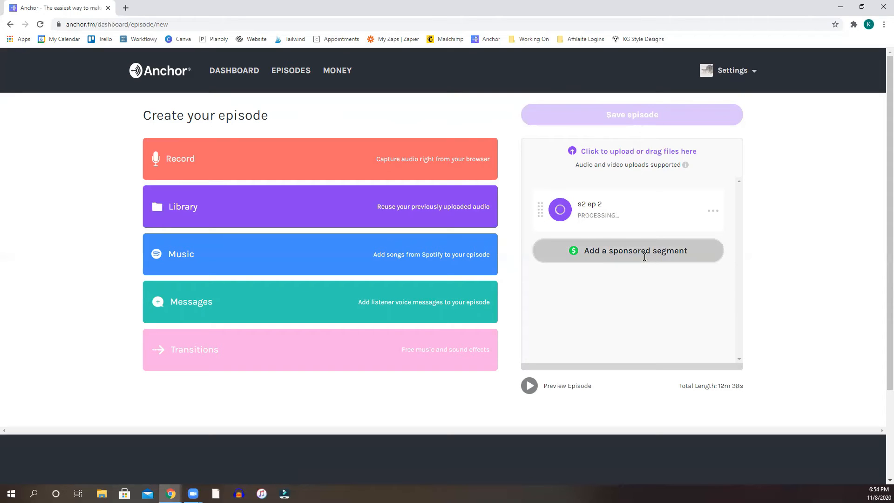
click(627, 251)
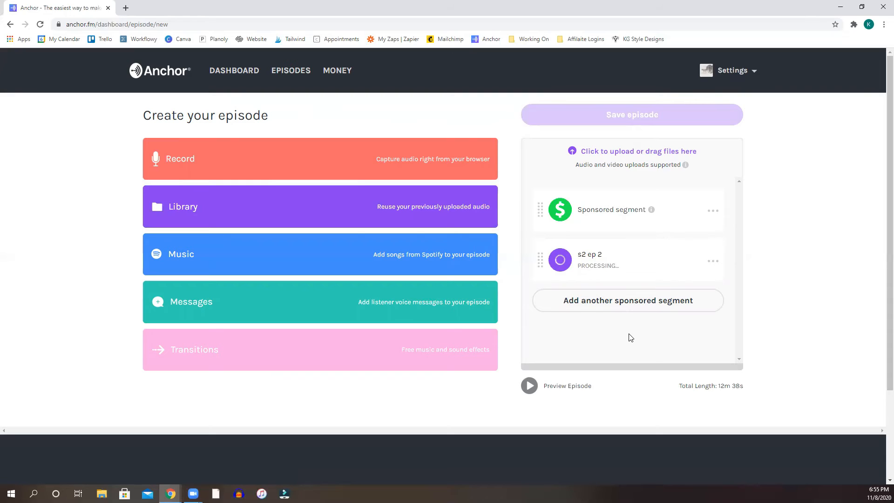
mouse_move(597, 102)
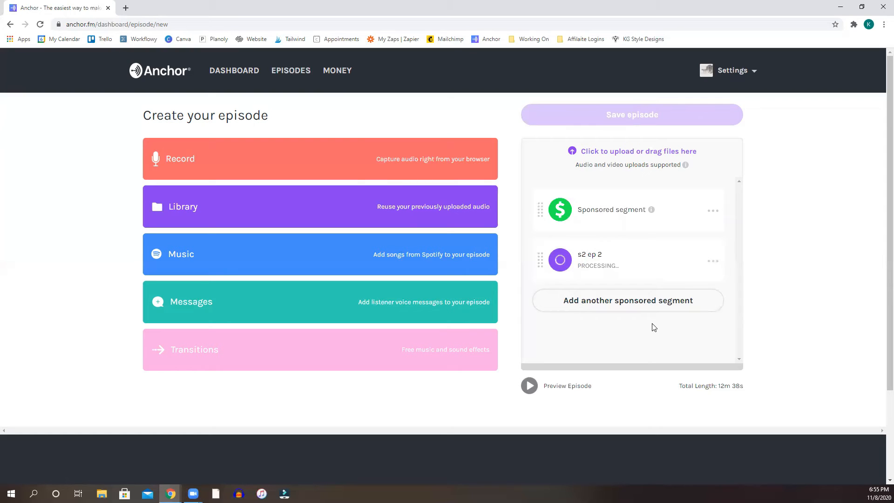
mouse_move(614, 266)
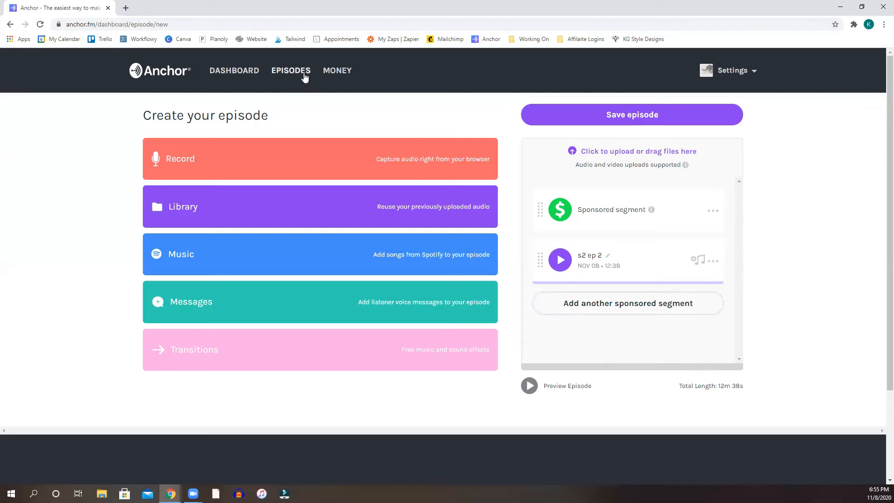
From Episodes, view the details of S2 E2: 3 Tips To Create A Successful Online Business.
click(291, 69)
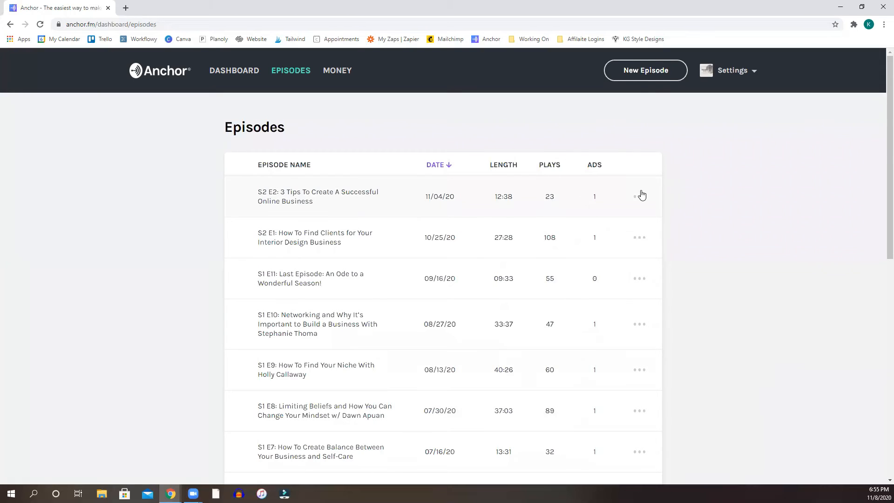
click(639, 197)
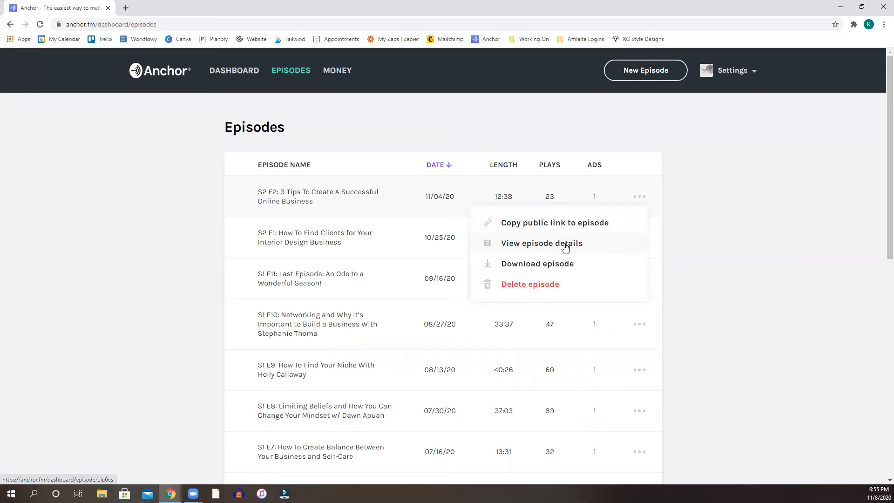
click(541, 243)
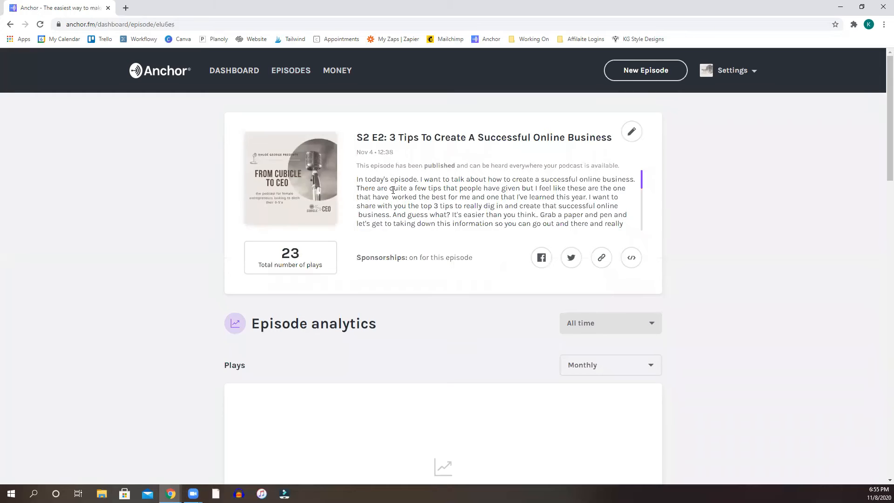
scroll(down, 3)
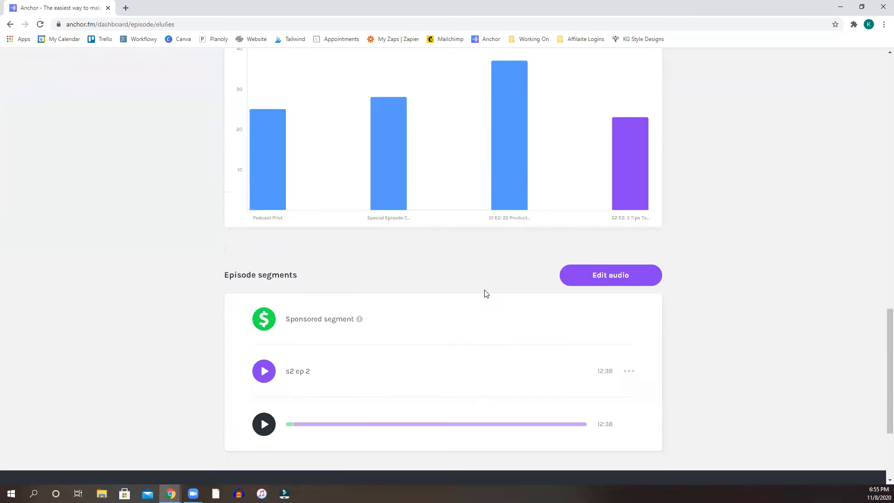
scroll(up, 3)
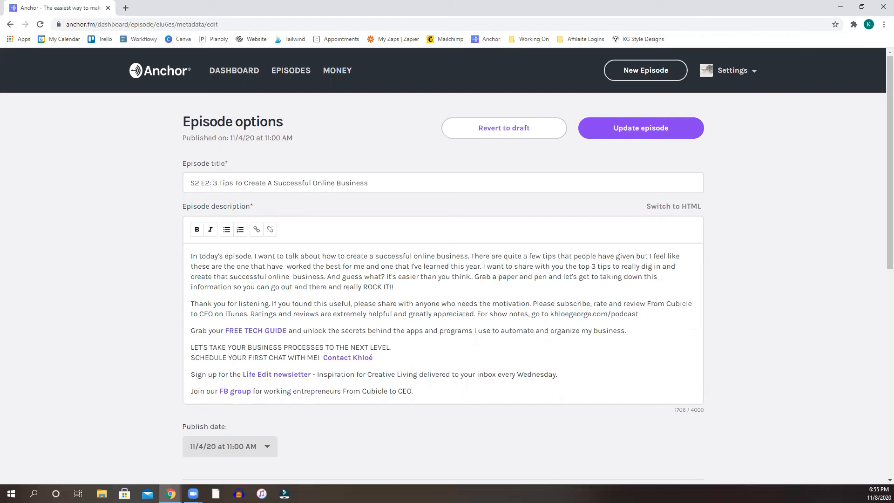
mouse_move(258, 213)
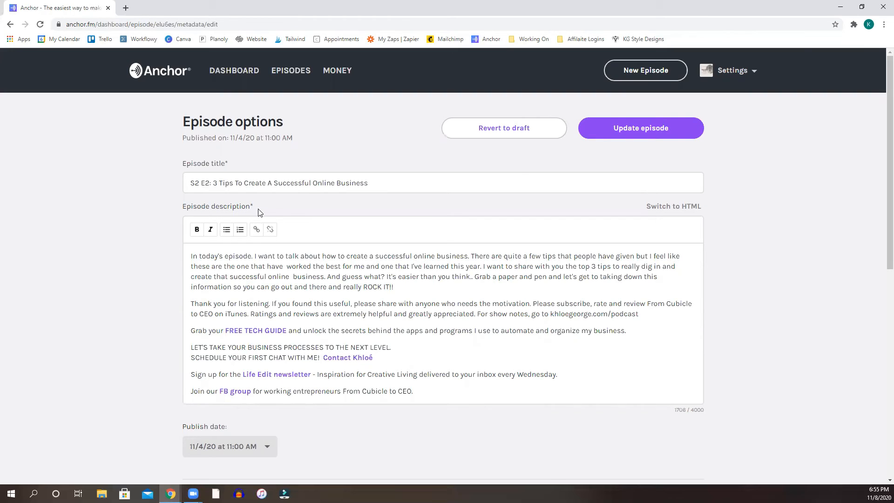
mouse_move(302, 240)
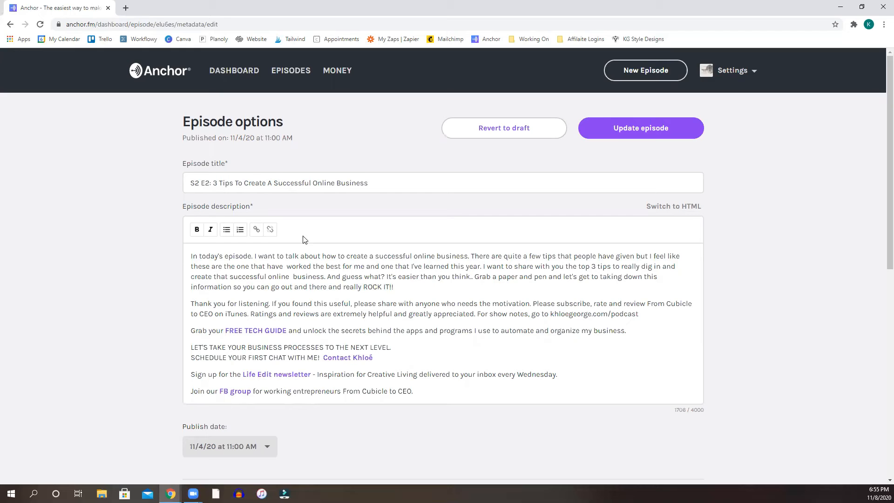
scroll(down, 3)
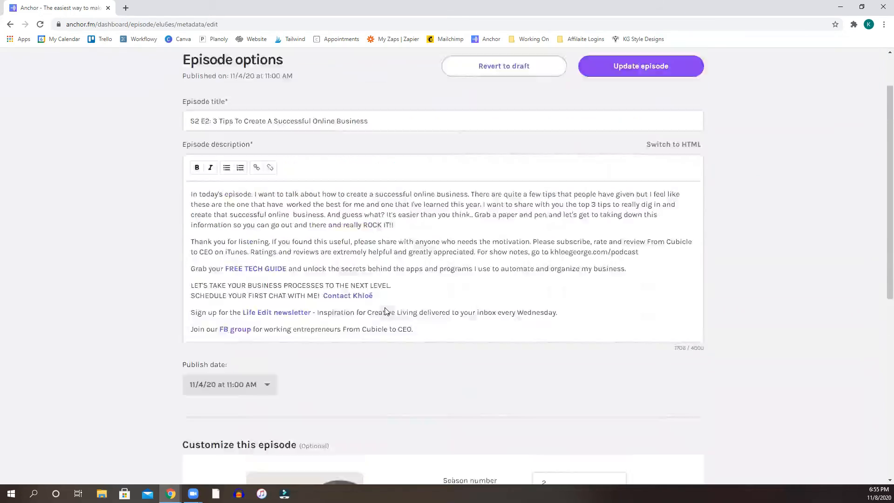
scroll(down, 3)
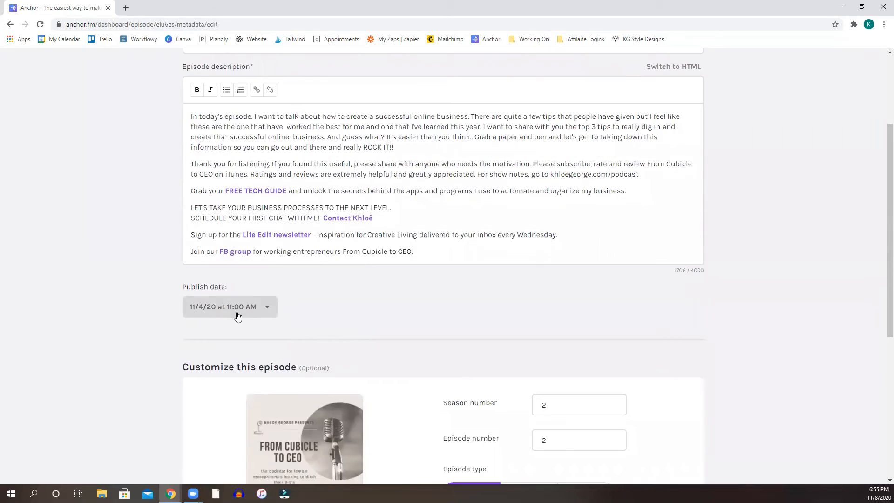
scroll(down, 3)
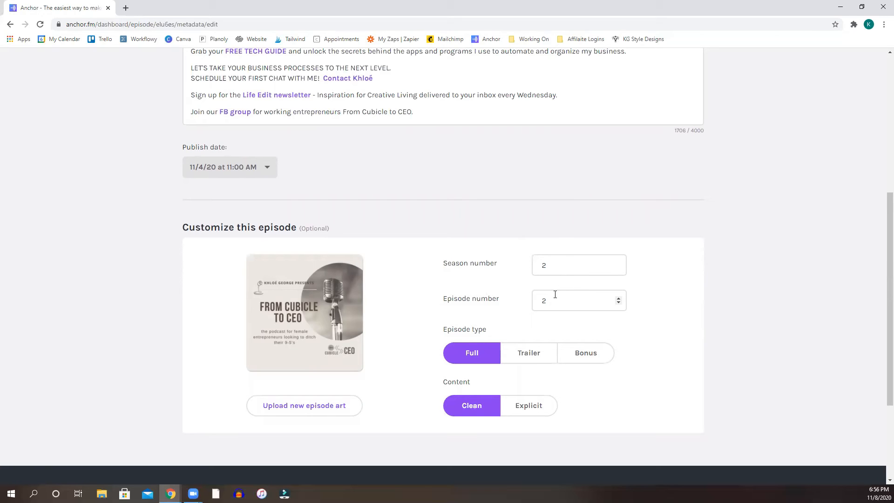
scroll(down, 3)
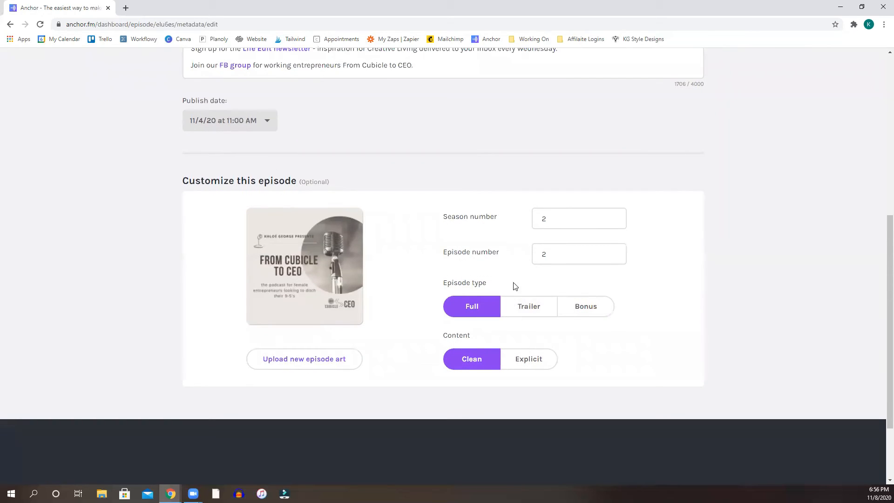
mouse_move(472, 306)
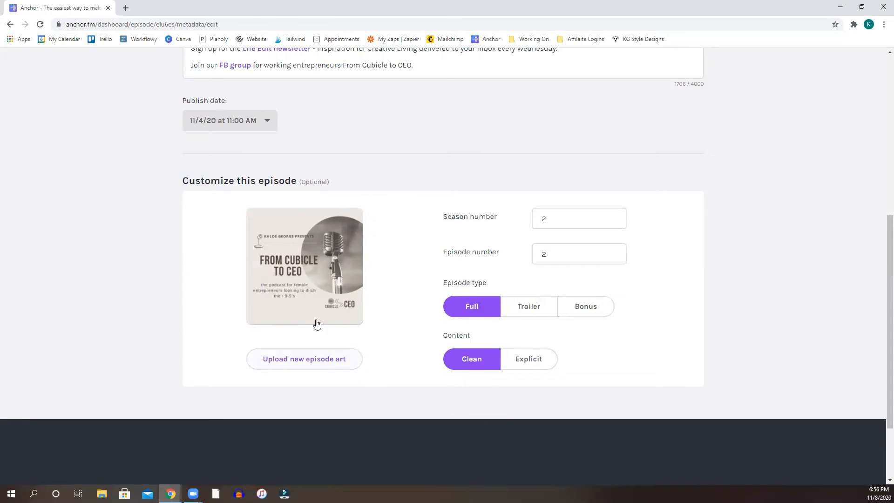
mouse_move(381, 306)
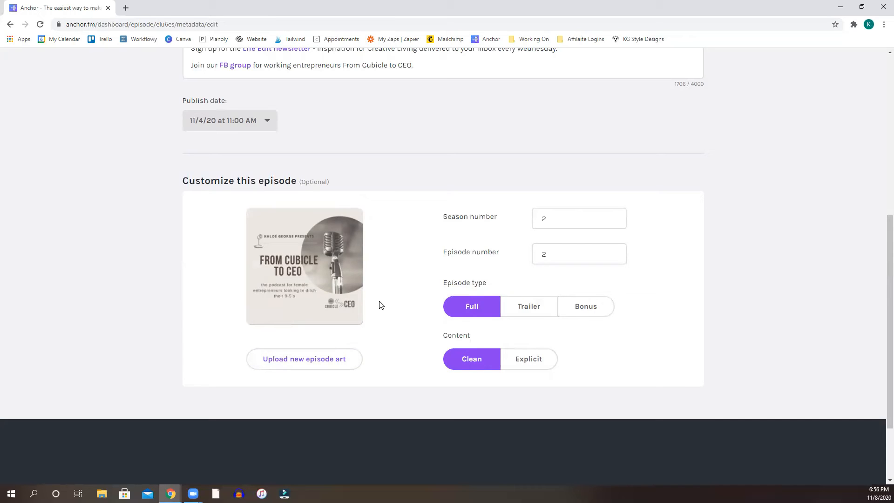
mouse_move(373, 285)
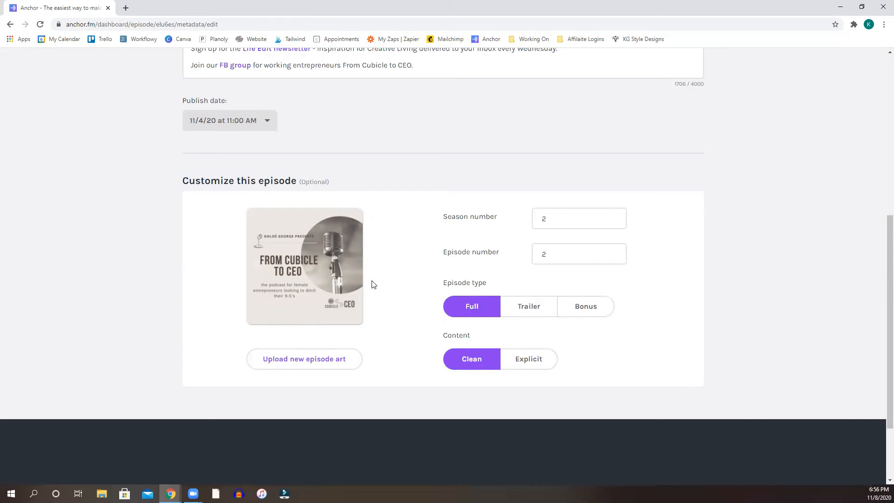
scroll(up, 3)
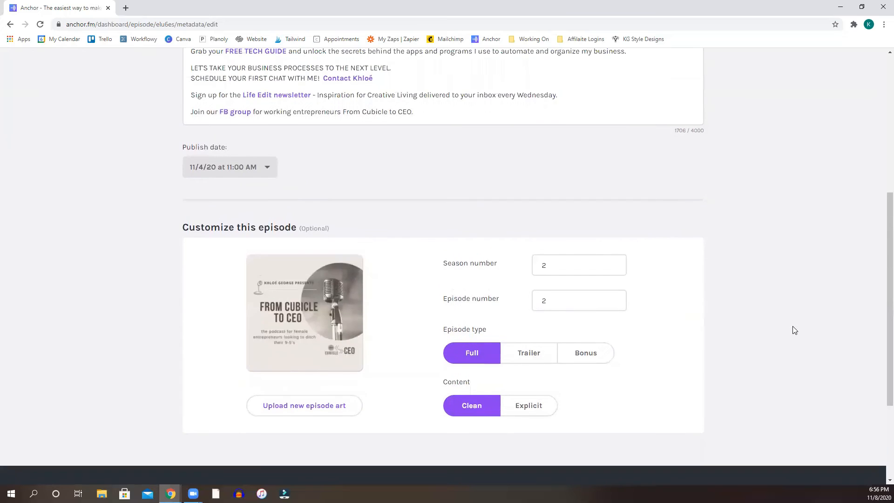
scroll(down, 3)
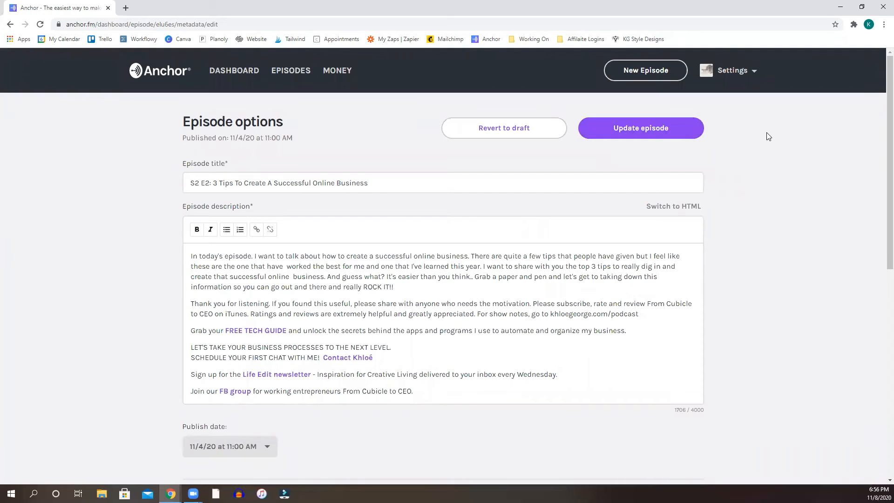
mouse_move(776, 138)
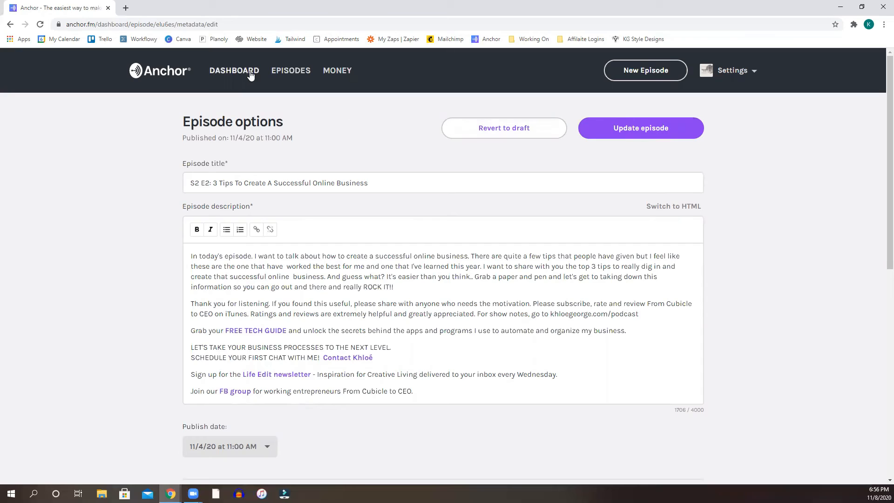
mouse_move(660, 151)
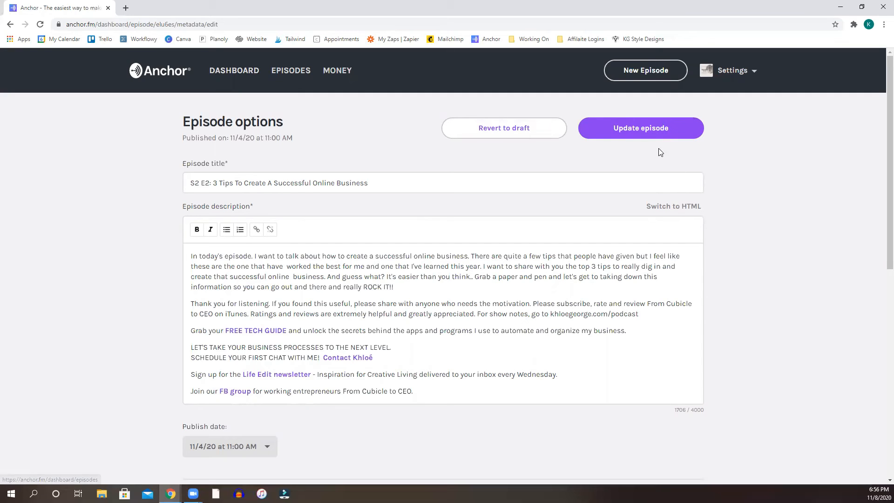
mouse_move(234, 70)
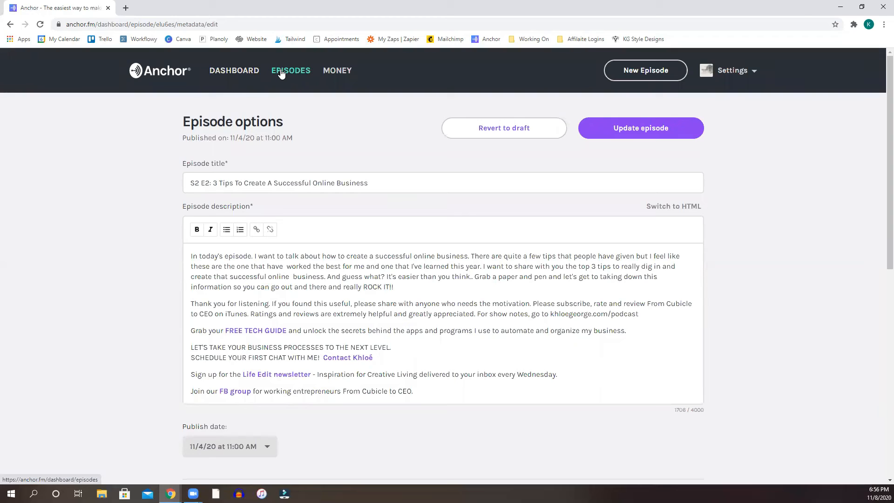
From the Episodes list, open S2 E2's episode details and copy its embed code.
click(291, 70)
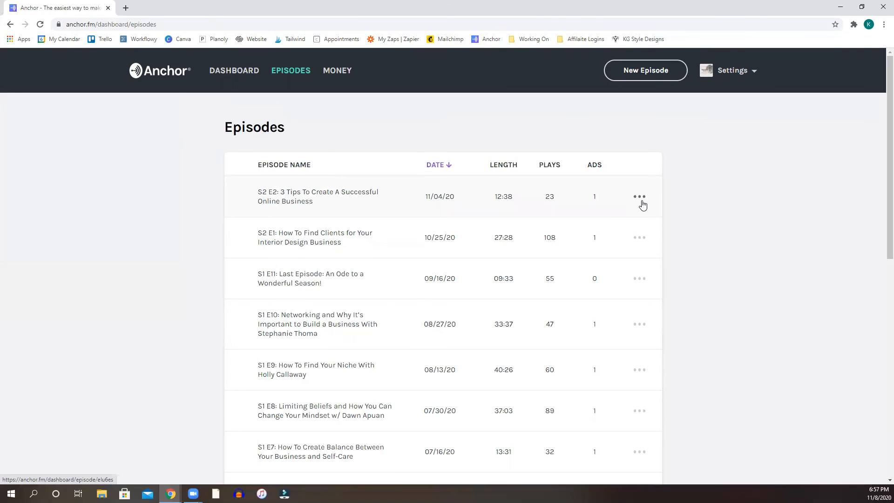
click(639, 196)
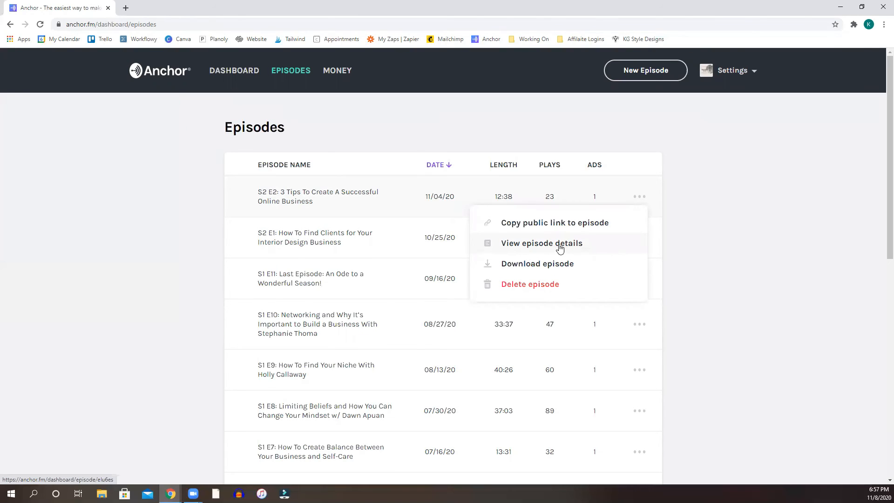
mouse_move(554, 222)
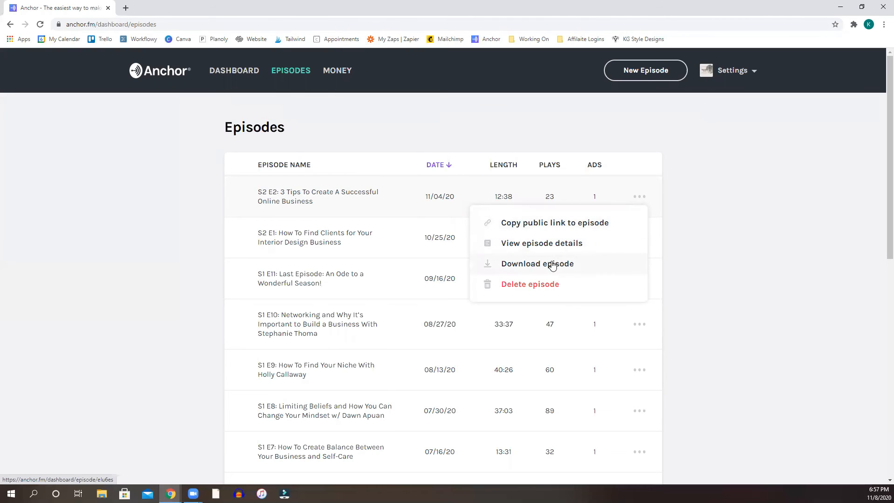
click(540, 243)
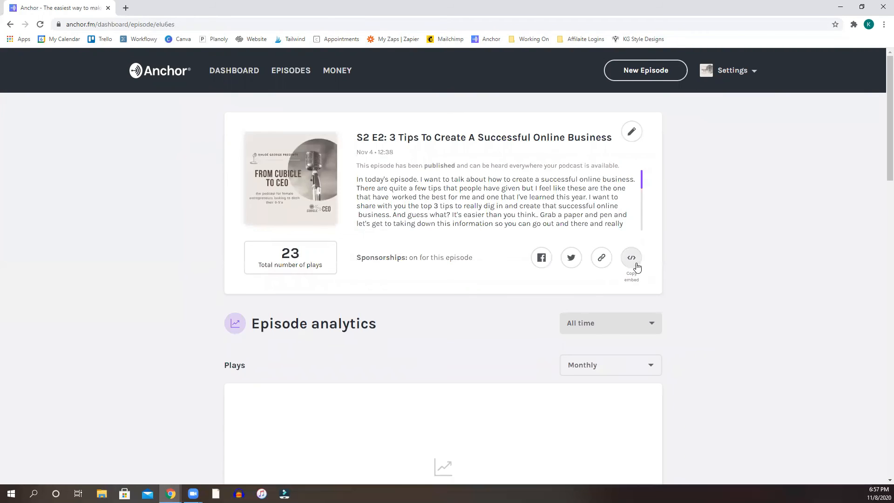
click(632, 257)
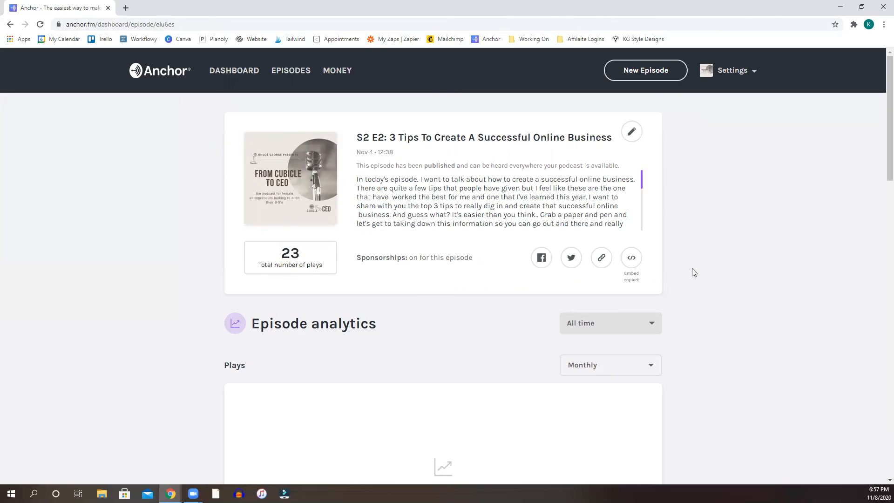
mouse_move(125, 8)
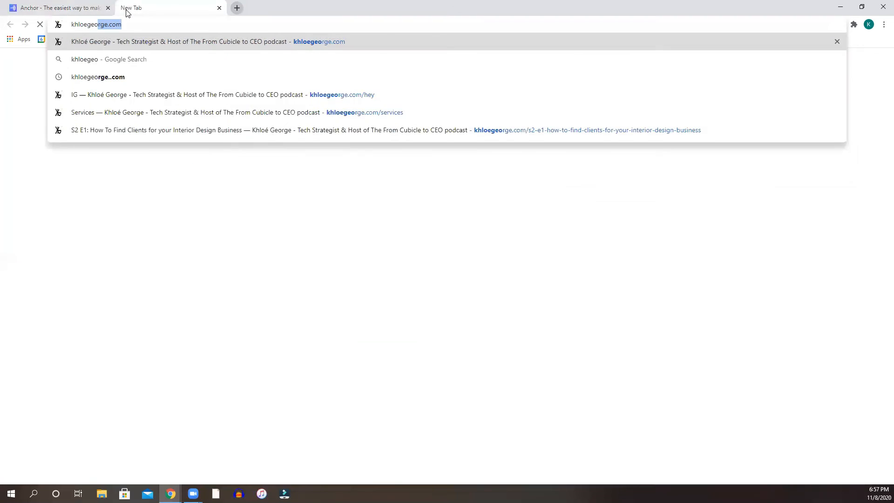
Go to the khloegeorge.com podcast page and open the S2 E2 show notes post.
text(khloegeoo)
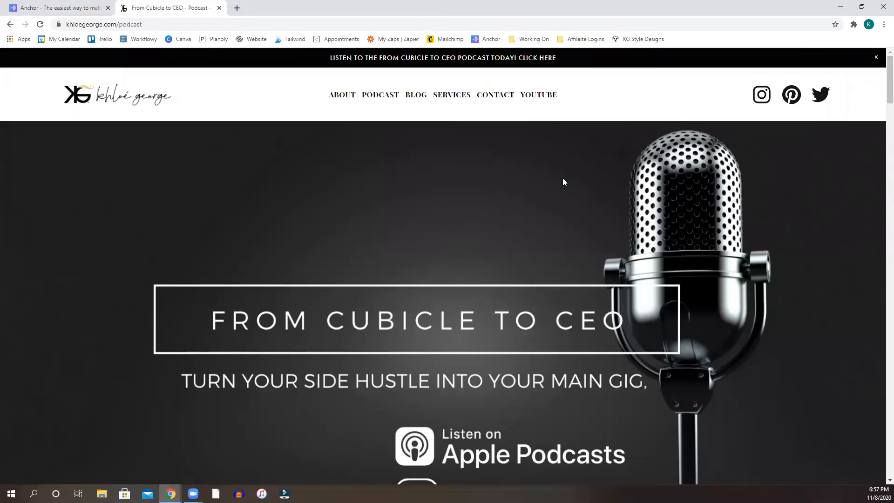
scroll(down, 3)
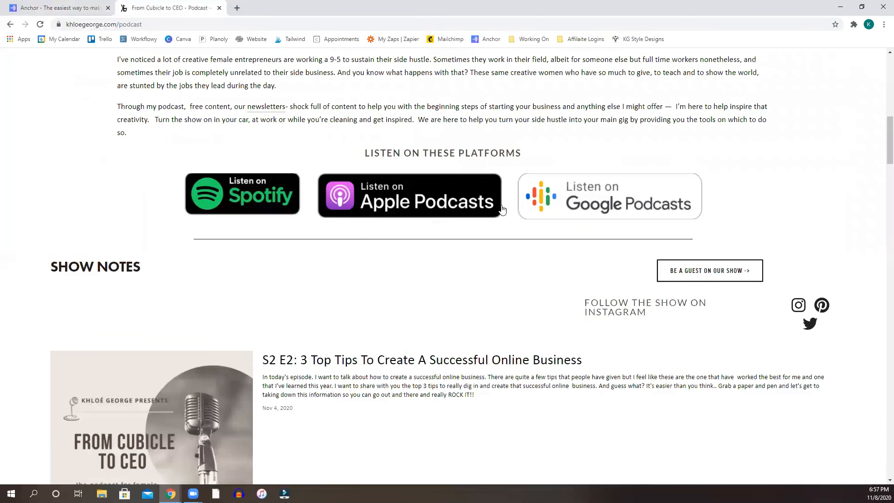
scroll(down, 3)
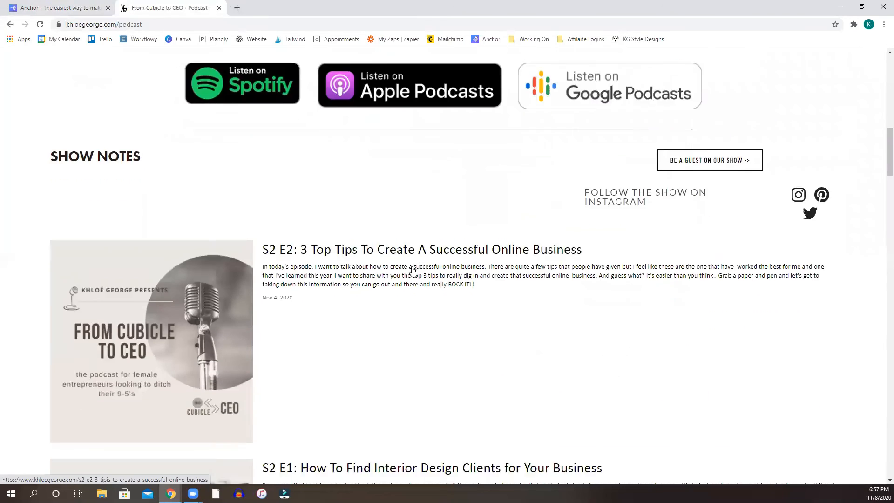
scroll(down, 3)
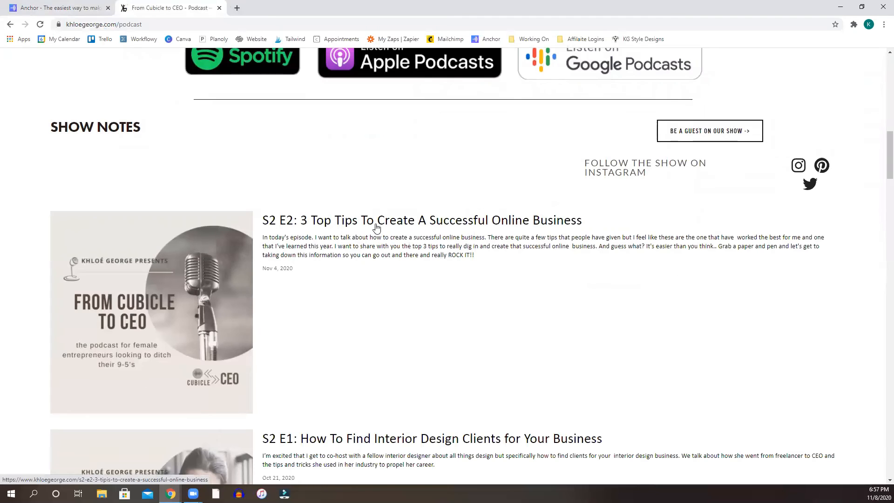
click(421, 220)
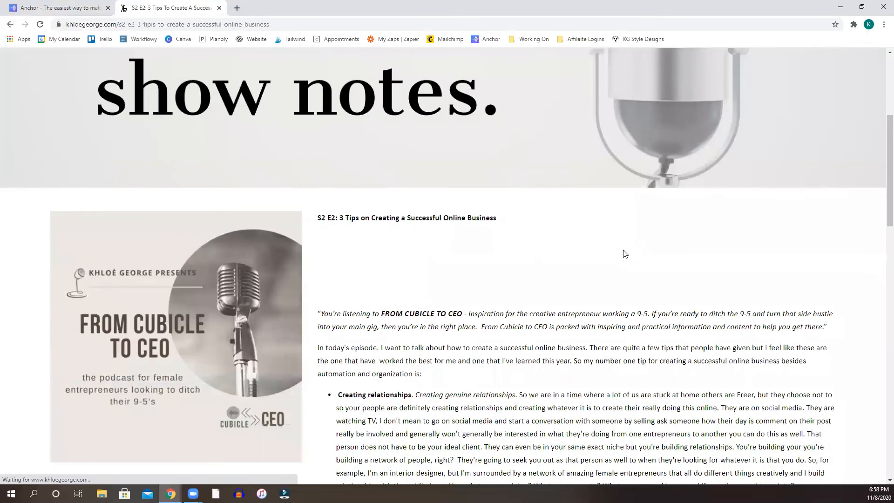
Return to the show notes page and scroll to the embedded Anchor episode player.
scroll(down, 3)
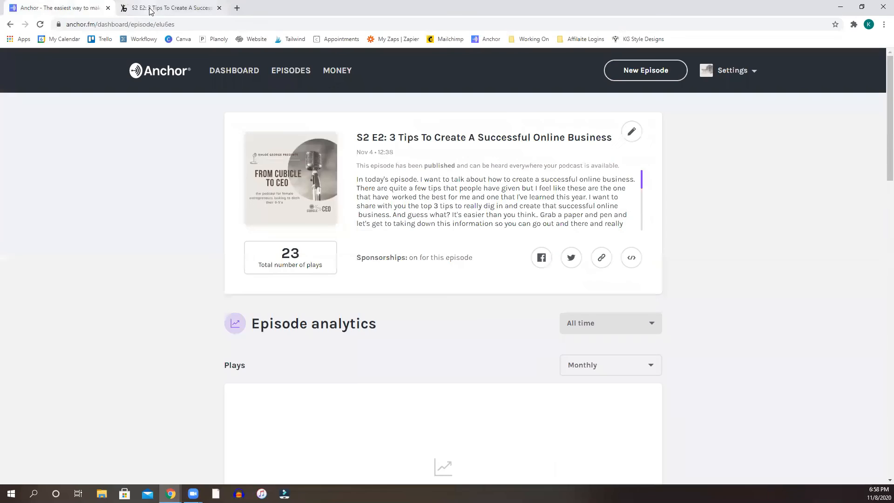
click(170, 7)
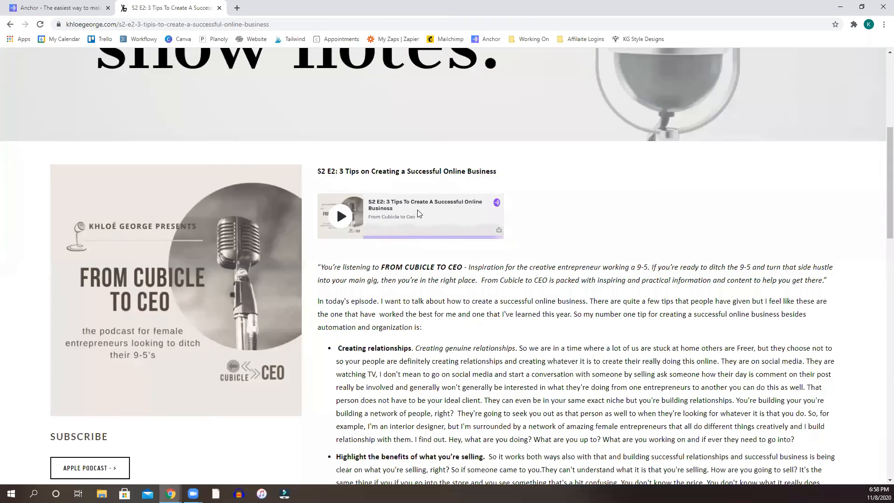
scroll(down, 3)
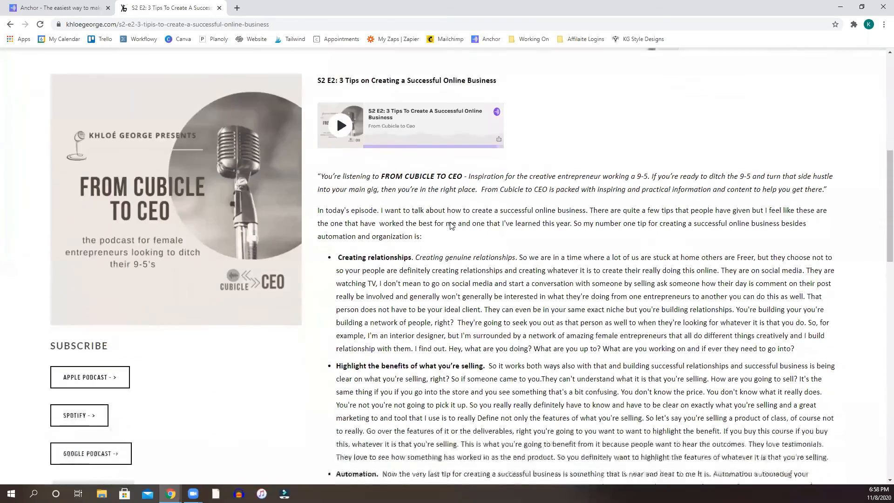
scroll(down, 3)
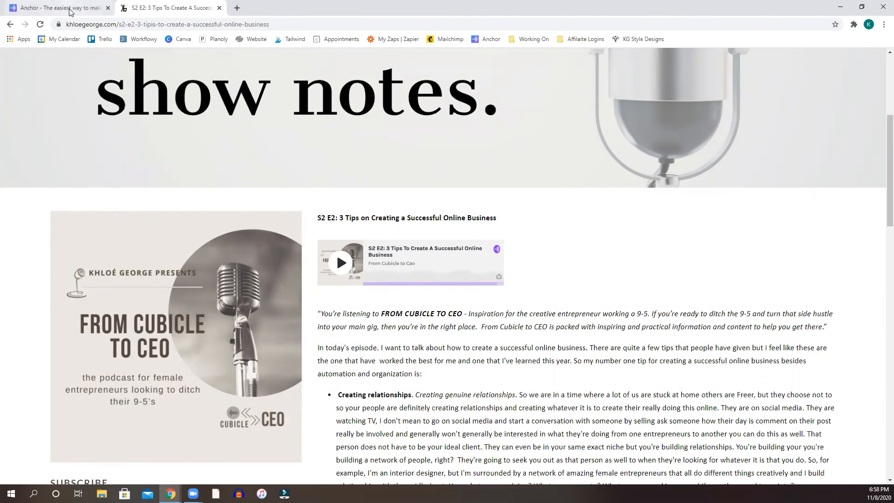
click(57, 7)
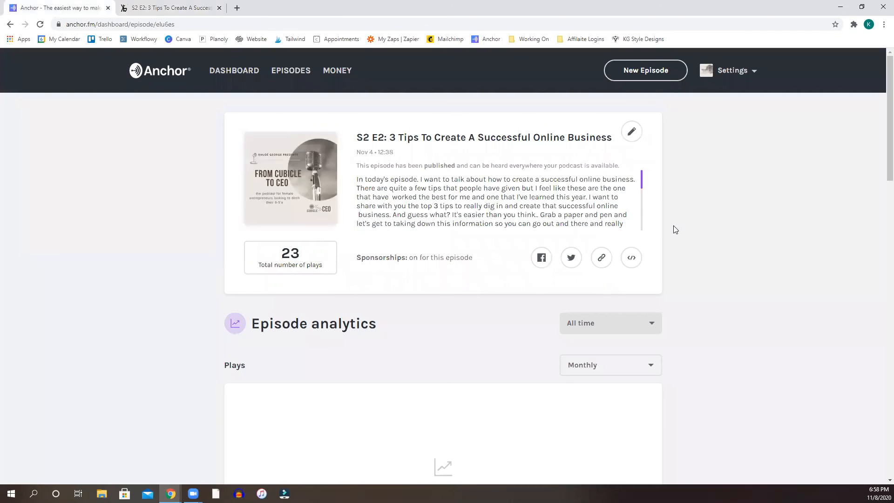
mouse_move(658, 225)
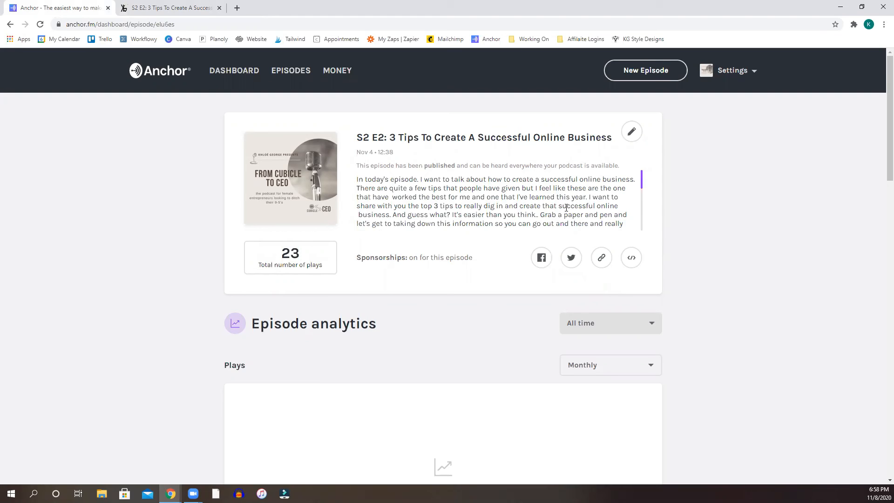
scroll(down, 3)
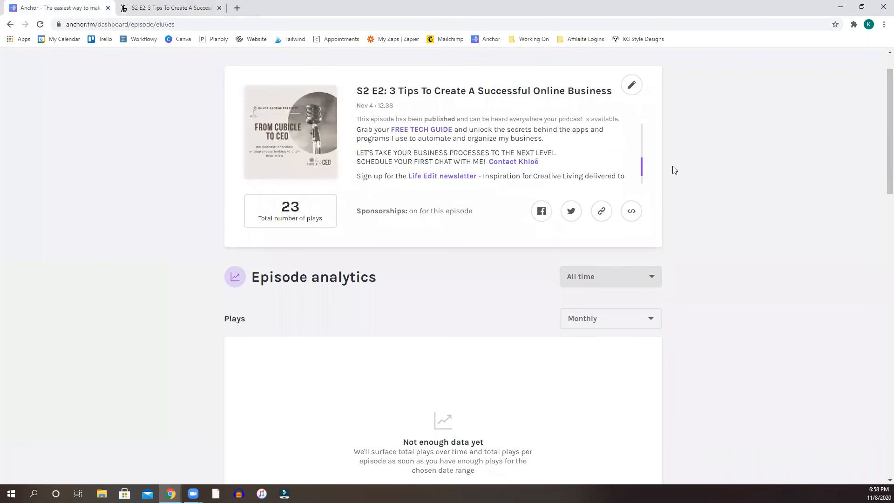
scroll(down, 3)
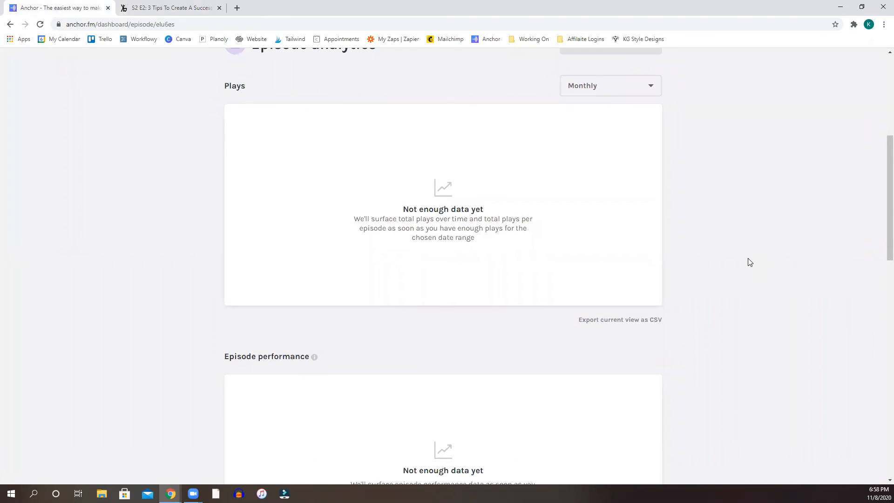
scroll(down, 3)
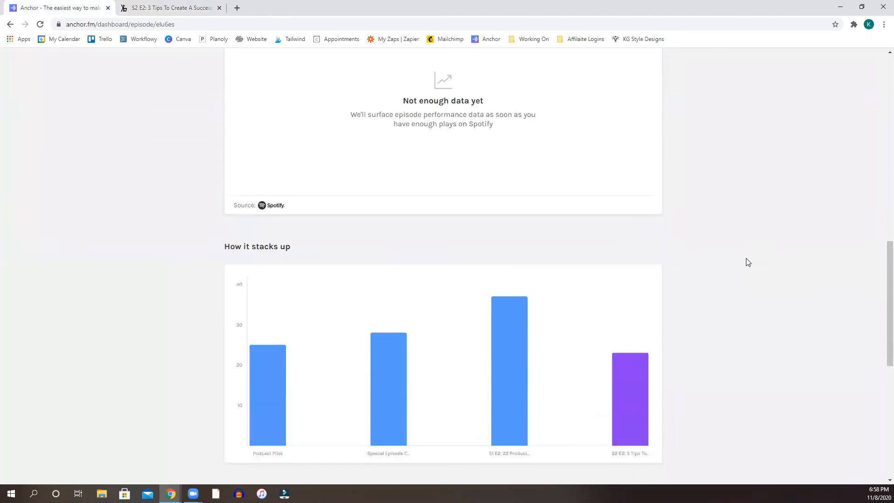
scroll(down, 3)
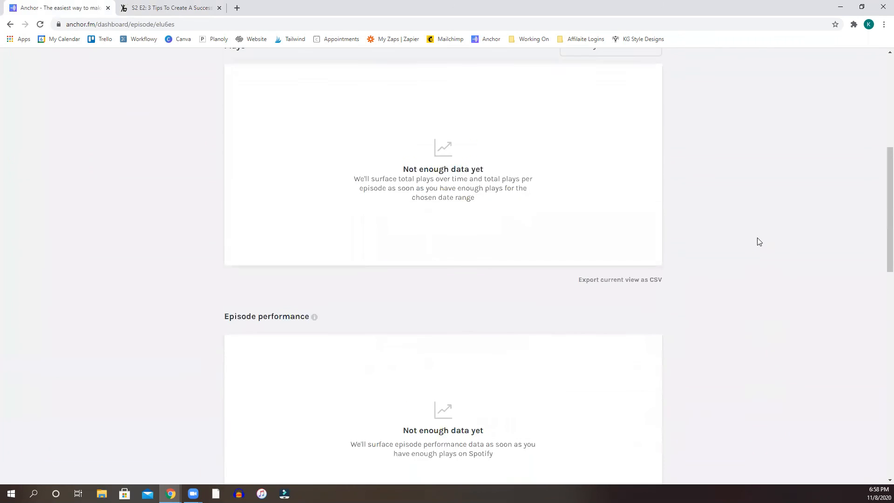
scroll(up, 3)
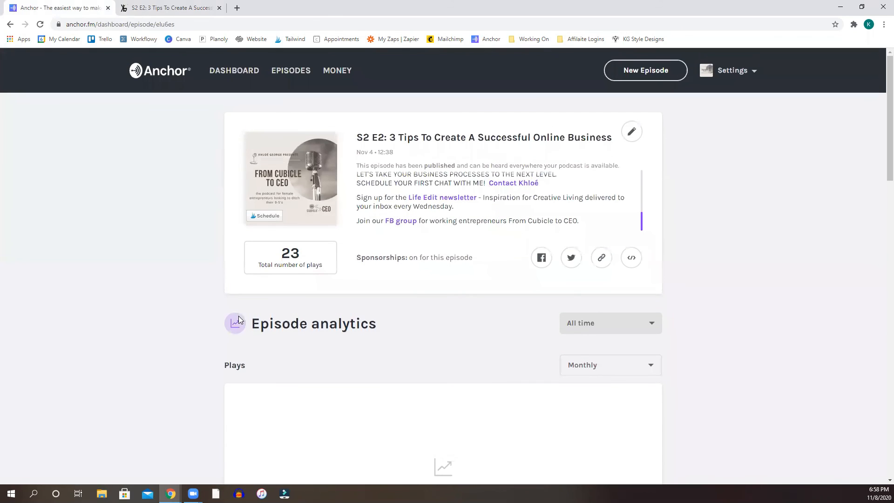
Review the dashboard's total plays, audience, wallet, top-episode bars and listener geography.
click(234, 70)
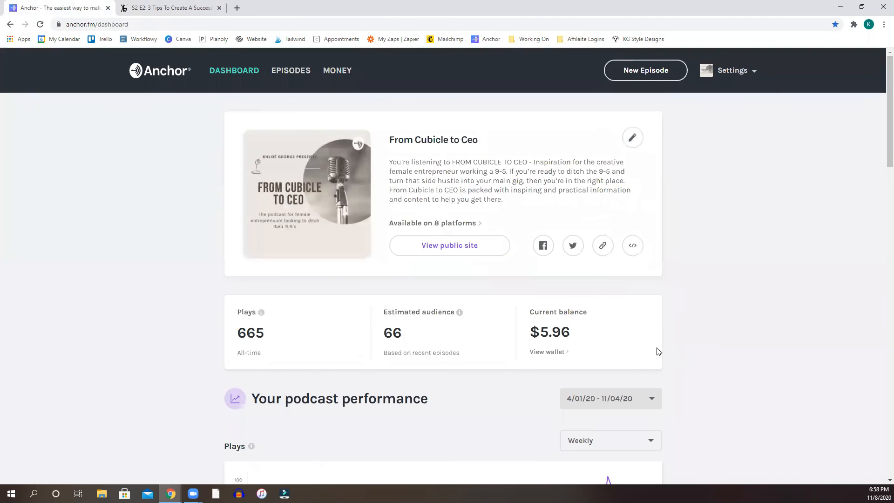
scroll(down, 3)
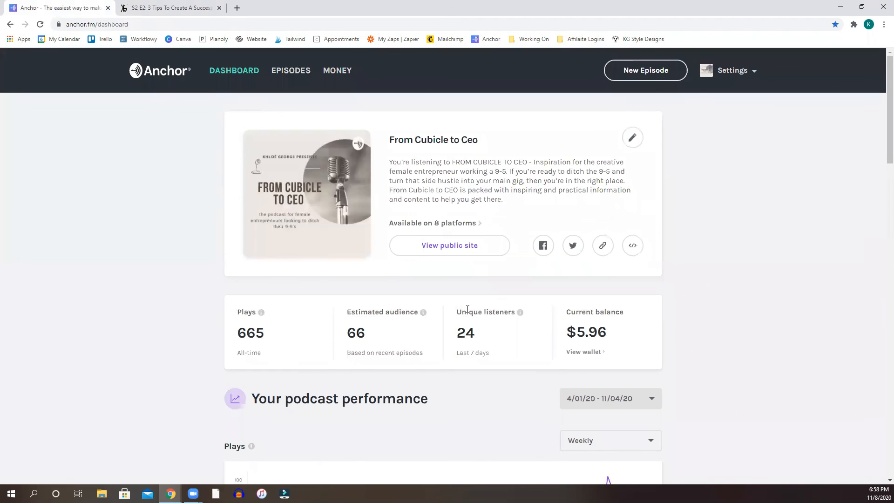
mouse_move(485, 261)
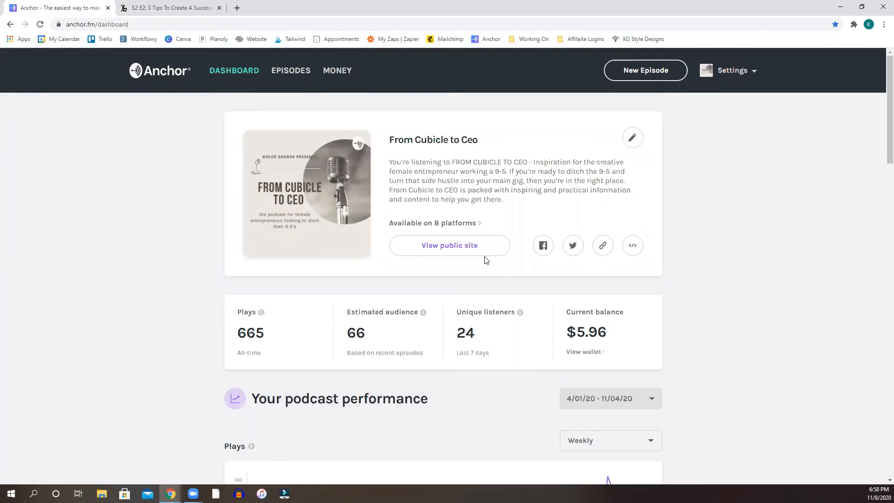
scroll(down, 3)
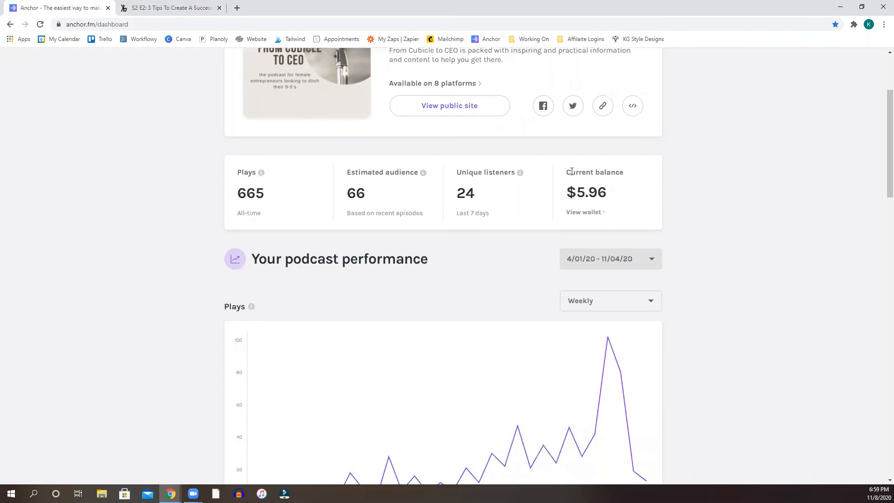
mouse_move(641, 187)
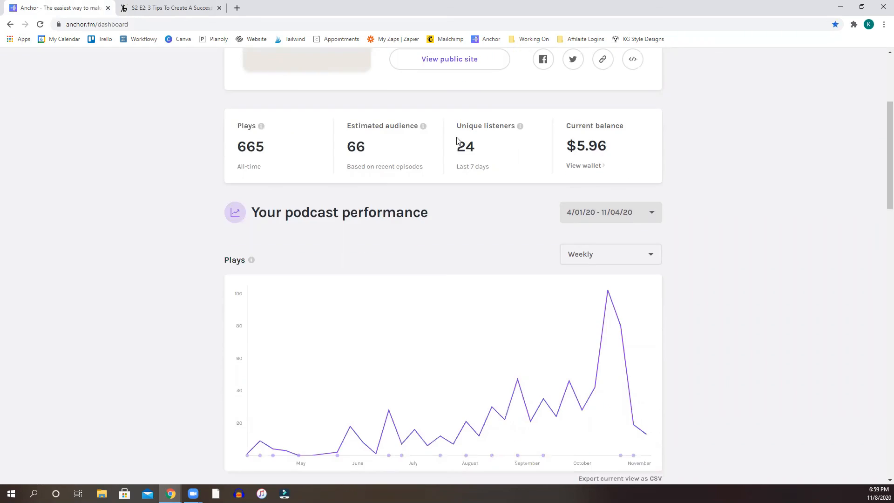
scroll(down, 3)
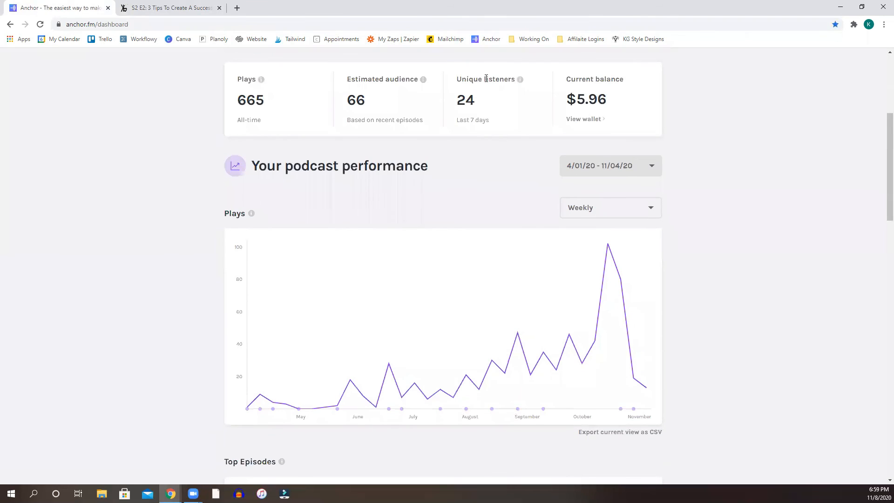
mouse_move(472, 112)
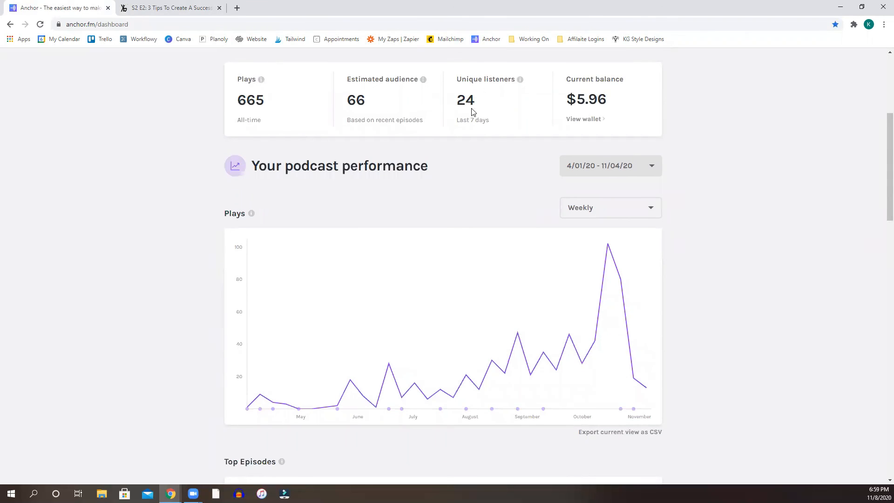
scroll(down, 3)
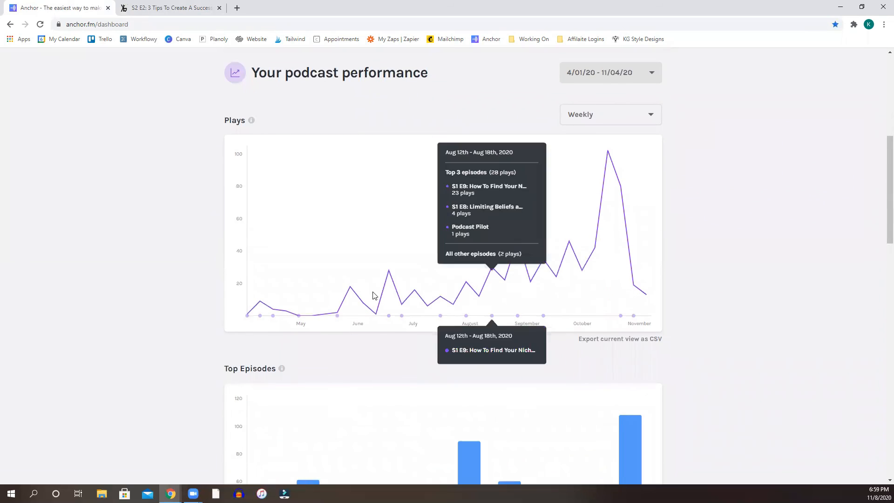
scroll(down, 3)
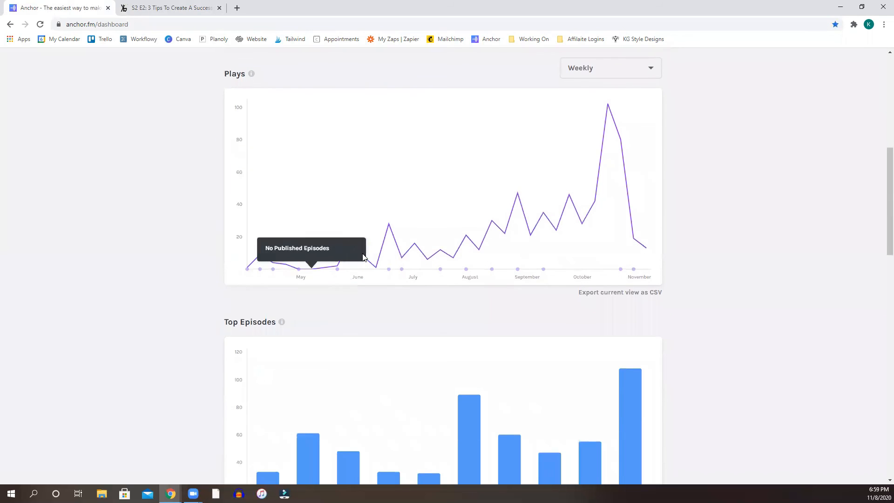
mouse_move(441, 261)
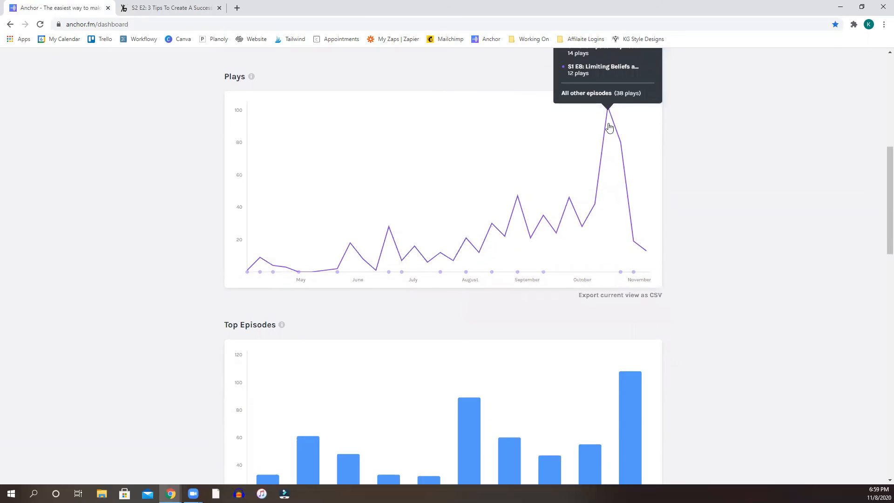
scroll(down, 3)
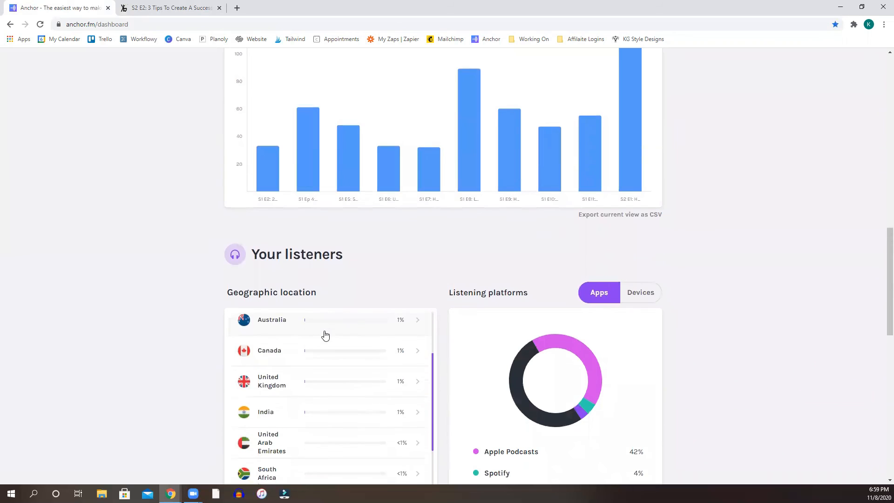
scroll(down, 3)
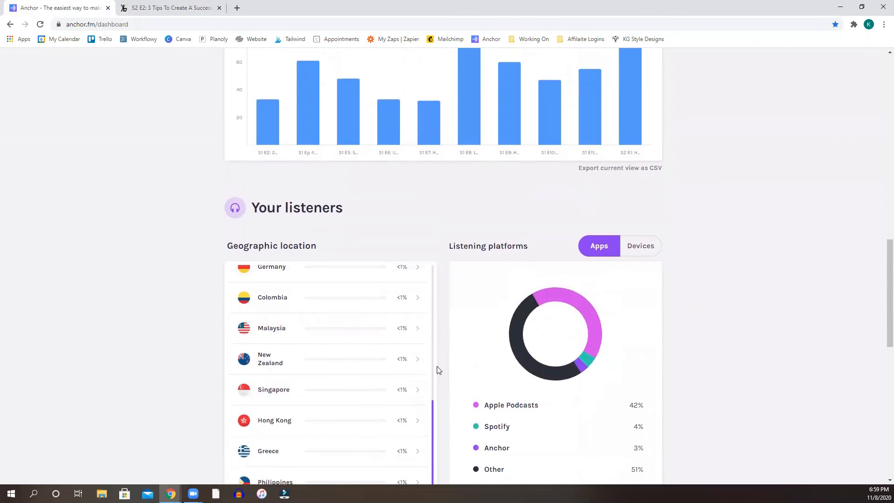
scroll(down, 3)
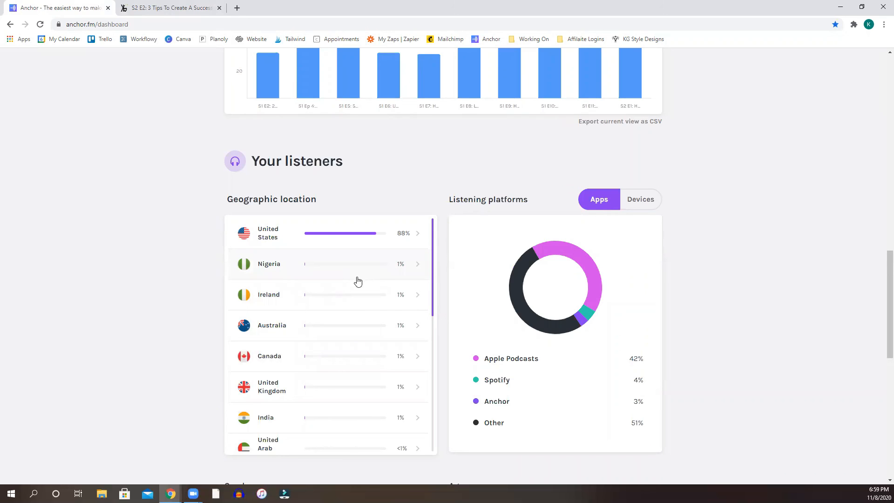
scroll(down, 3)
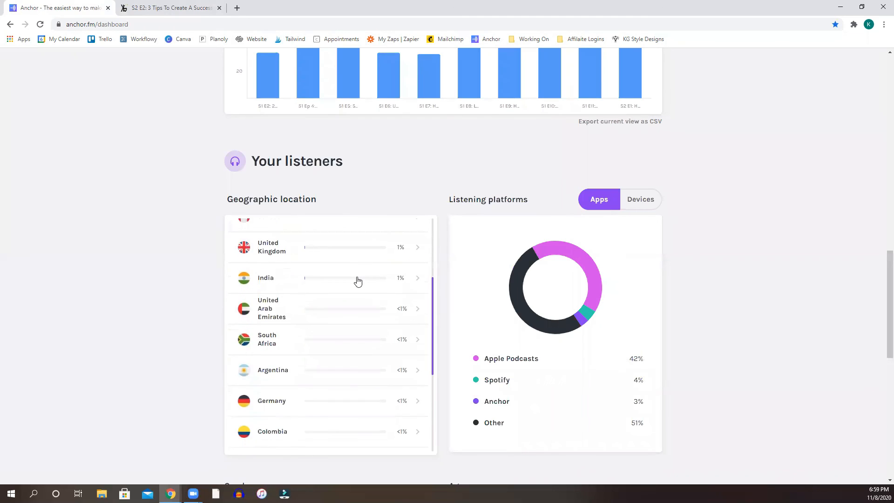
scroll(down, 3)
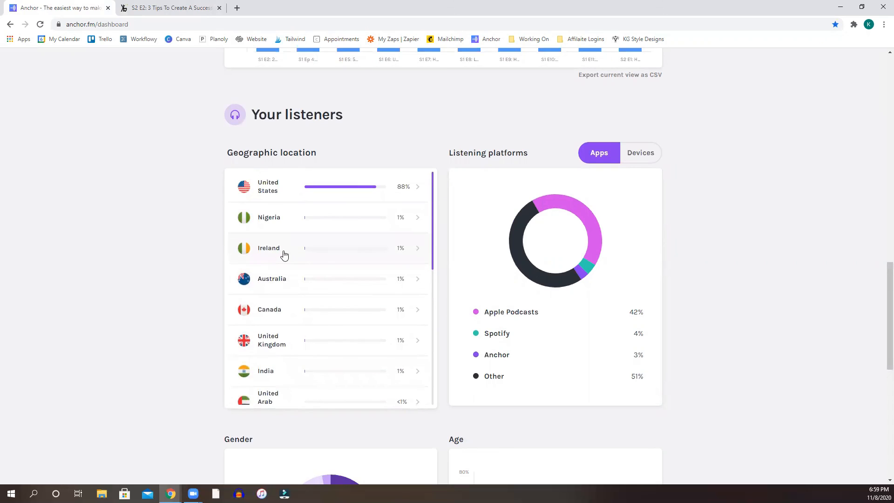
mouse_move(329, 238)
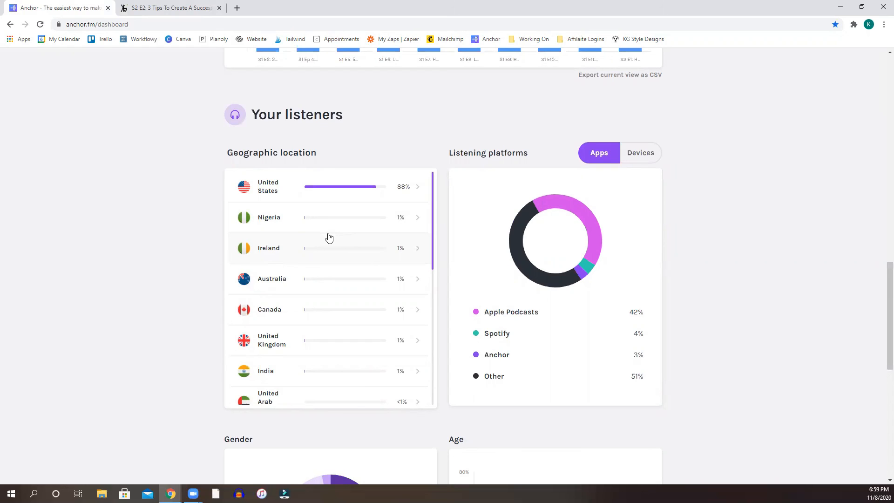
mouse_move(179, 144)
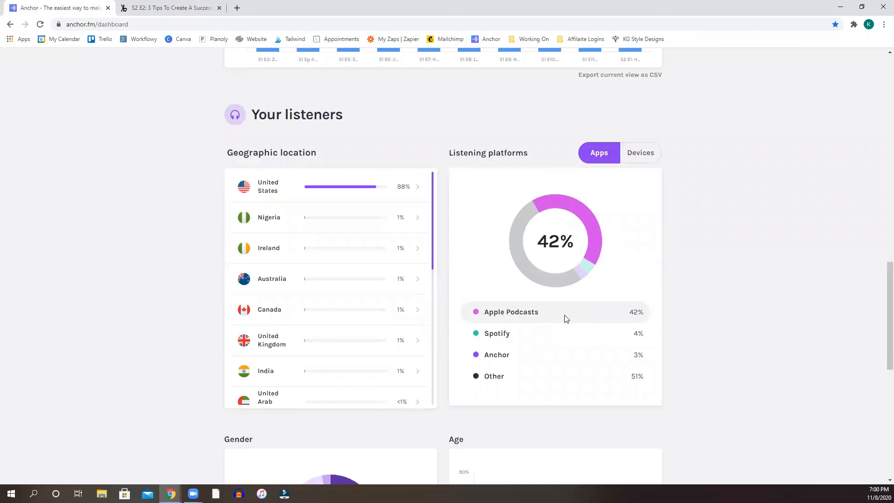
scroll(down, 3)
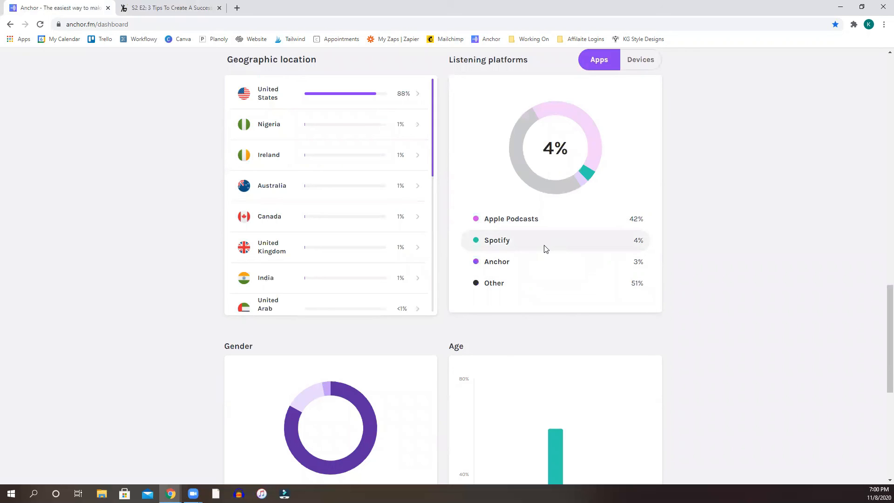
scroll(down, 3)
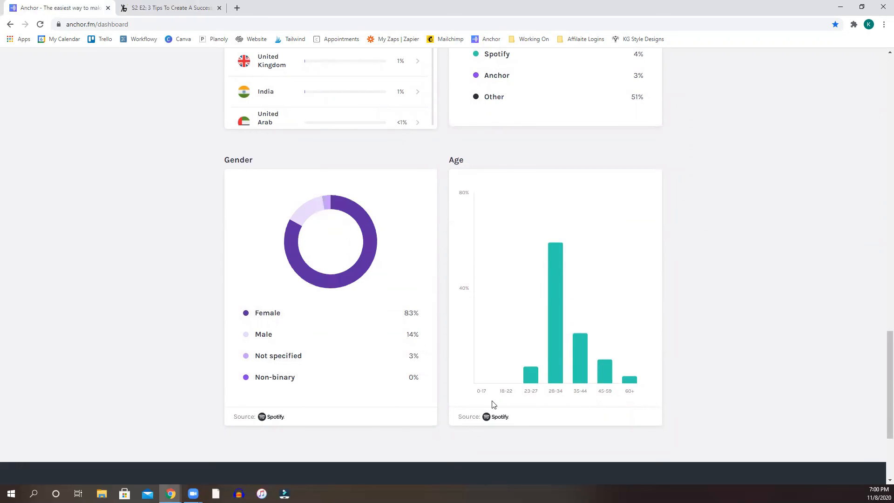
mouse_move(696, 369)
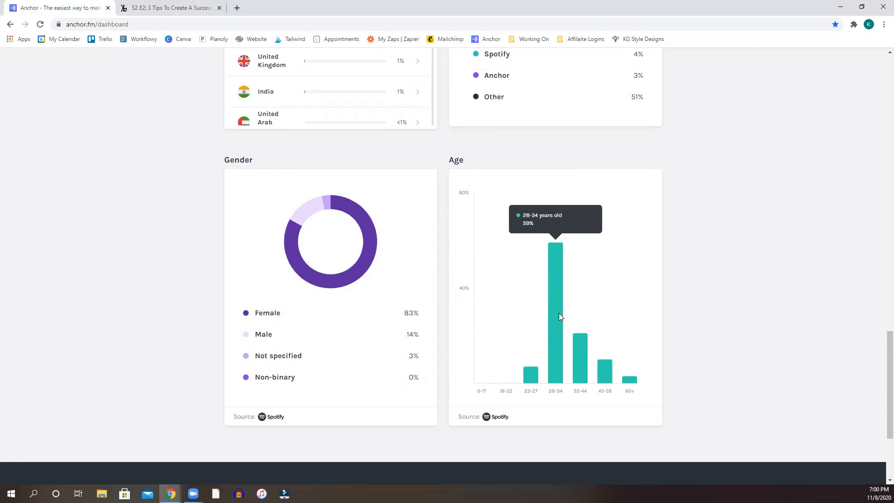
scroll(up, 3)
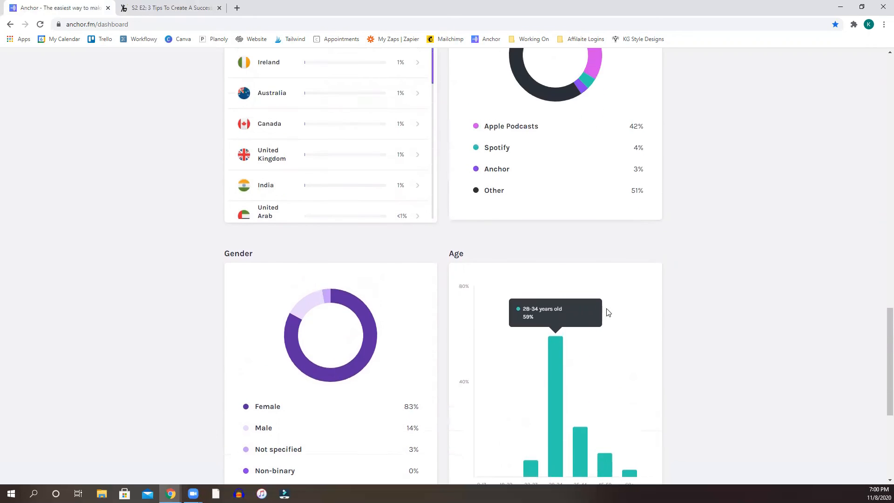